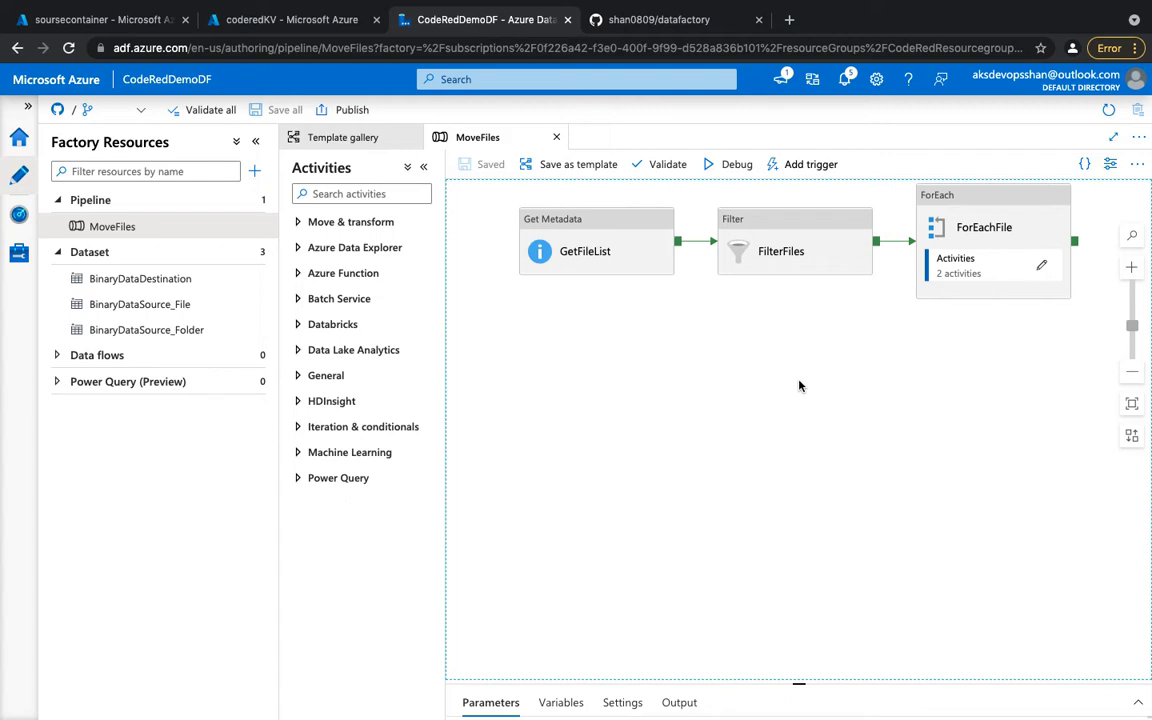
pyautogui.moveTo(760, 317)
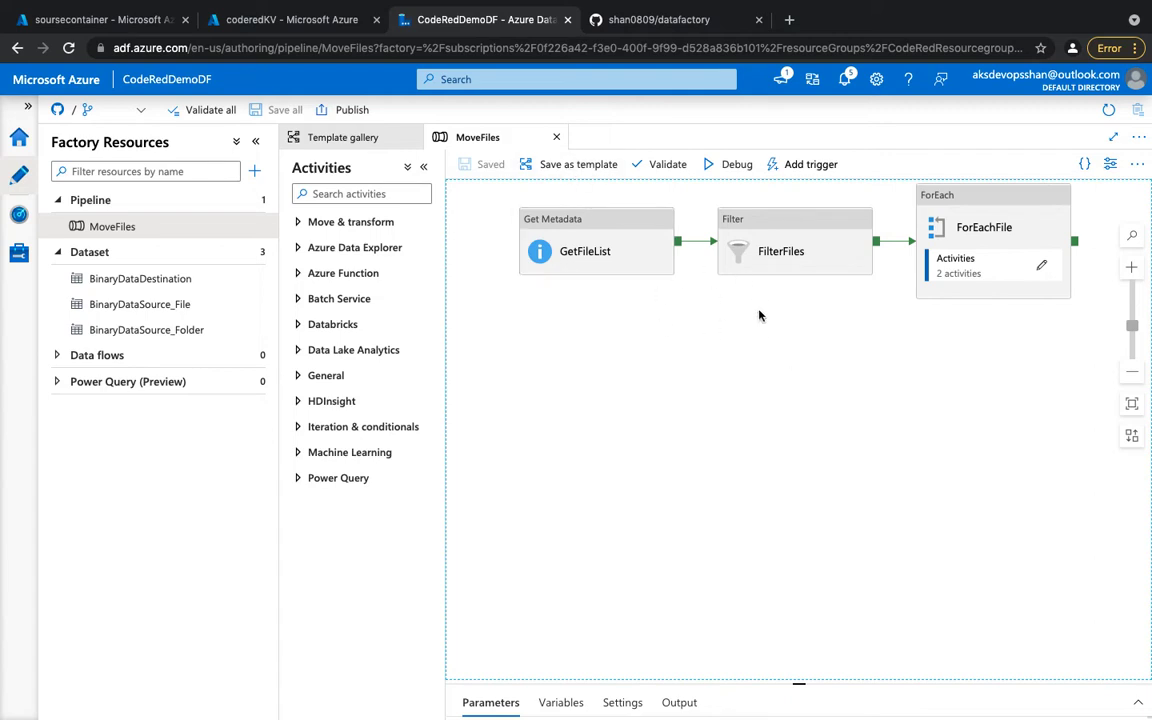
pyautogui.moveTo(640, 209)
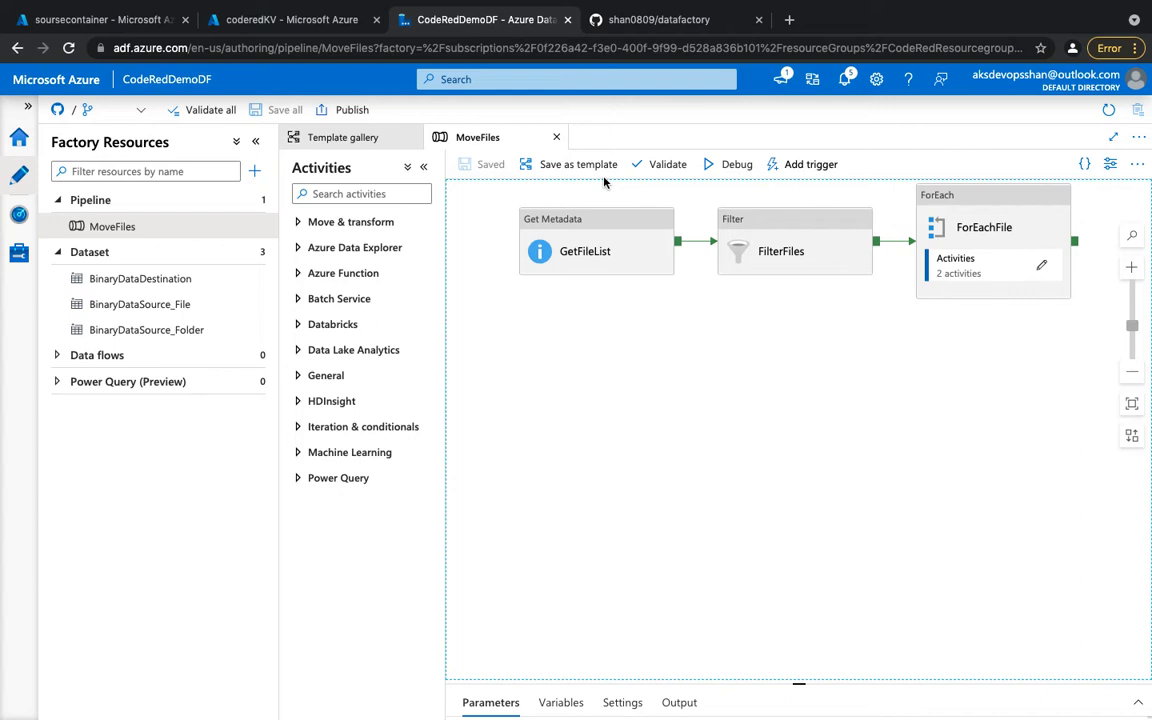
pyautogui.moveTo(558, 309)
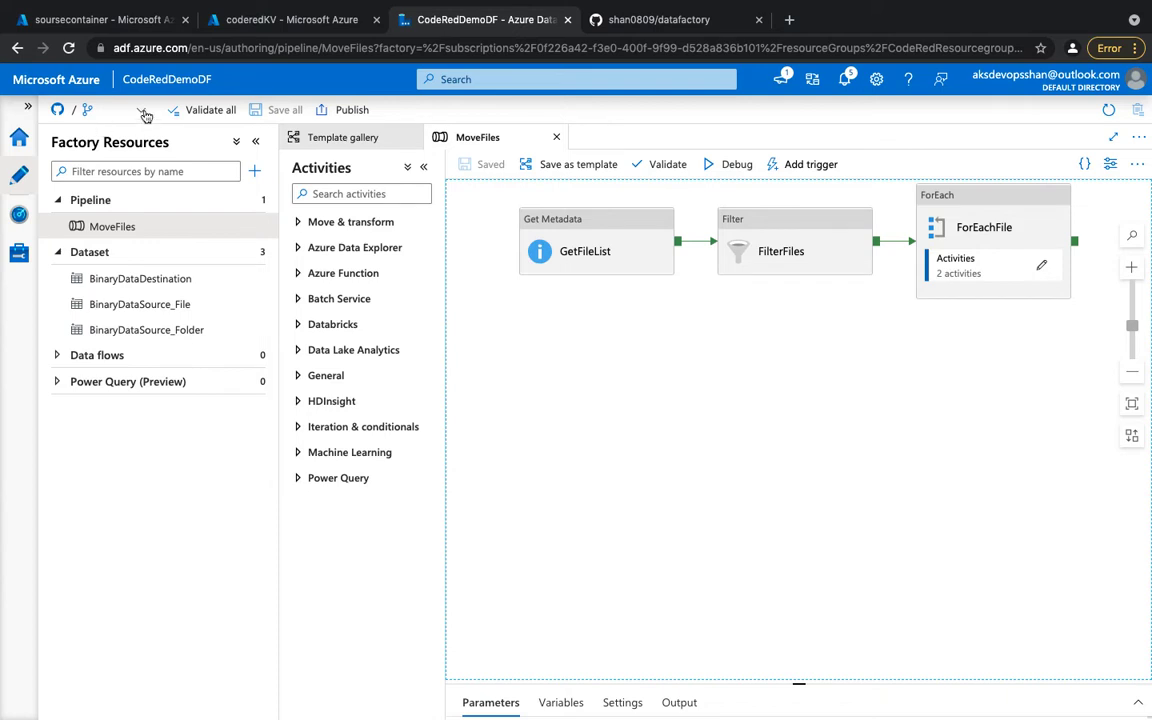
# Choose 'Switch to live mode' from the branch dropdown, keeping MoveFiles open
pyautogui.click(143, 110)
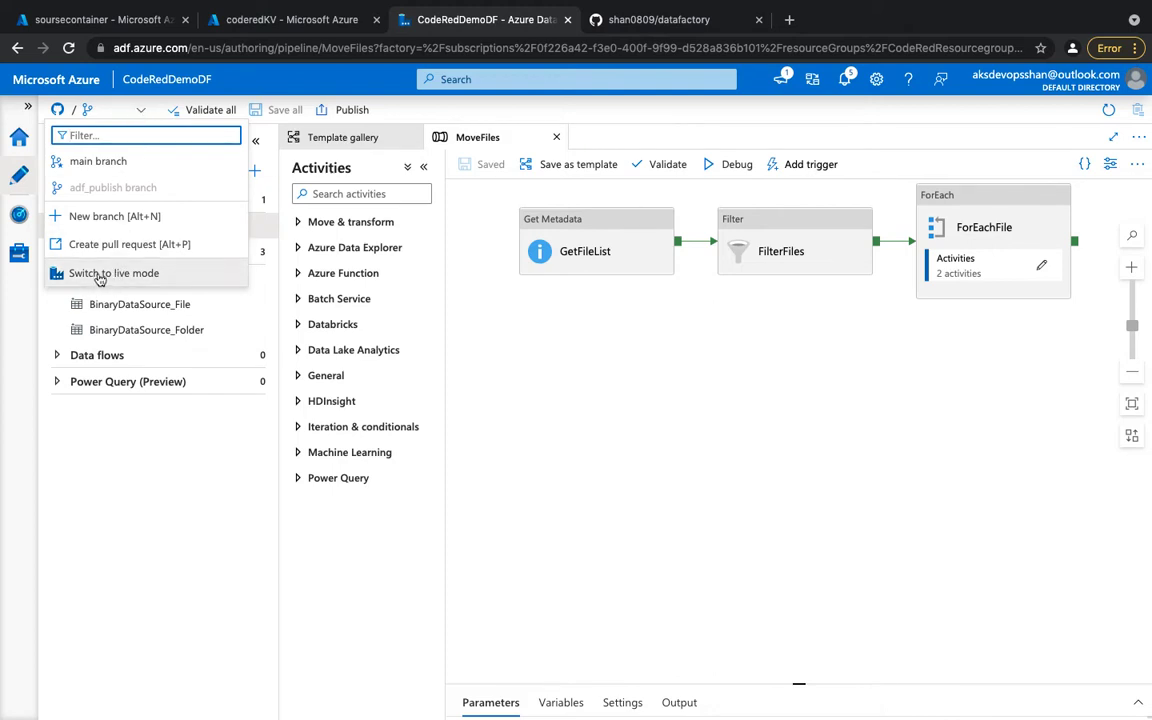
pyautogui.moveTo(128, 272)
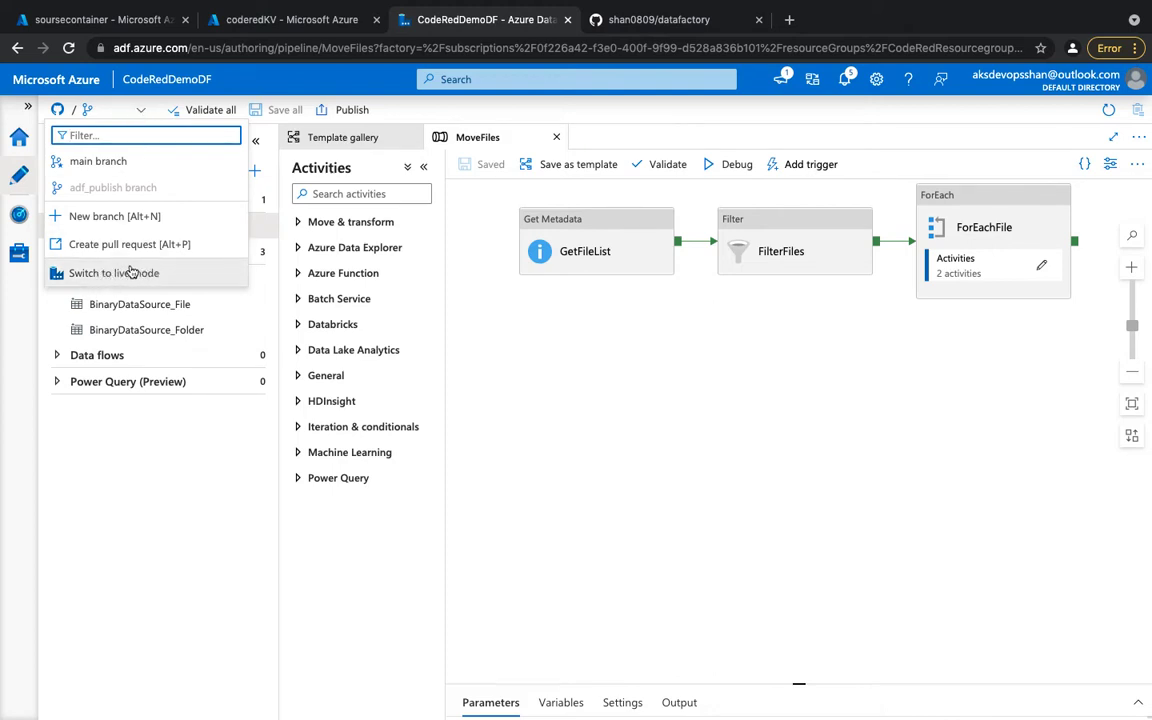
pyautogui.click(113, 273)
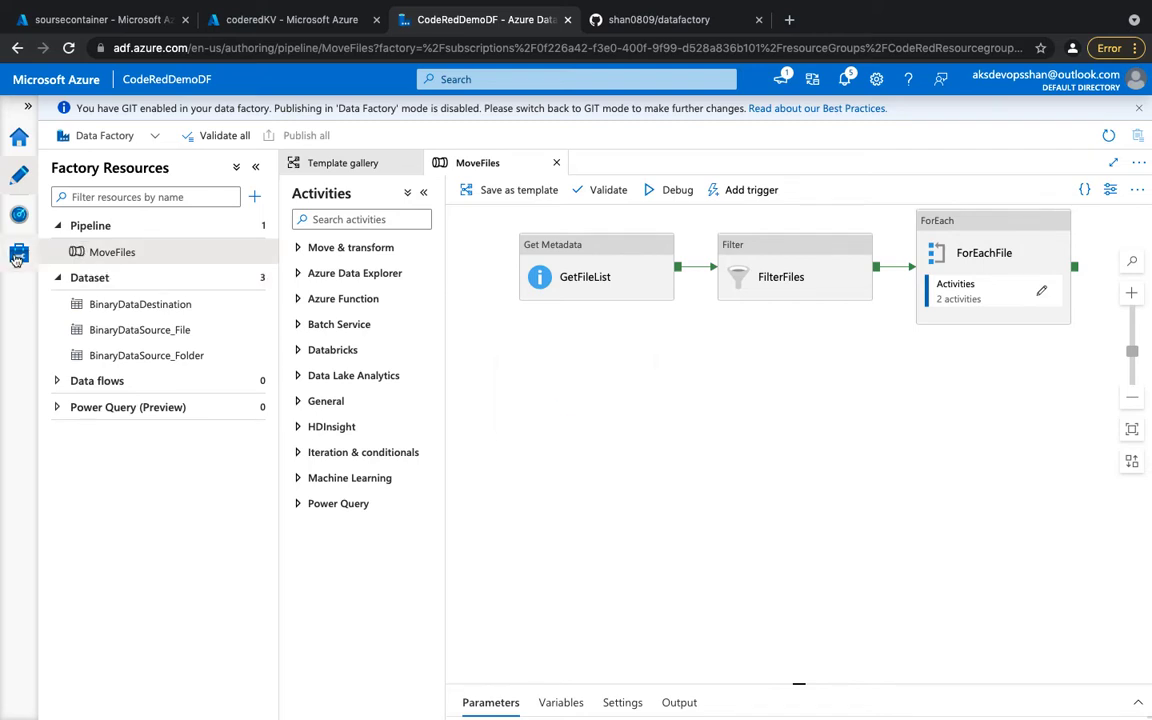
# Disconnect the repository in Manage > Git configuration, confirming with the name CodeRedDemoDF
pyautogui.click(19, 253)
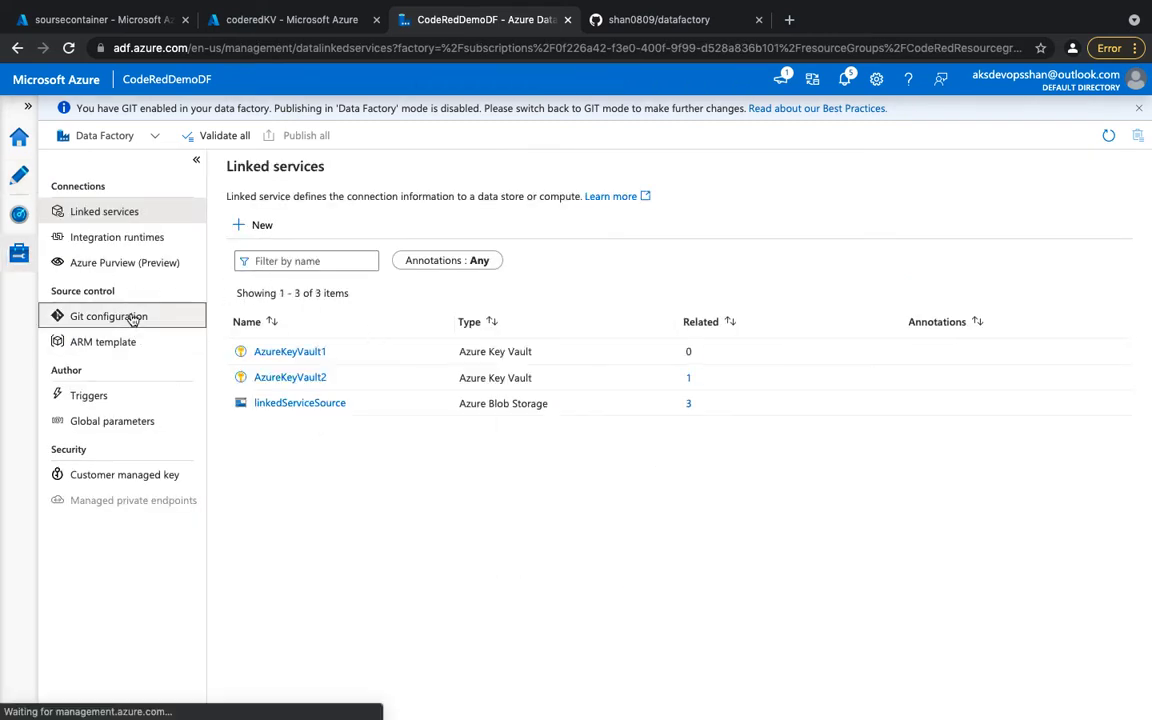
pyautogui.click(109, 316)
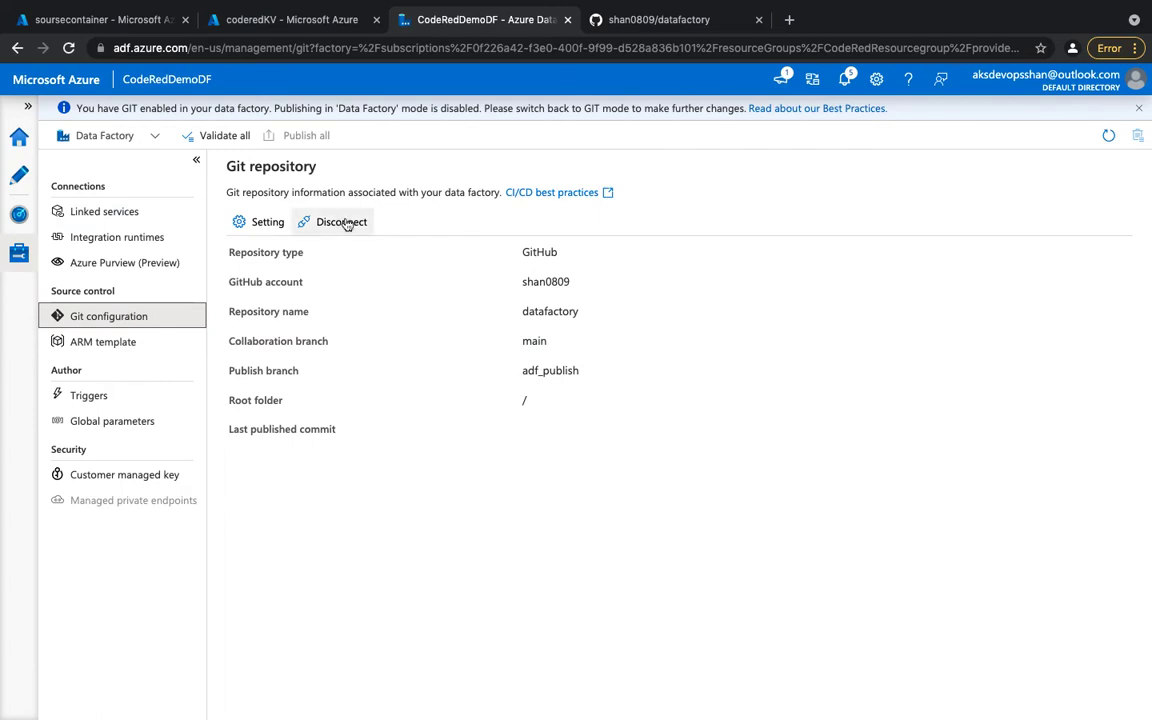
pyautogui.click(341, 221)
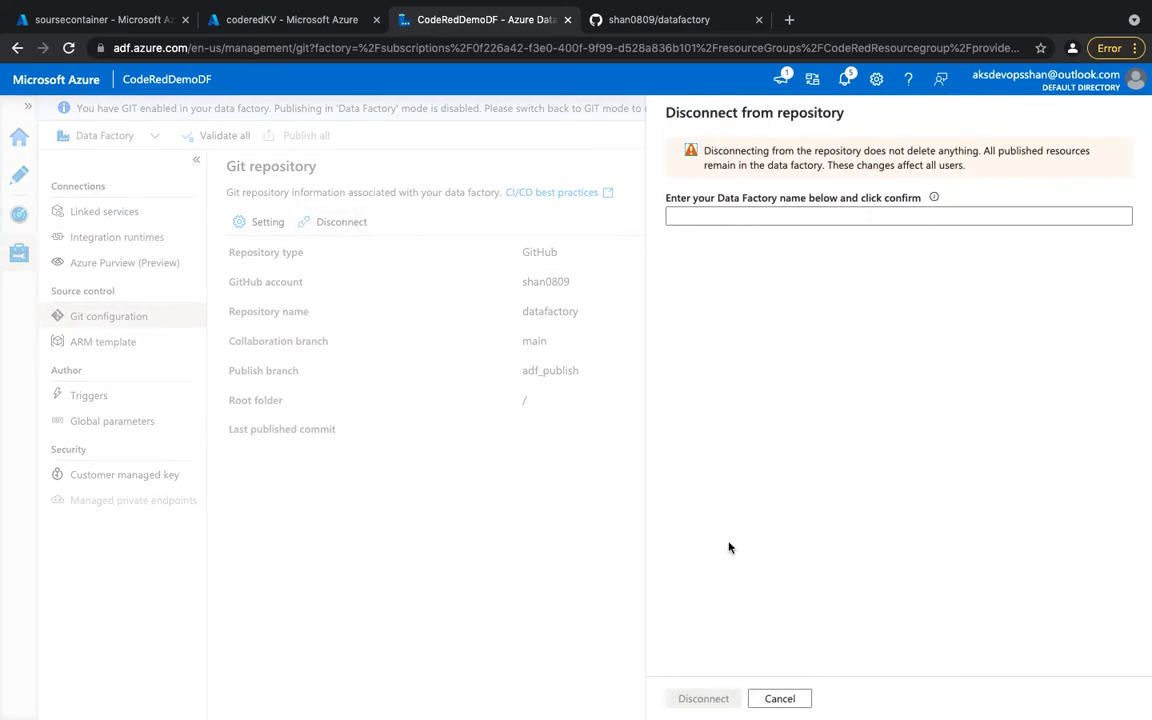
pyautogui.click(897, 216)
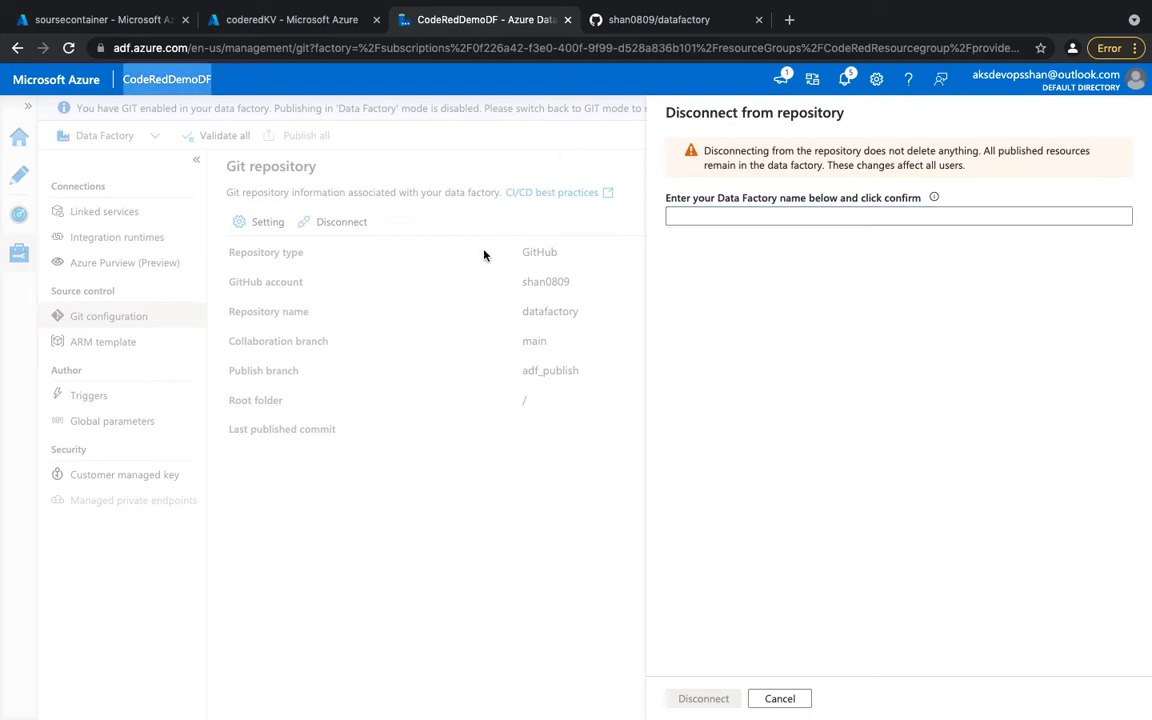
pyautogui.write('CodeRedDemoDF')
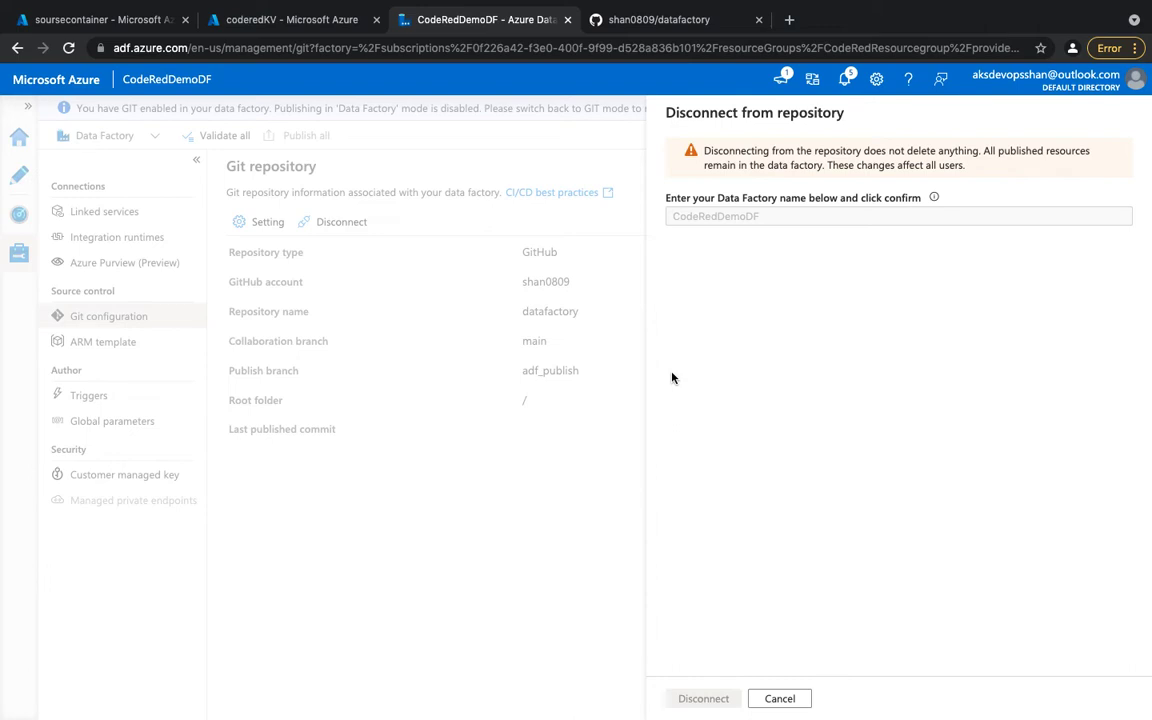
pyautogui.click(703, 698)
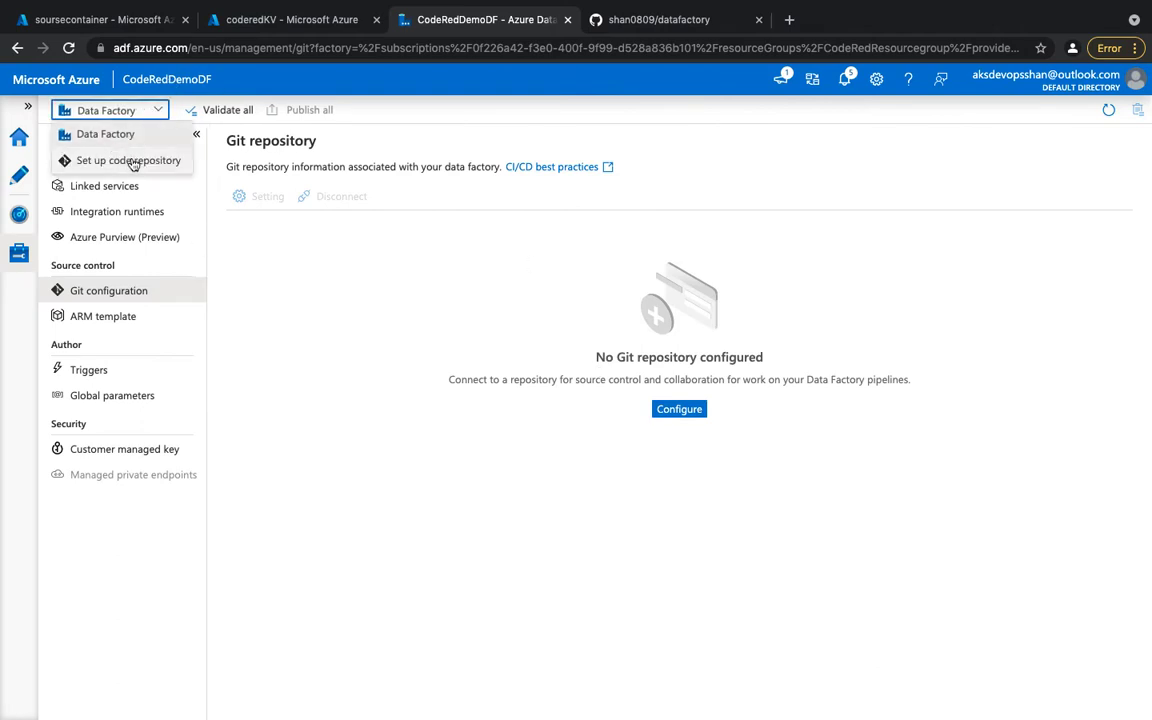
pyautogui.moveTo(127, 160)
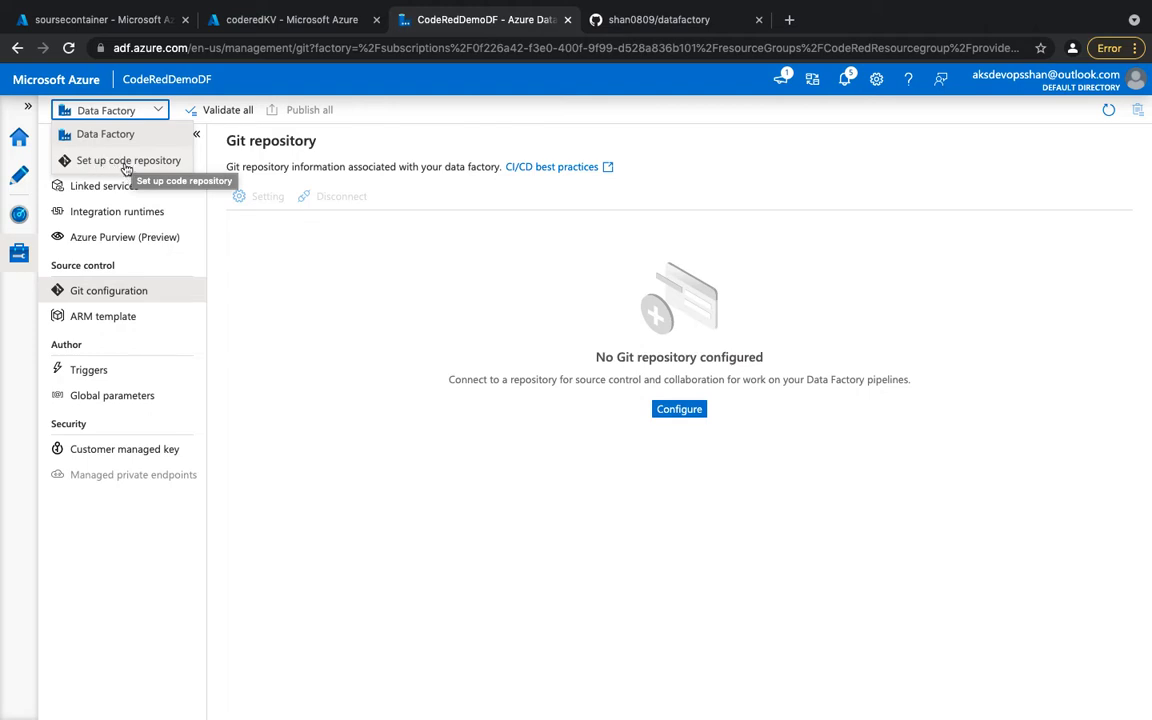
pyautogui.moveTo(19, 253)
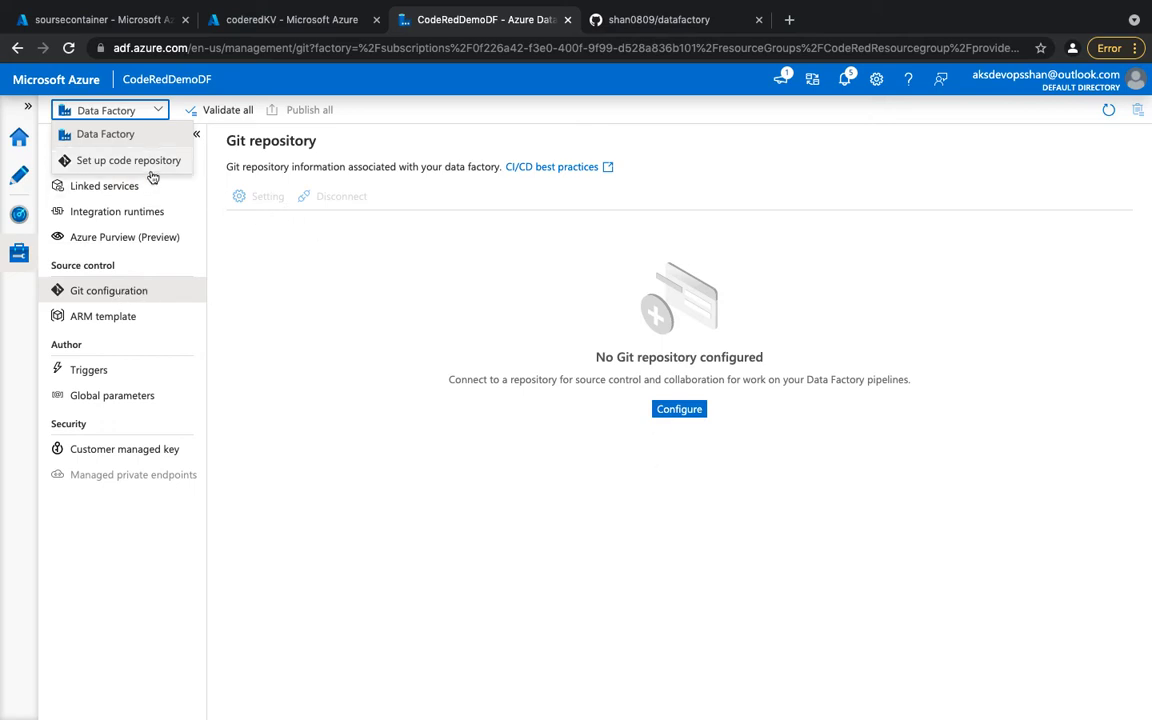
# Set up a code repository with GitHub as the type and account shan0809
pyautogui.click(127, 160)
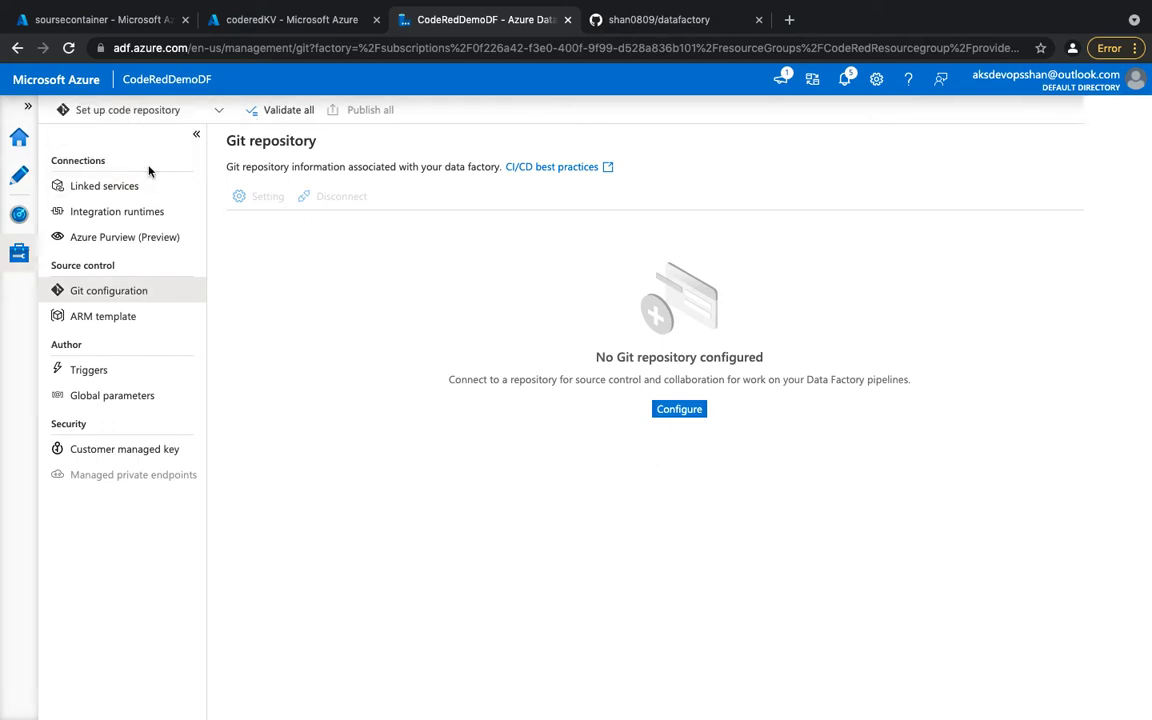
pyautogui.click(679, 408)
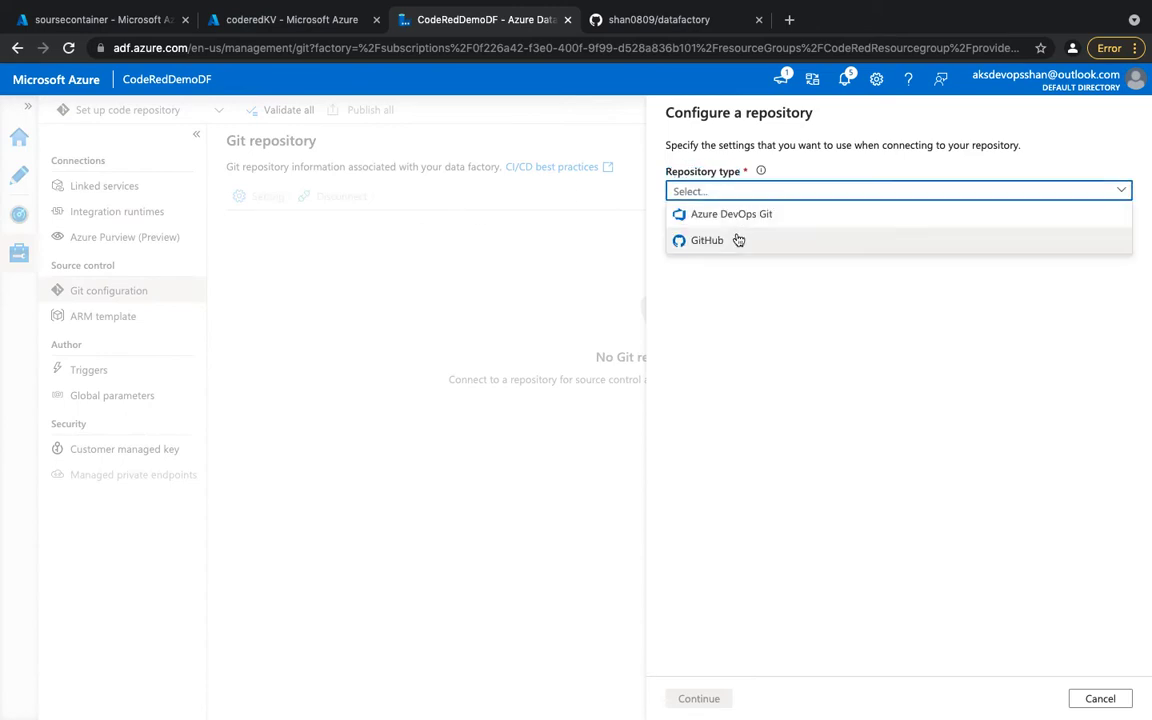
pyautogui.click(707, 240)
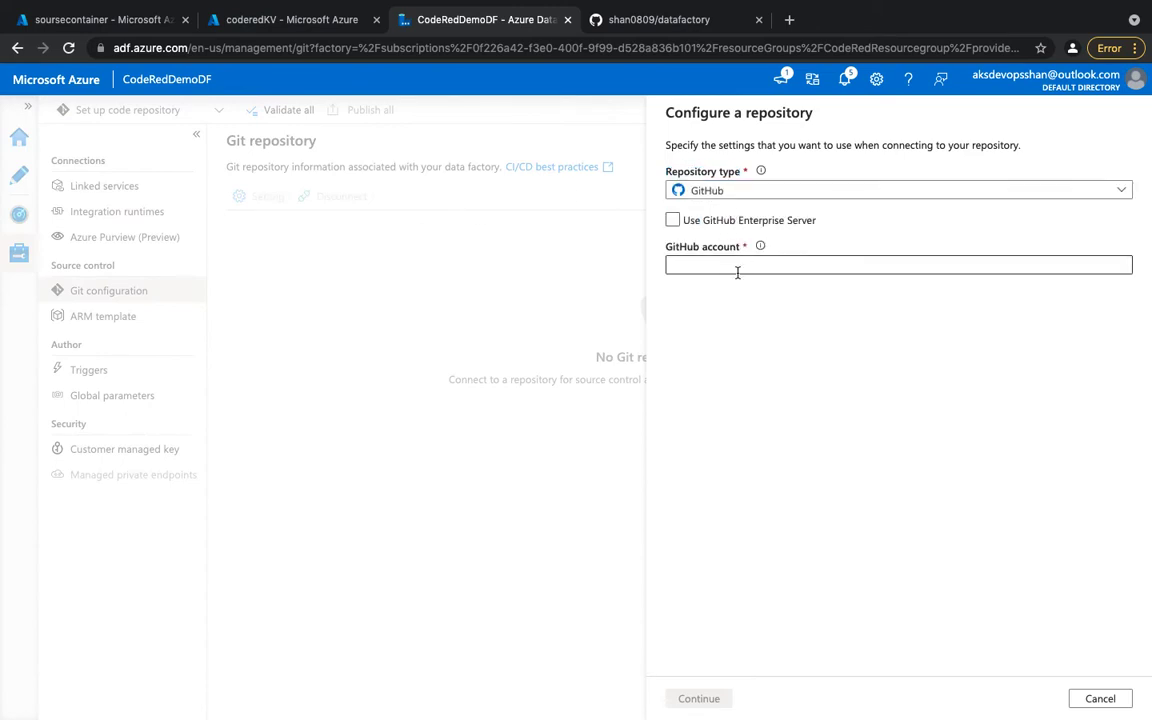
pyautogui.click(898, 265)
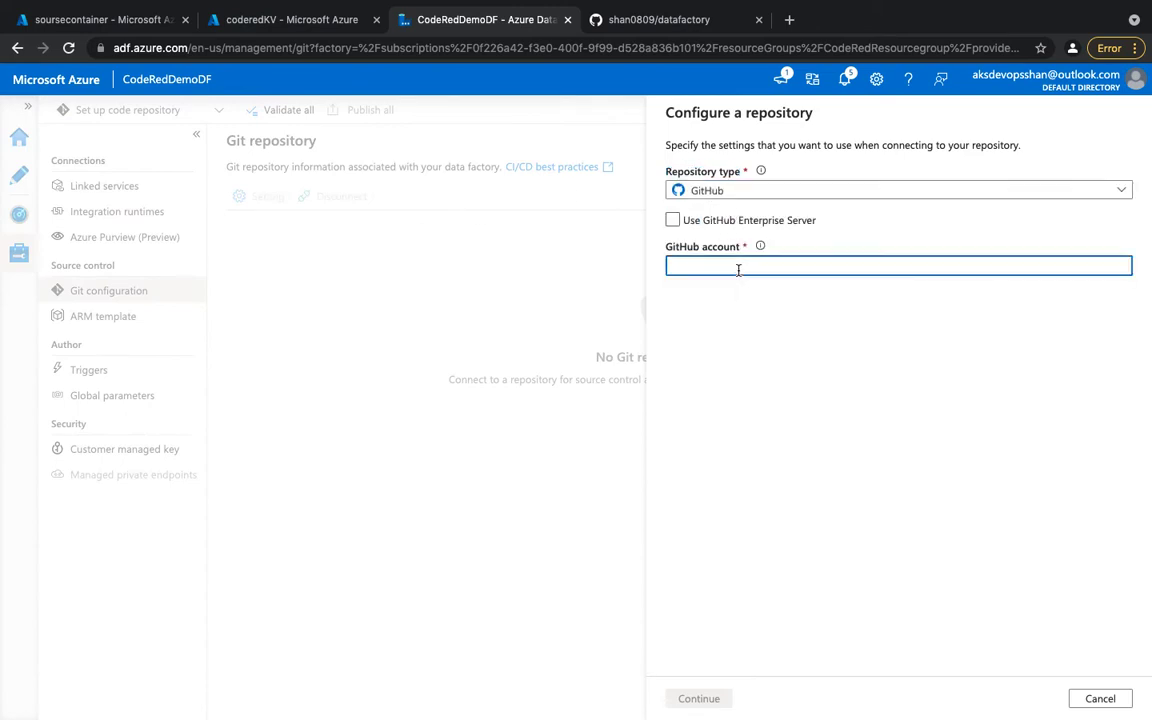
pyautogui.write('shan0809')
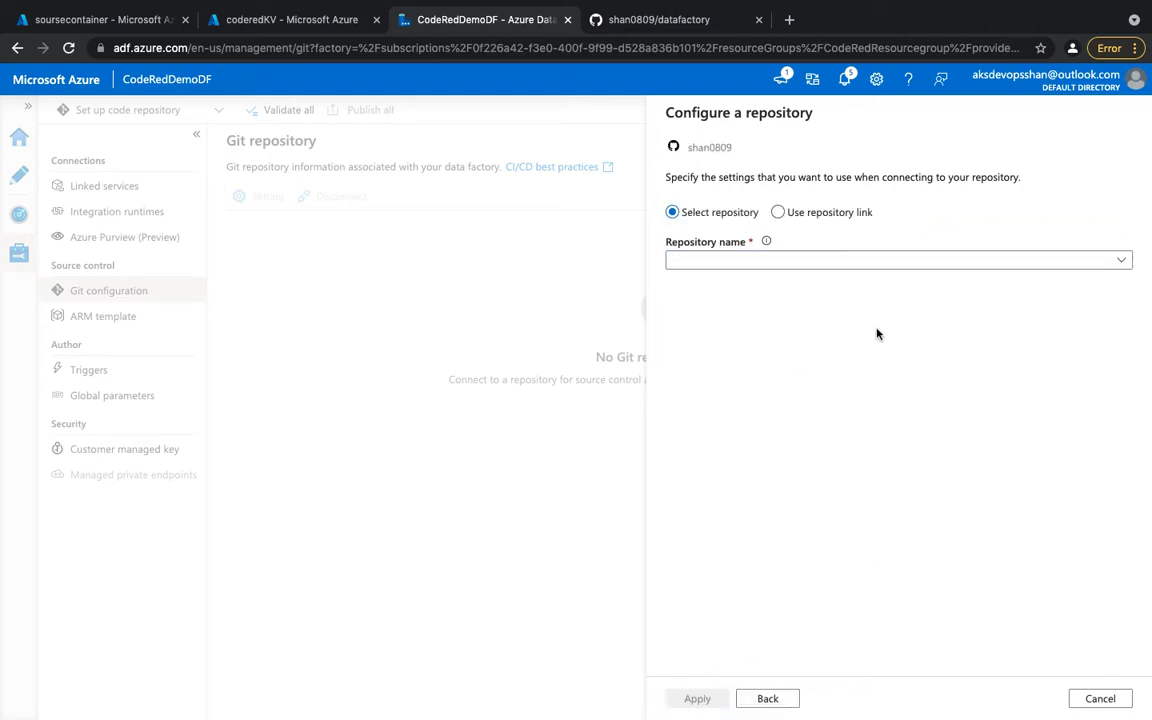
# Choose to specify the repository by link rather than from the list
pyautogui.click(897, 260)
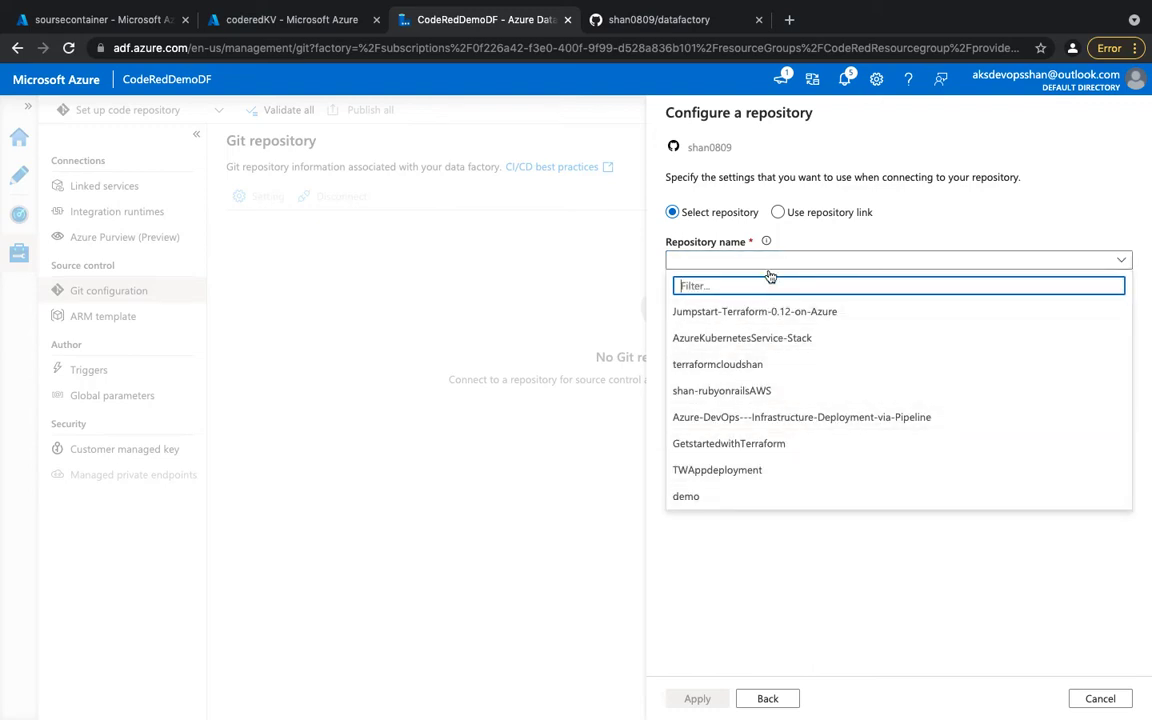
pyautogui.click(778, 212)
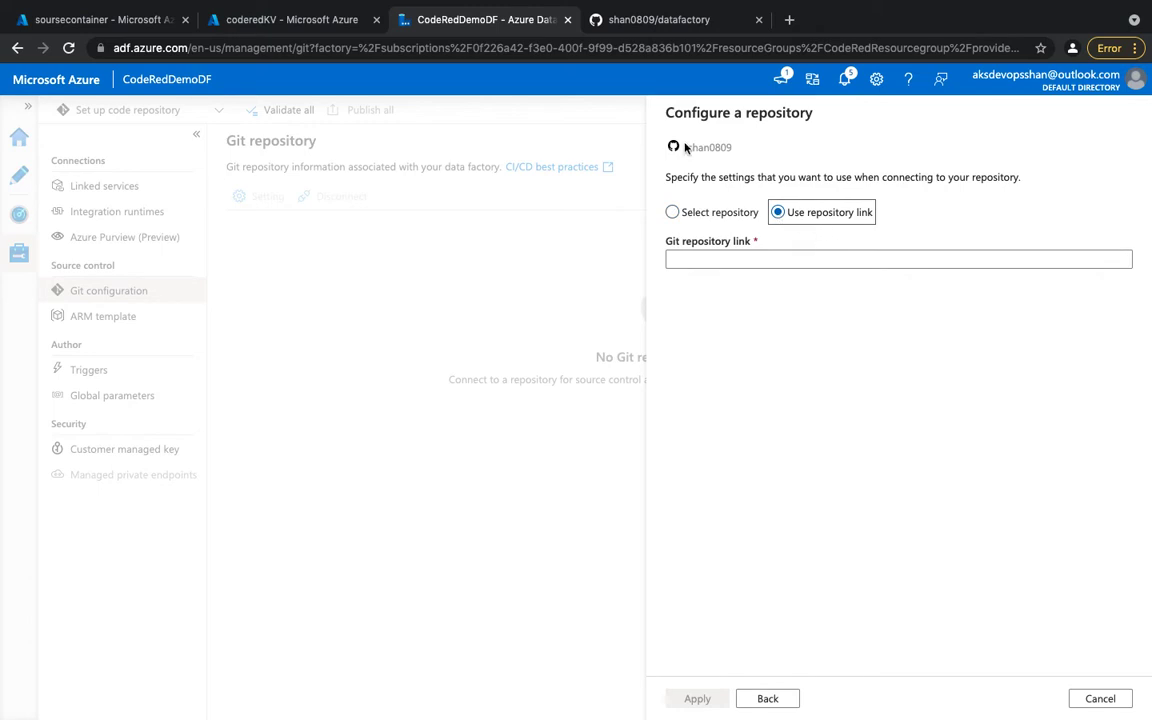
pyautogui.click(675, 19)
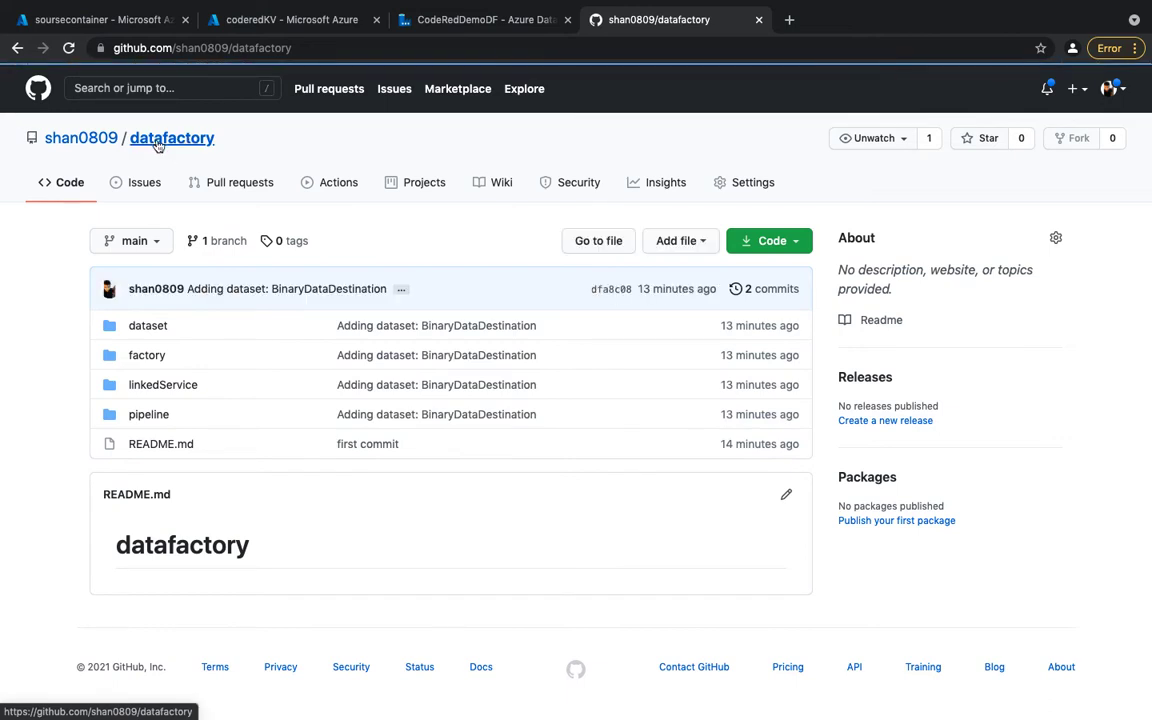
# Copy the datafactory repository URL from GitHub and return to the CodeRedDemoDF tab
pyautogui.click(200, 47)
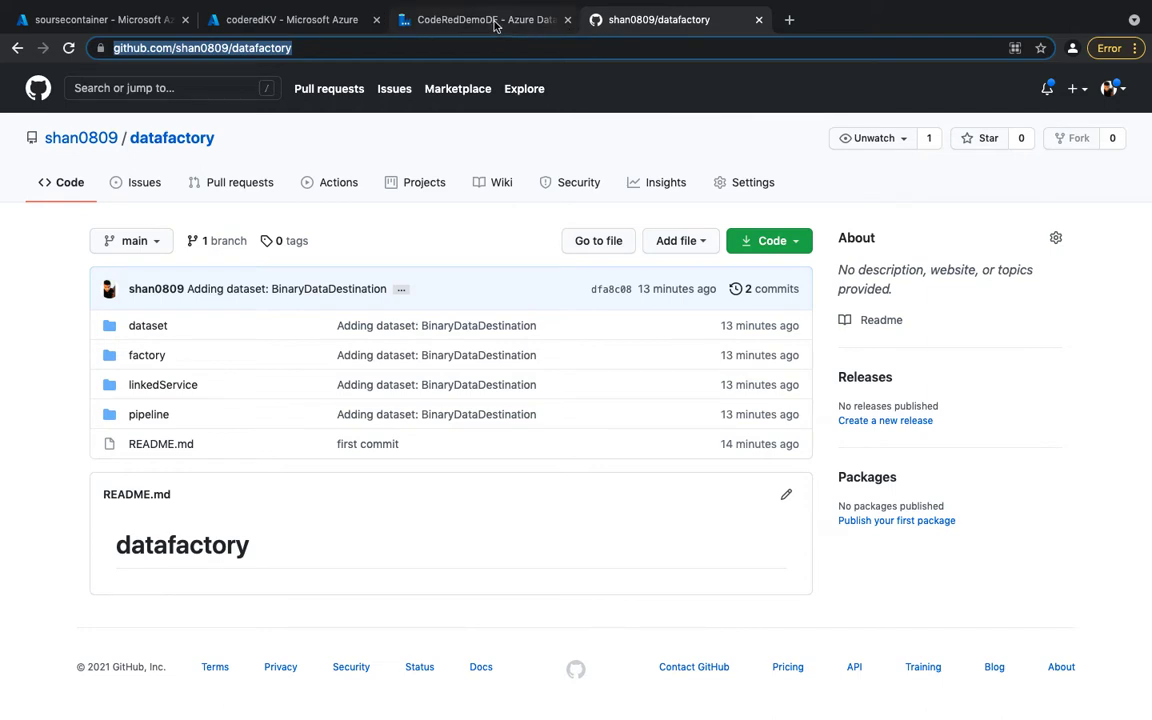
pyautogui.click(480, 19)
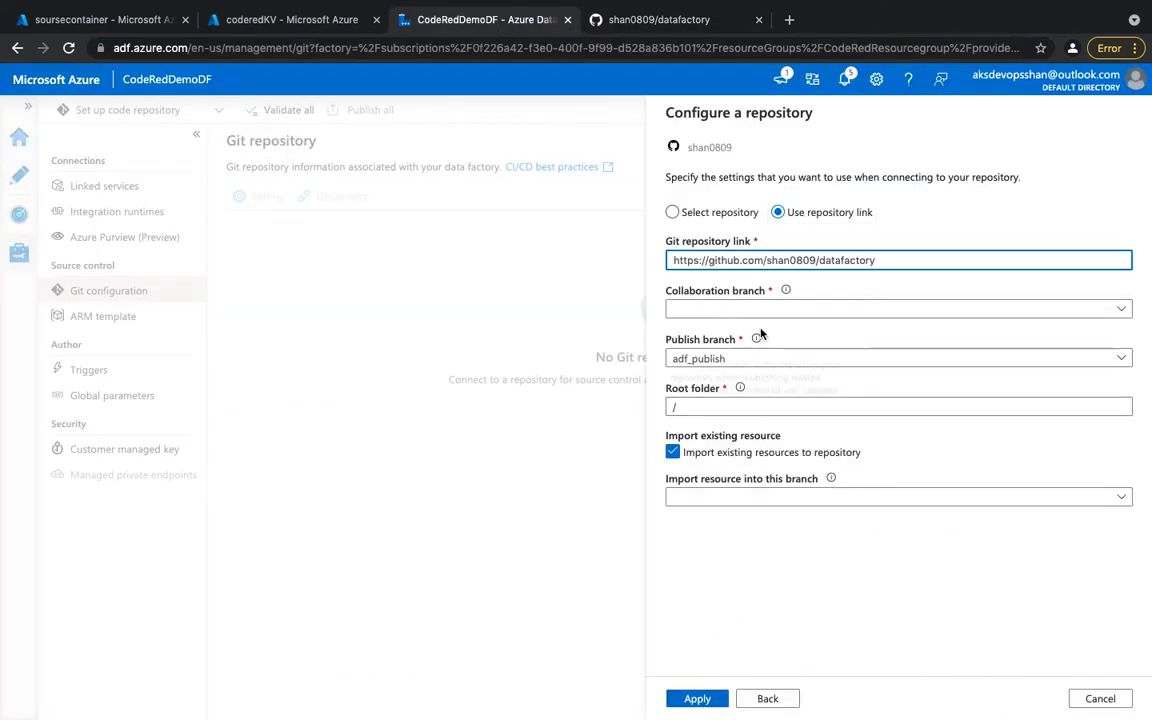
# Apply main as collaboration branch, adf_publish as publish branch, and root folder /
pyautogui.click(897, 307)
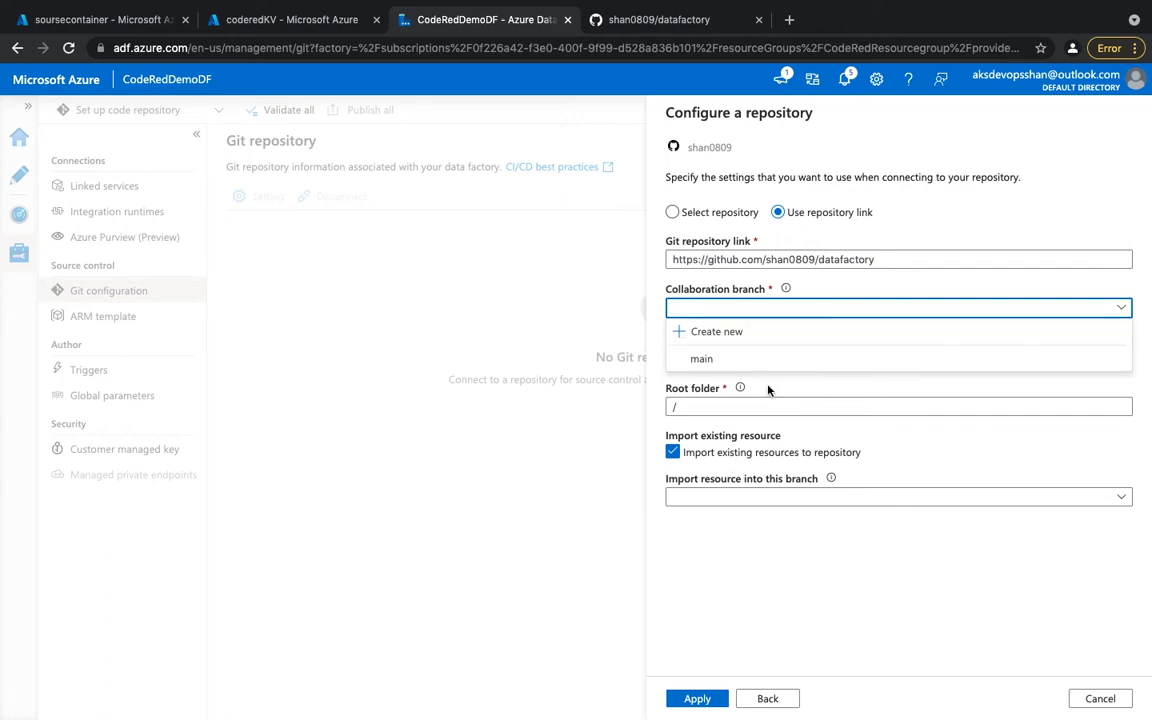
pyautogui.moveTo(701, 358)
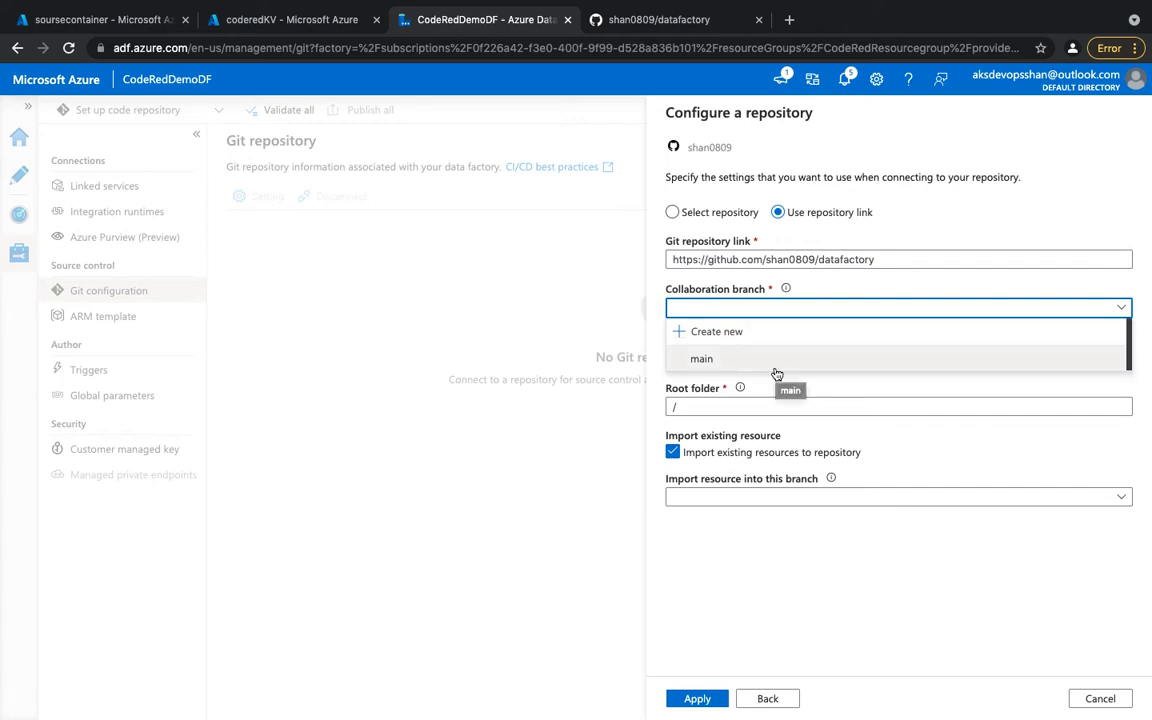
pyautogui.click(701, 358)
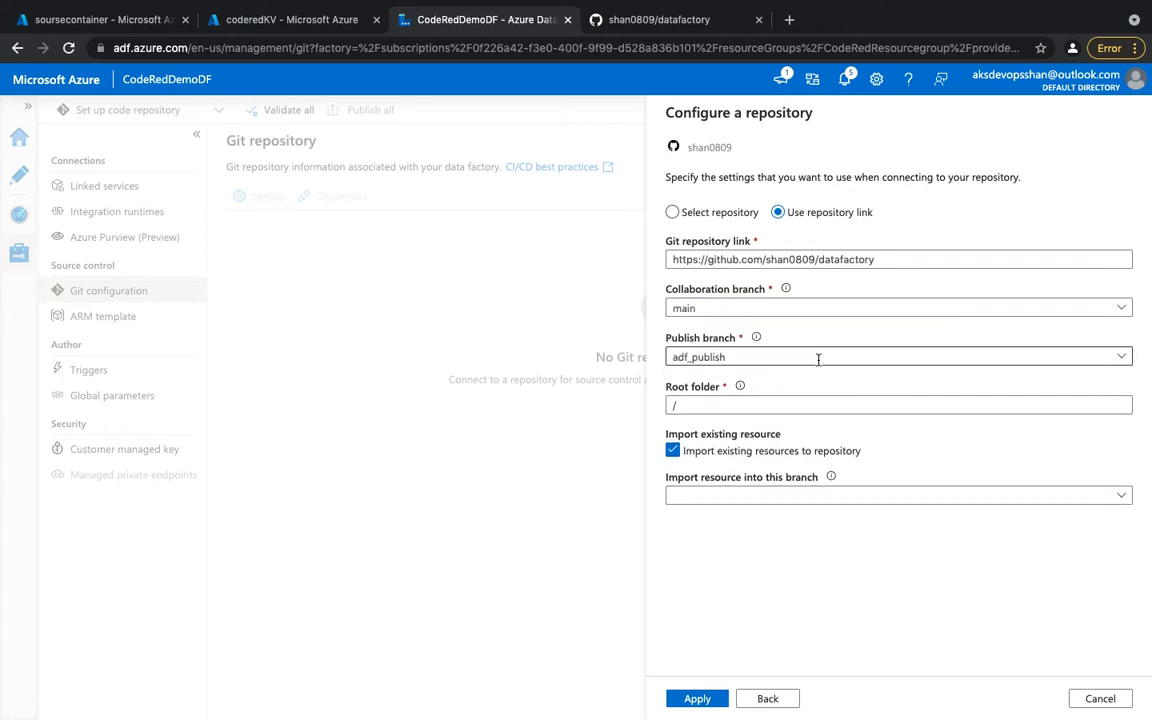
pyautogui.click(898, 357)
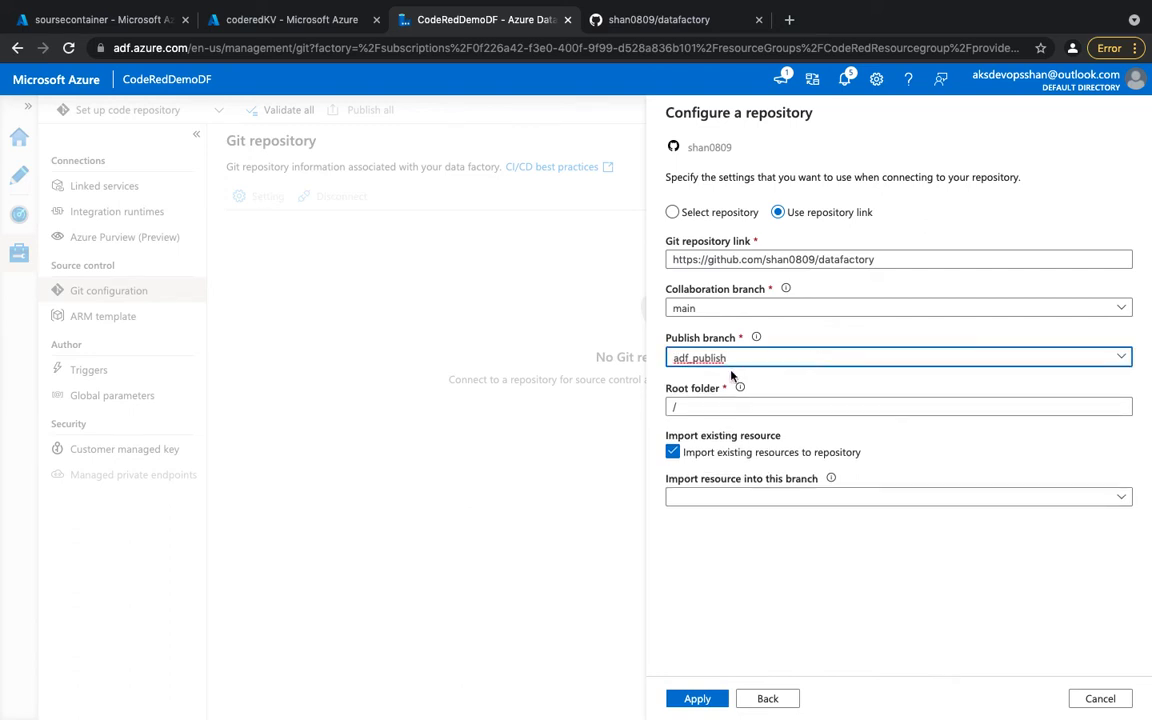
pyautogui.click(898, 406)
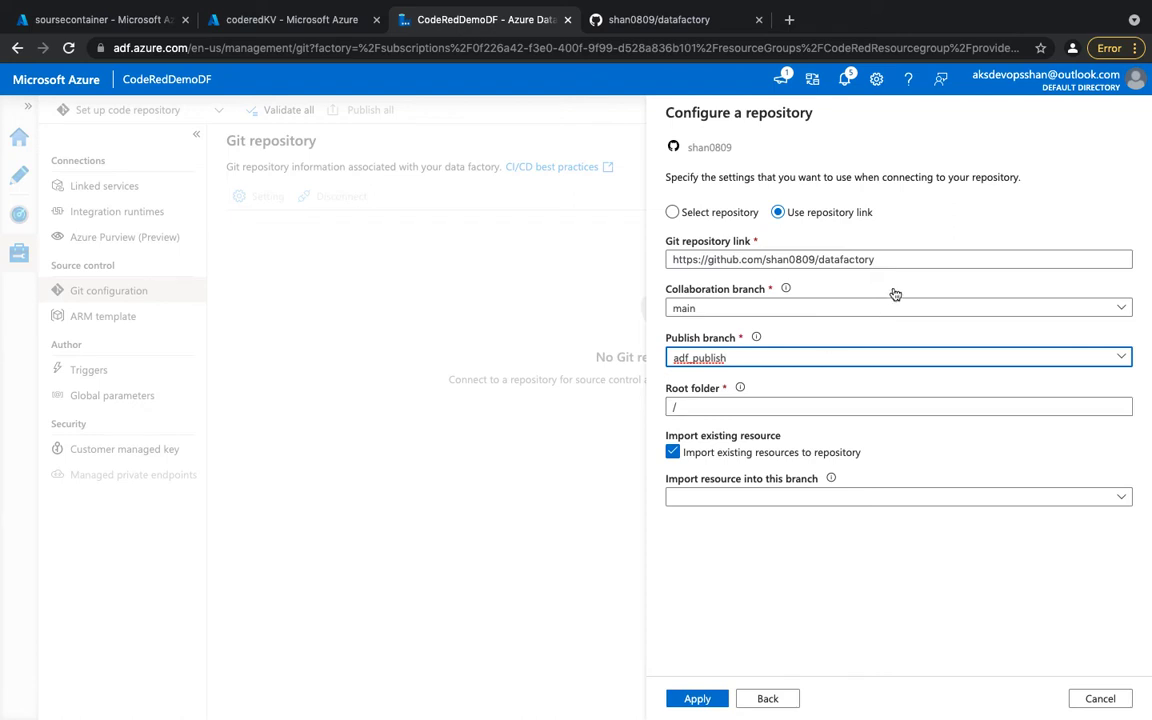
pyautogui.click(697, 698)
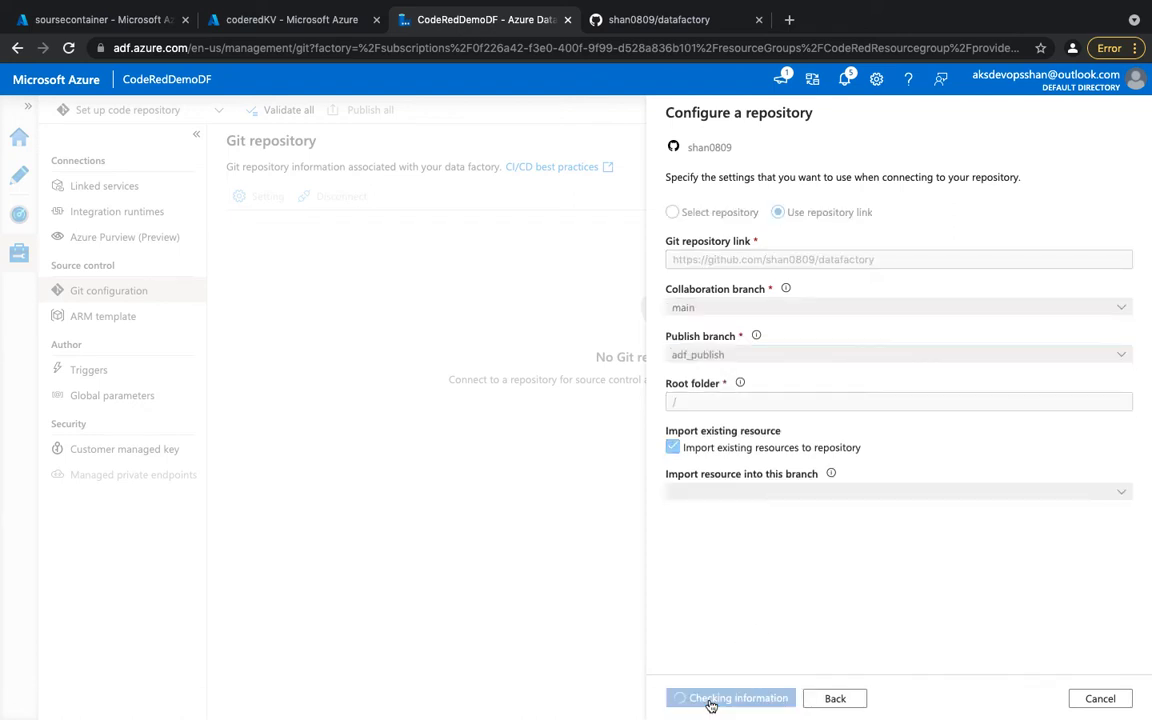
pyautogui.click(730, 698)
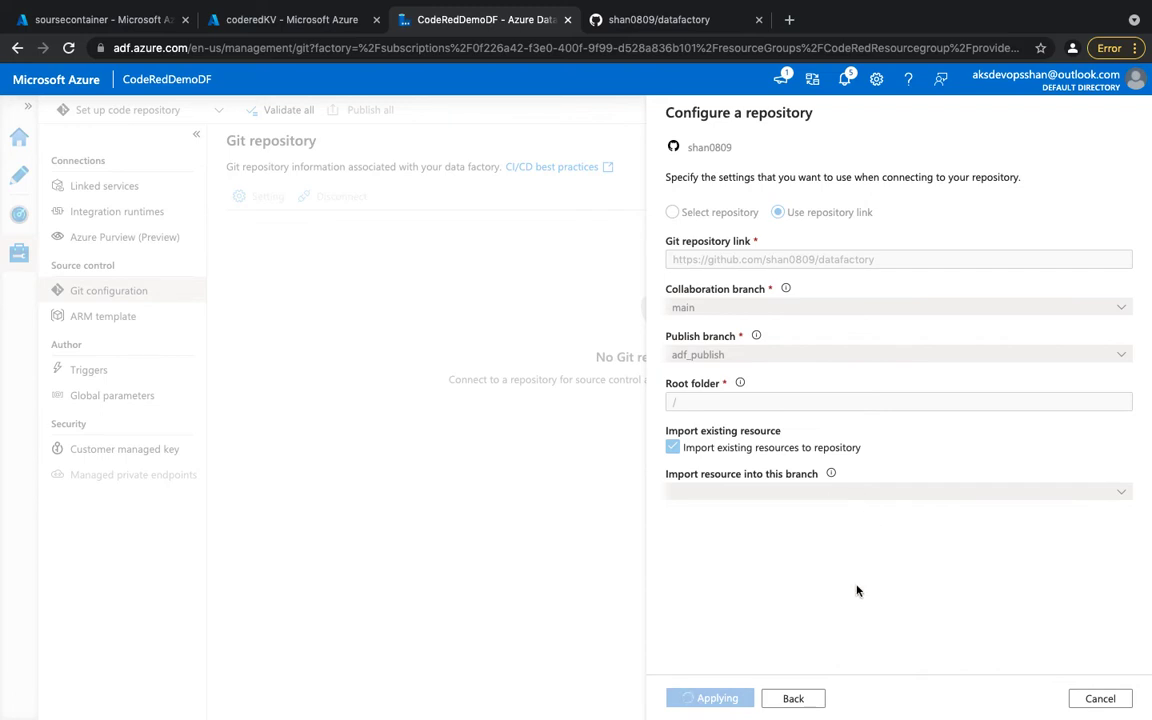
pyautogui.moveTo(808, 628)
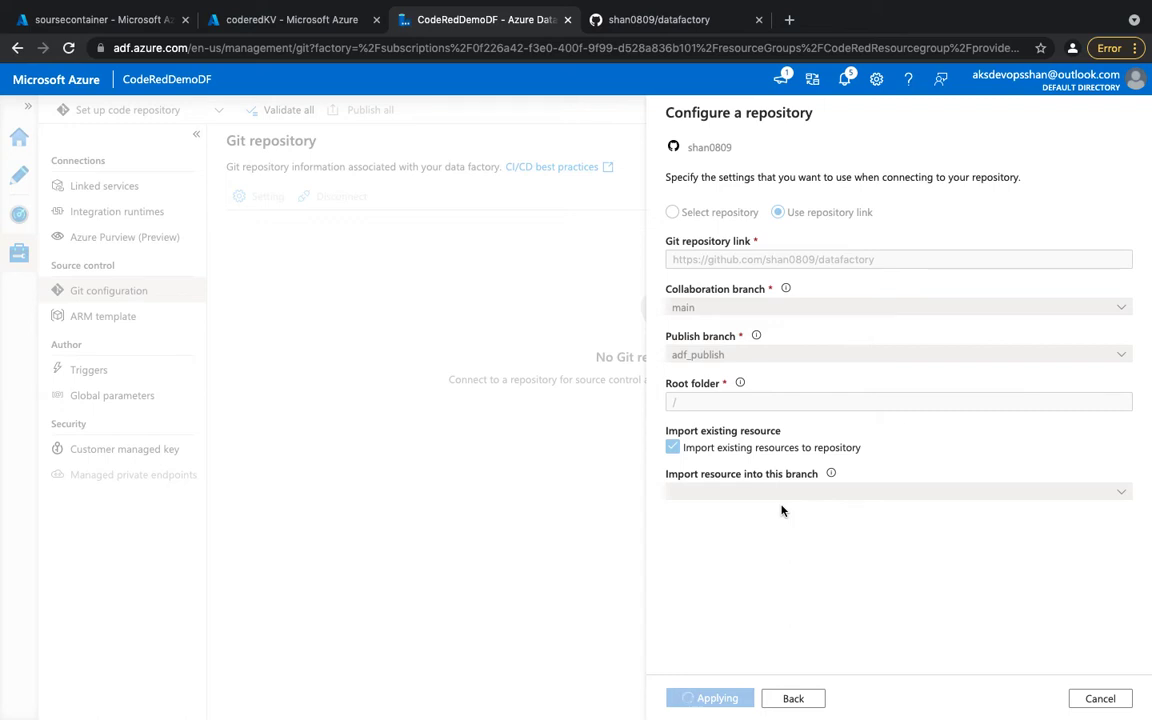
pyautogui.click(710, 698)
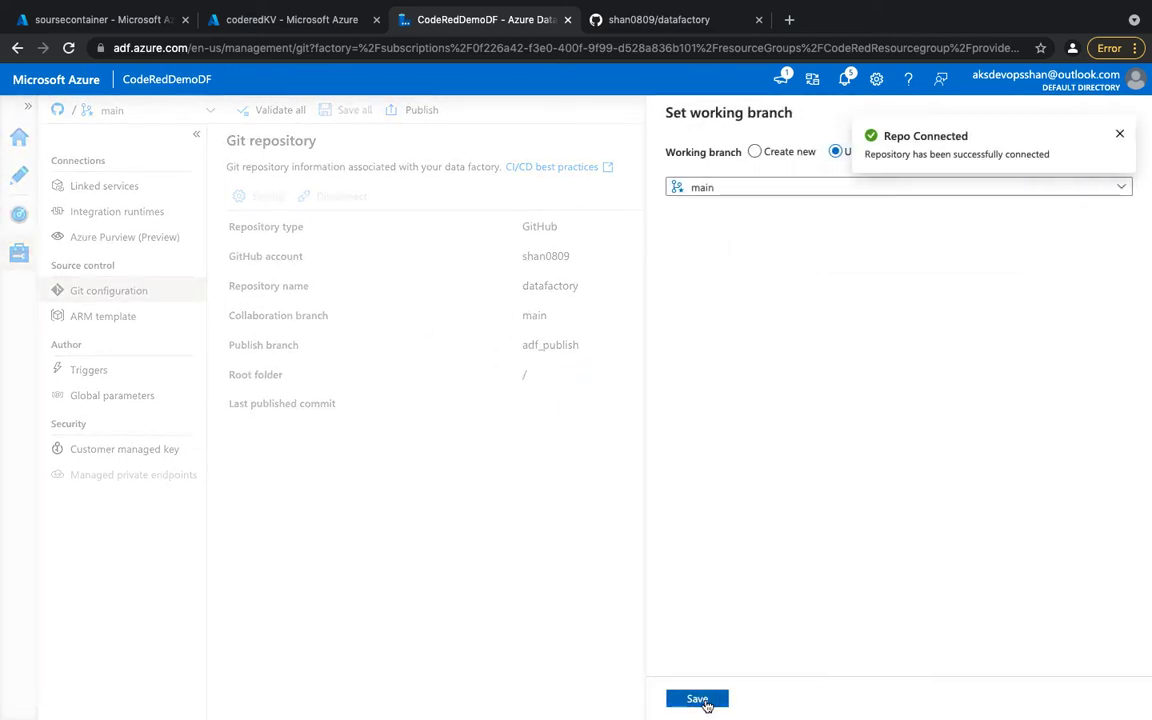
# Select the existing main branch as the working branch and save
pyautogui.click(897, 187)
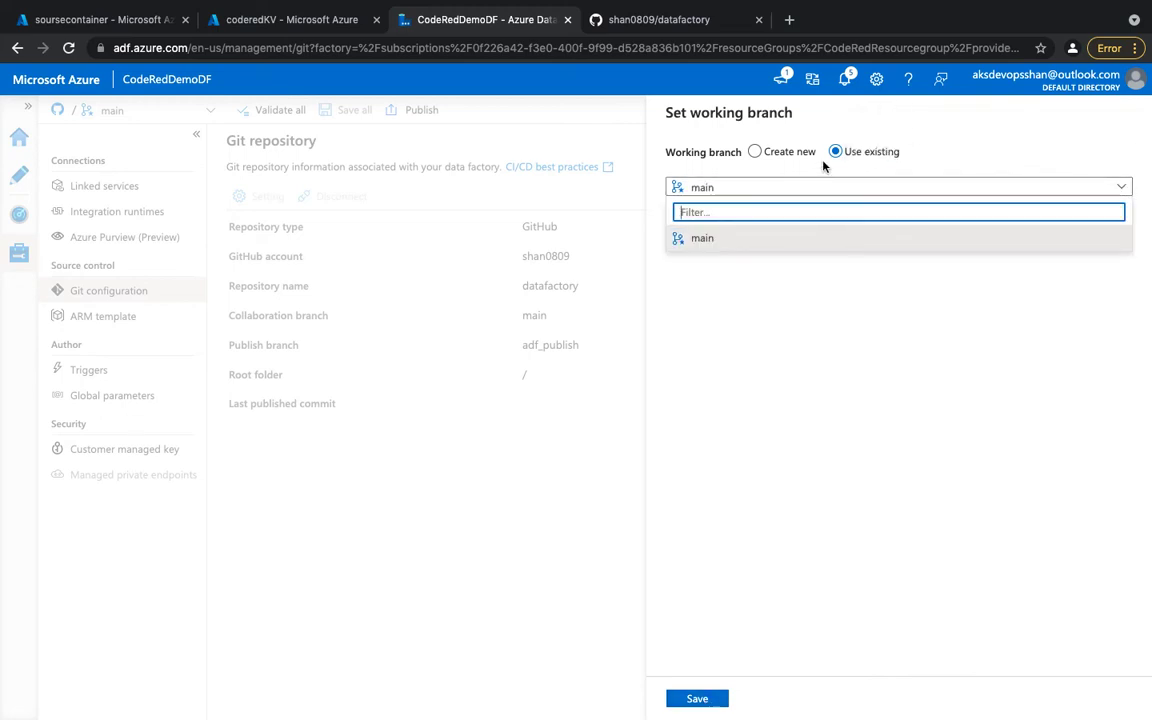
pyautogui.click(755, 151)
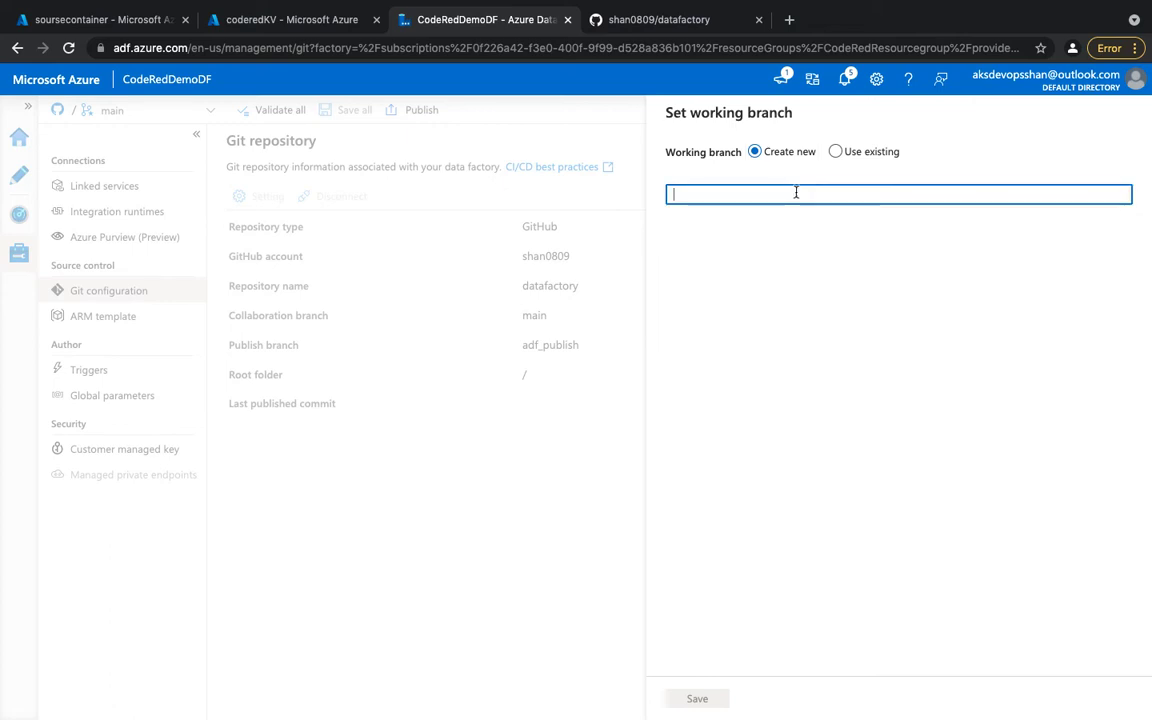
pyautogui.moveTo(597, 465)
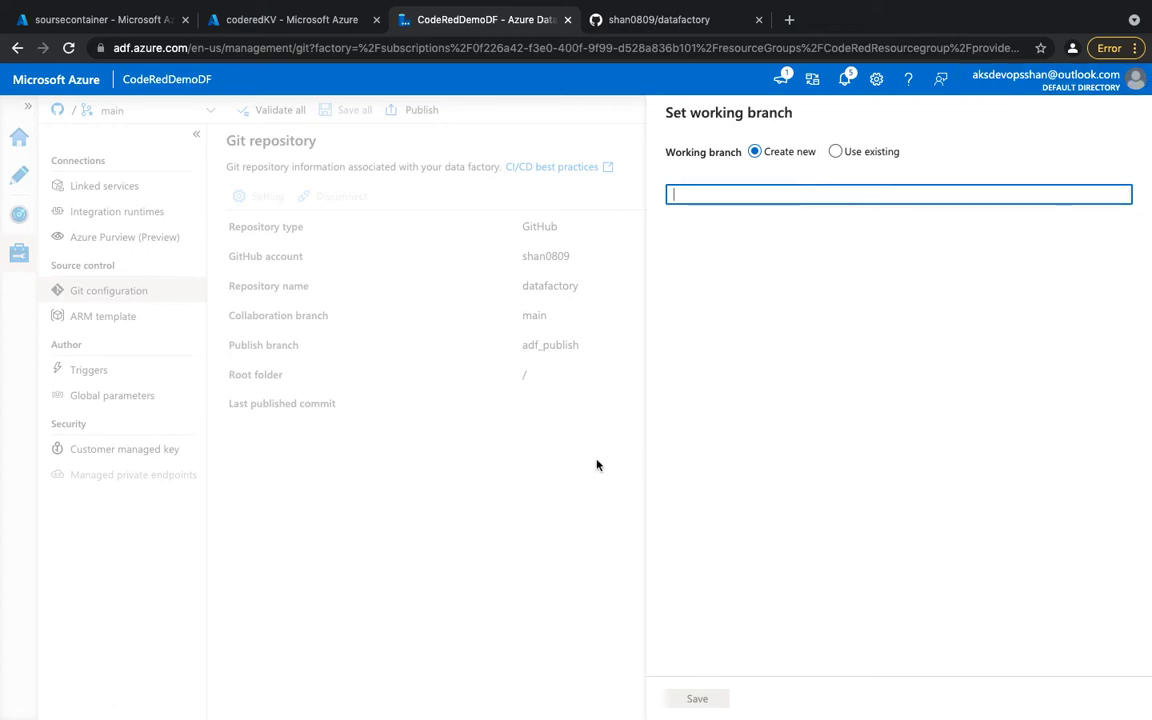
pyautogui.click(836, 151)
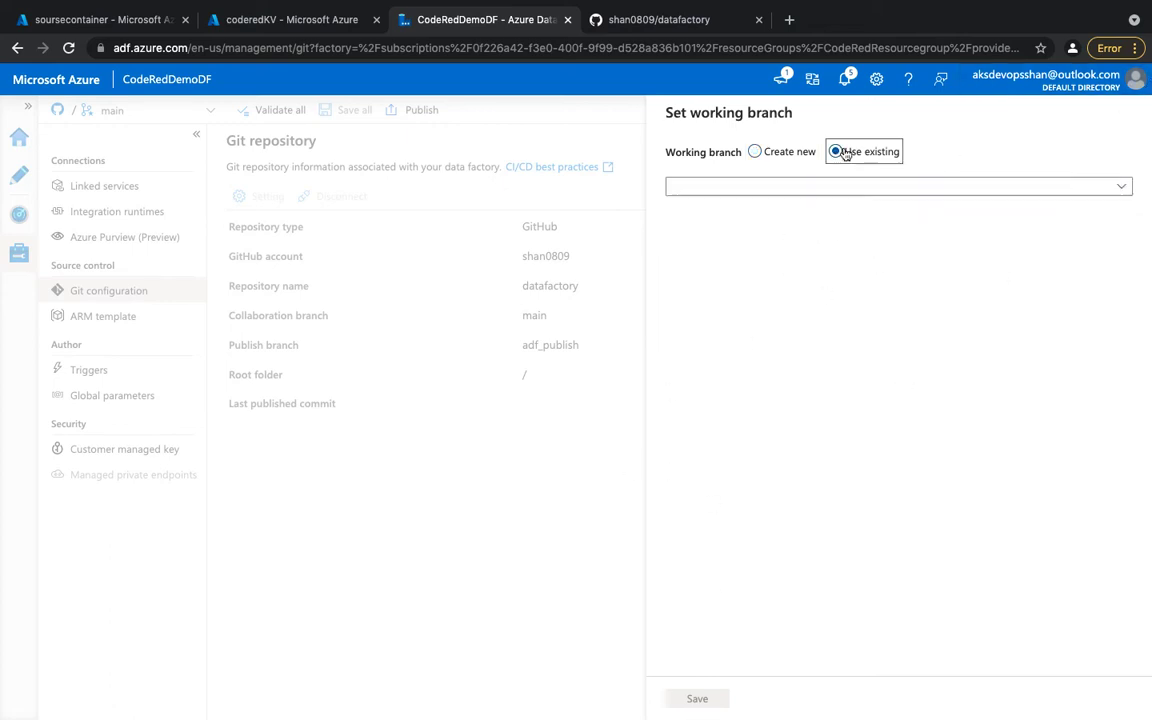
pyautogui.click(836, 151)
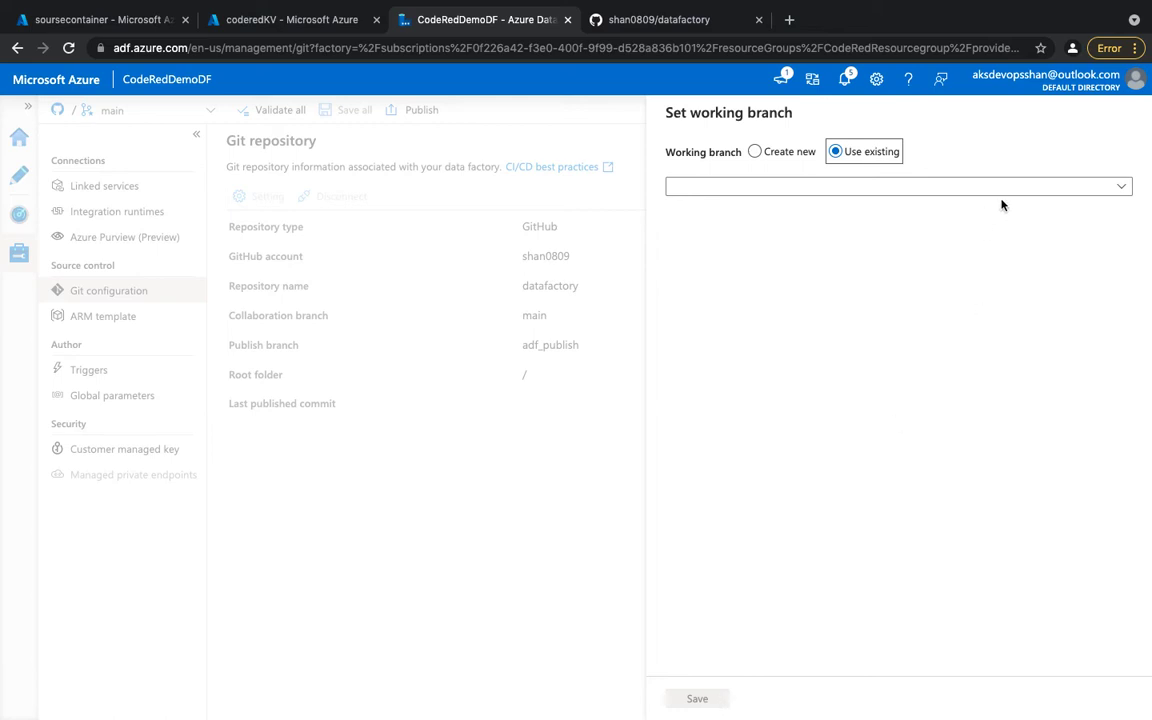
pyautogui.click(897, 187)
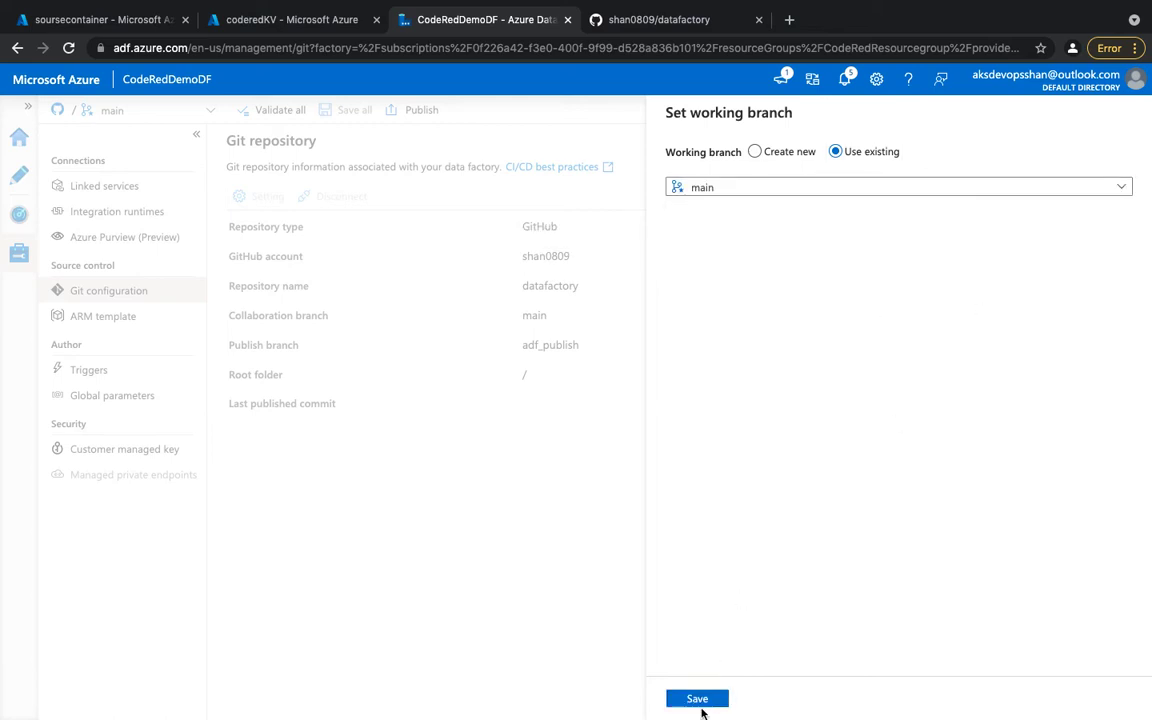
pyautogui.click(697, 698)
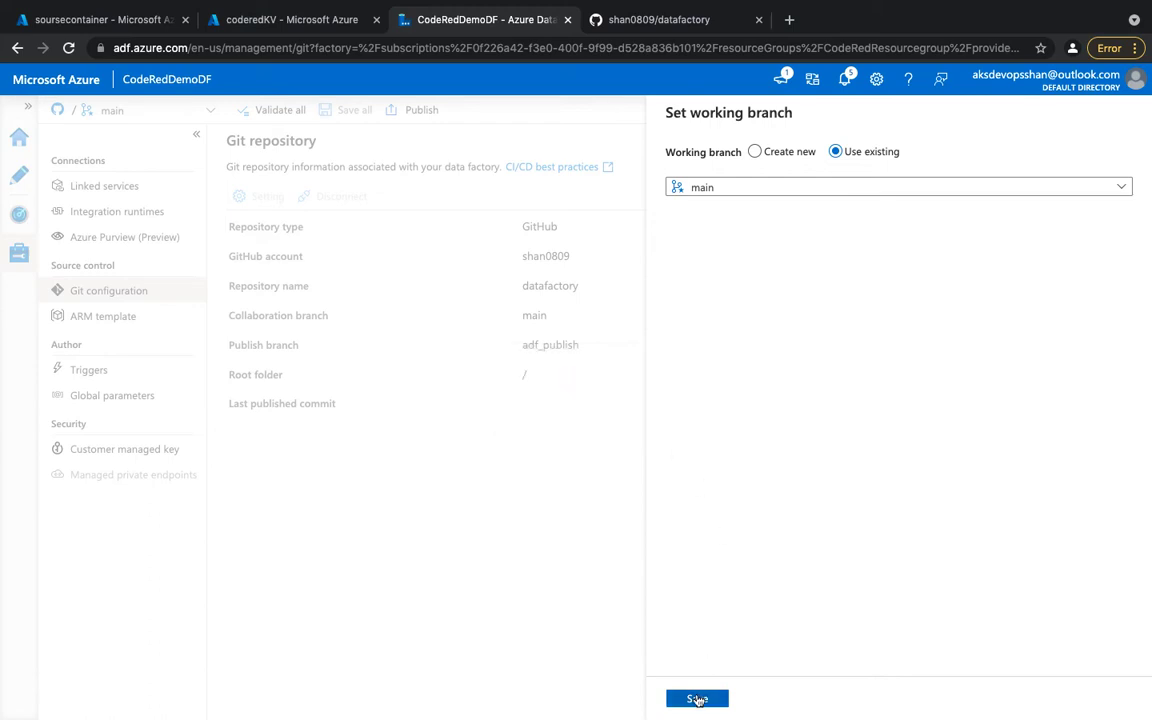
pyautogui.click(696, 698)
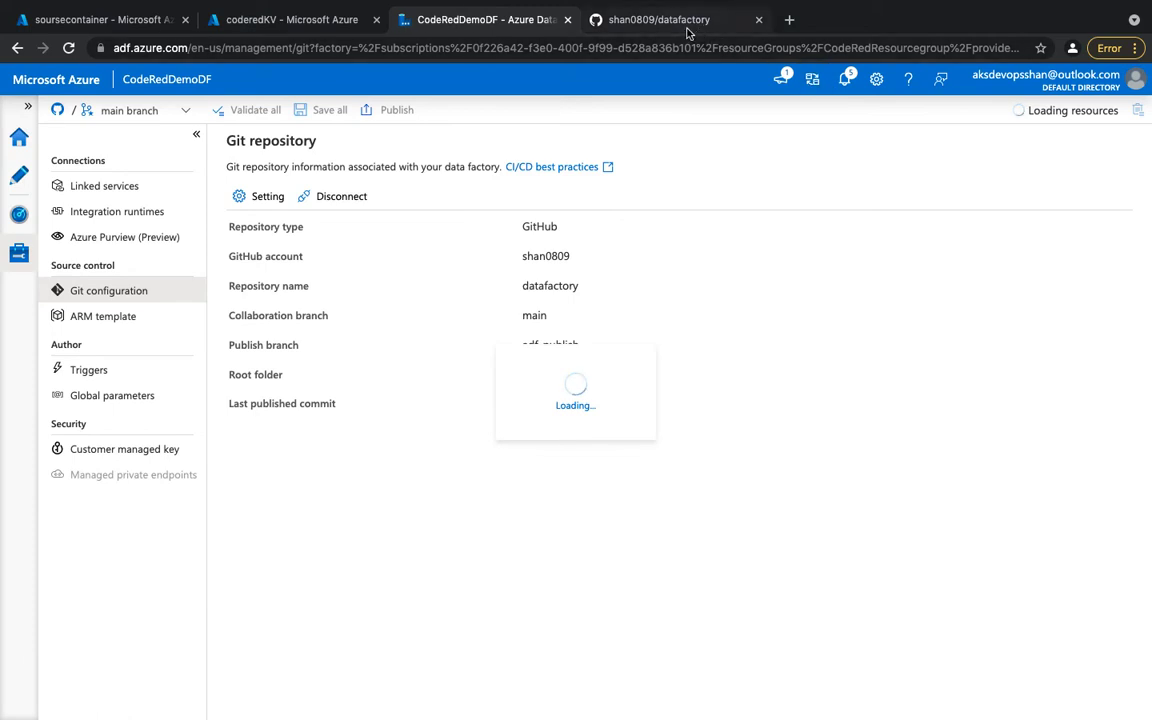
# Open pipeline/MoveFiles.json in the refreshed datafactory repository on GitHub
pyautogui.click(660, 20)
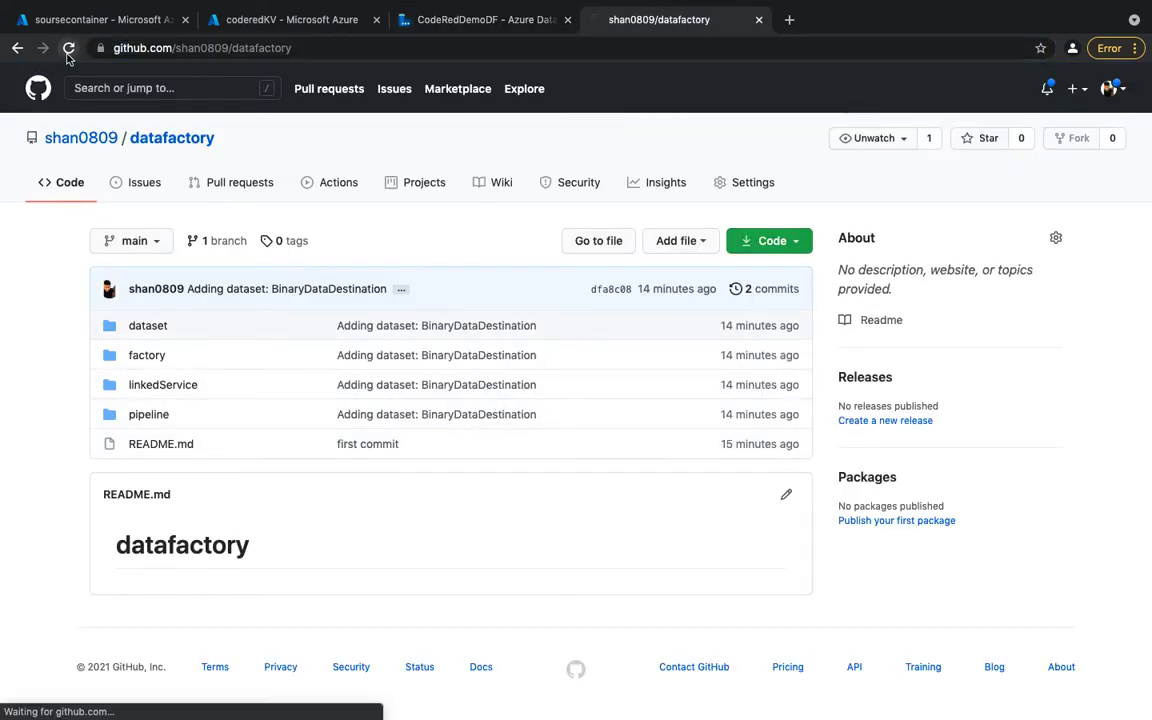
pyautogui.click(69, 48)
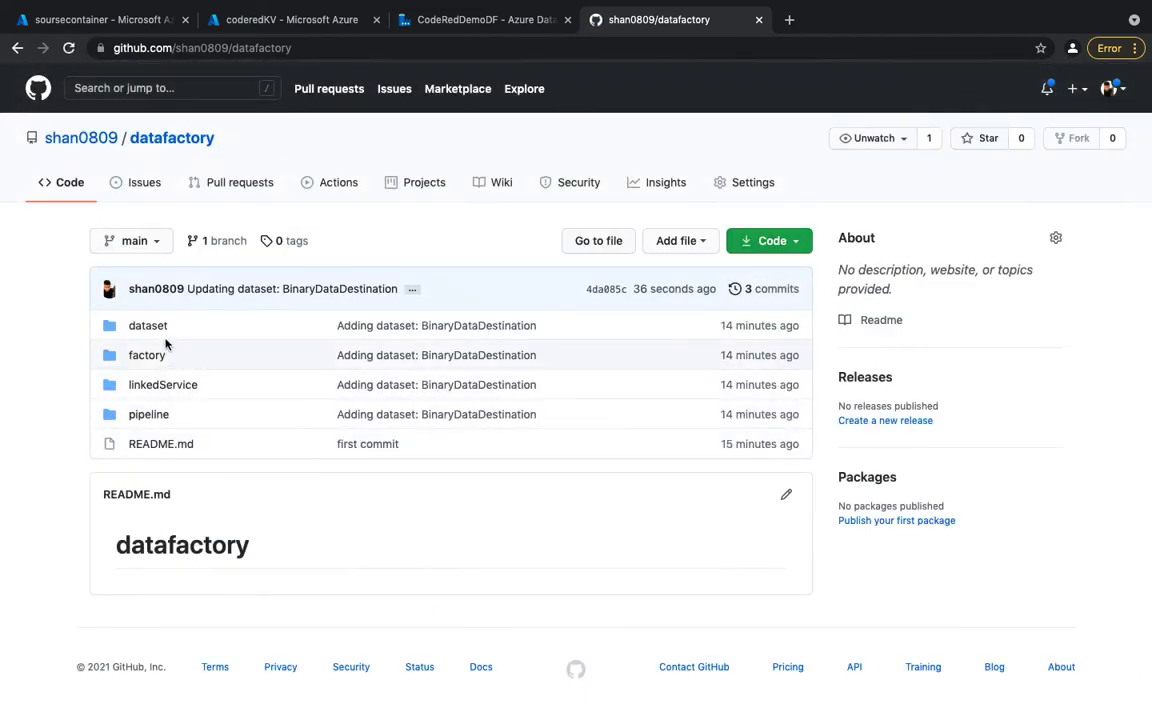
pyautogui.click(148, 414)
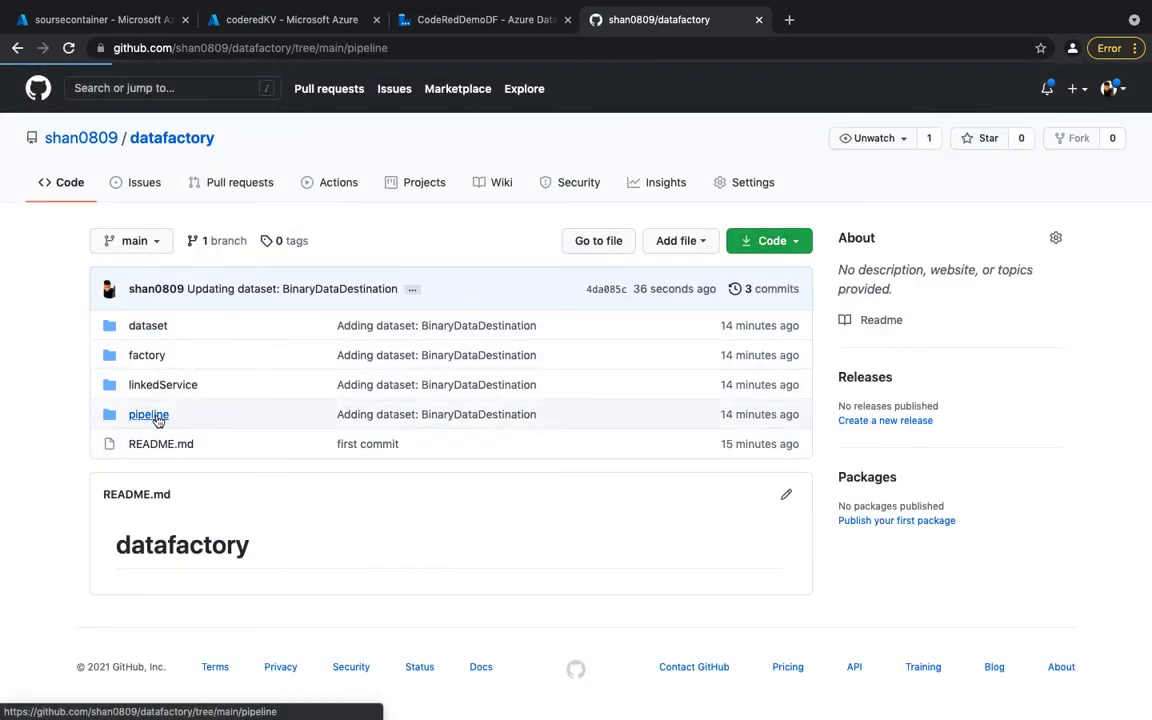
pyautogui.click(148, 414)
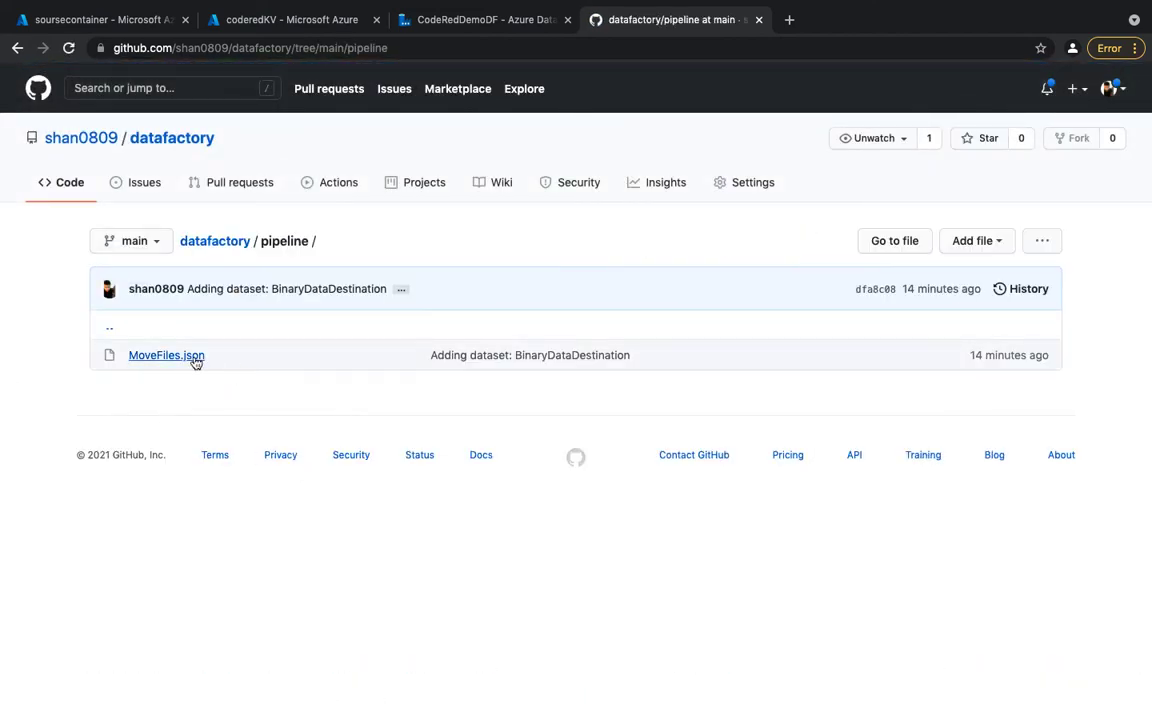
pyautogui.click(166, 355)
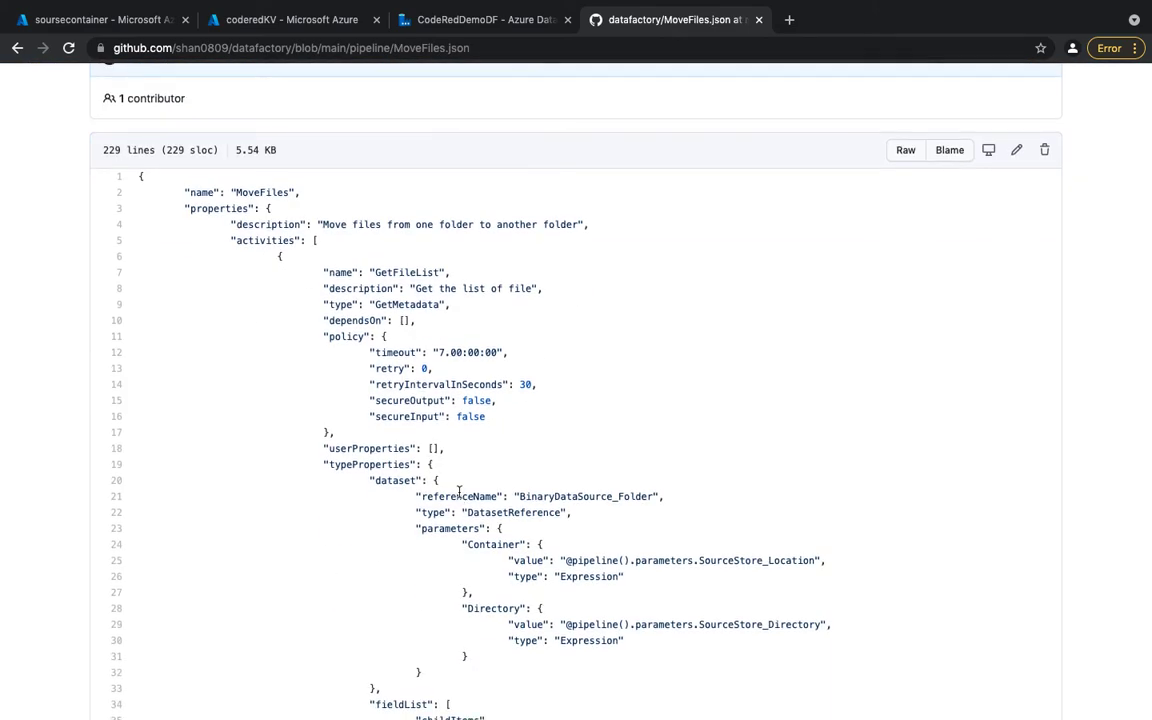
# Scroll through MoveFiles.json, selecting the ForEachFile activity name along the way
pyautogui.scroll(-3)
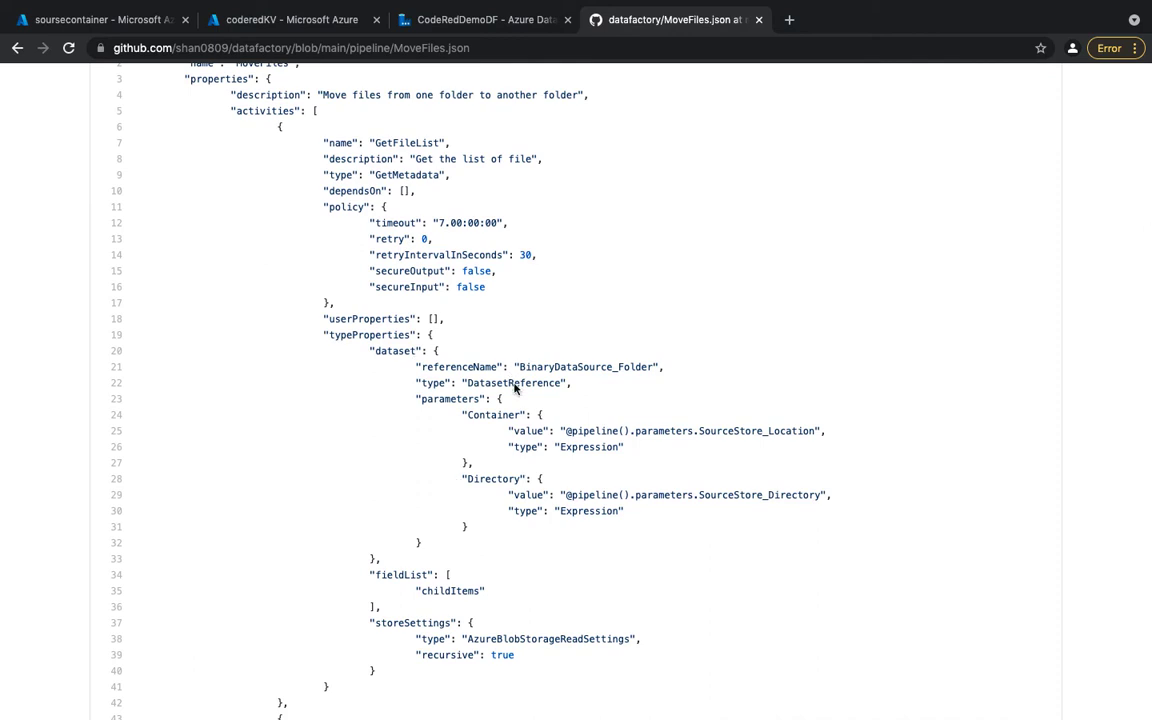
pyautogui.scroll(-3)
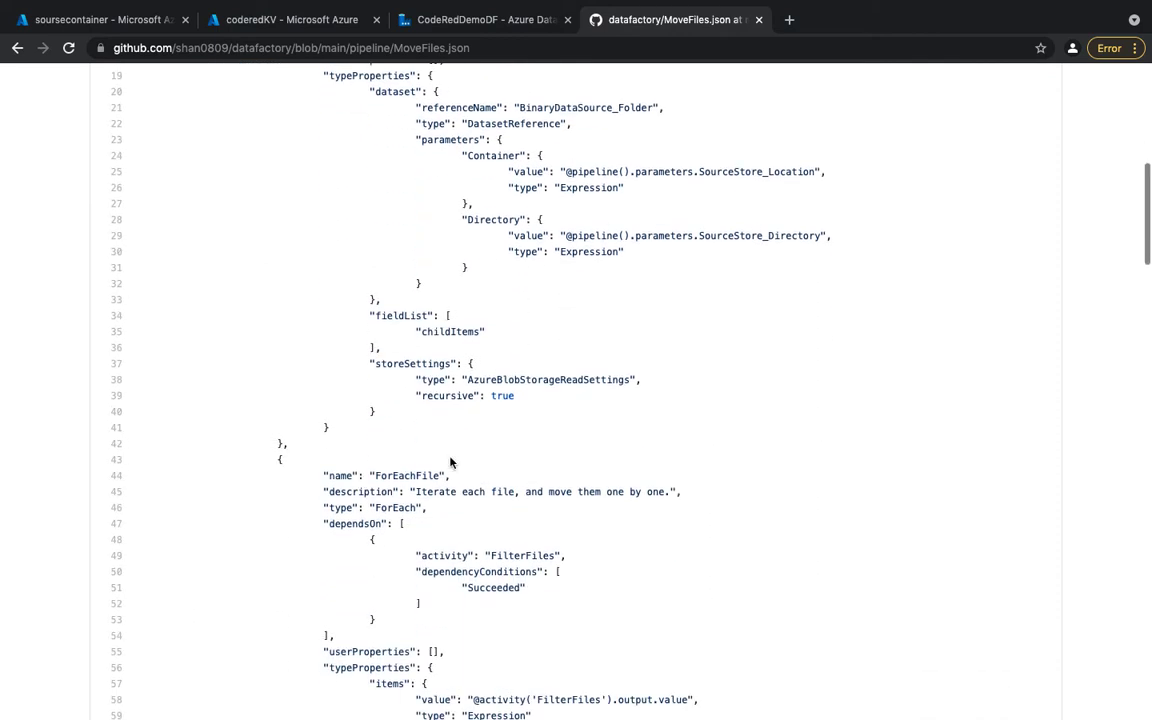
pyautogui.scroll(-3)
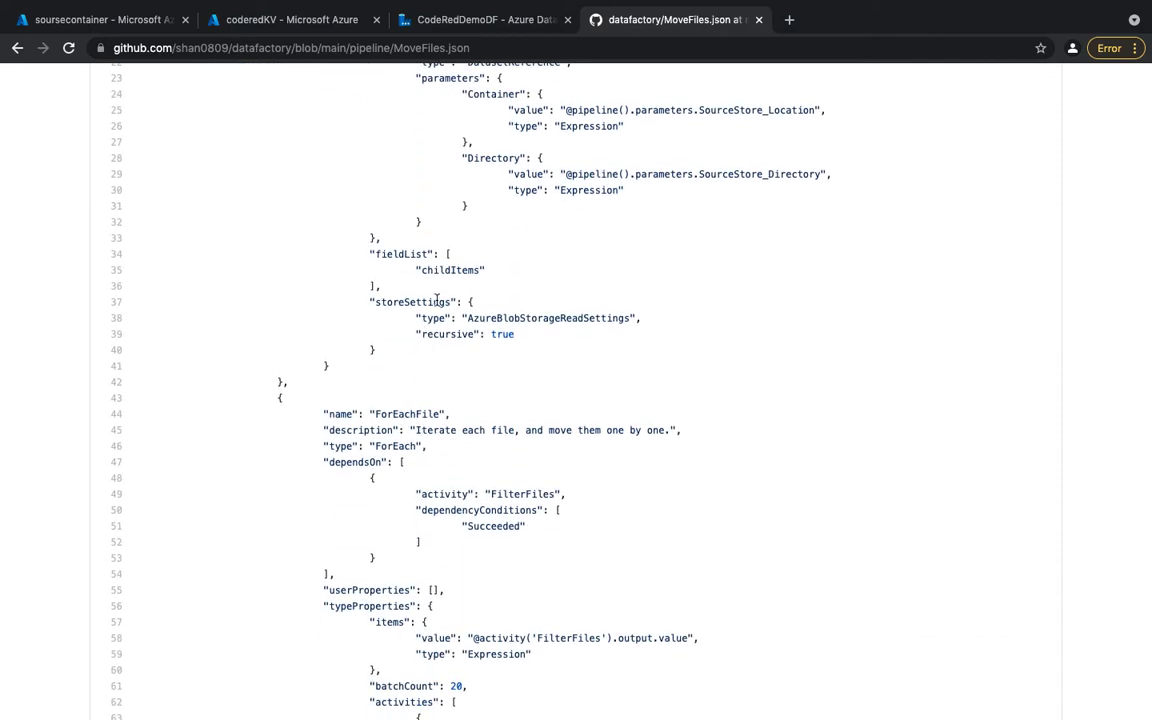
pyautogui.doubleClick(406, 414)
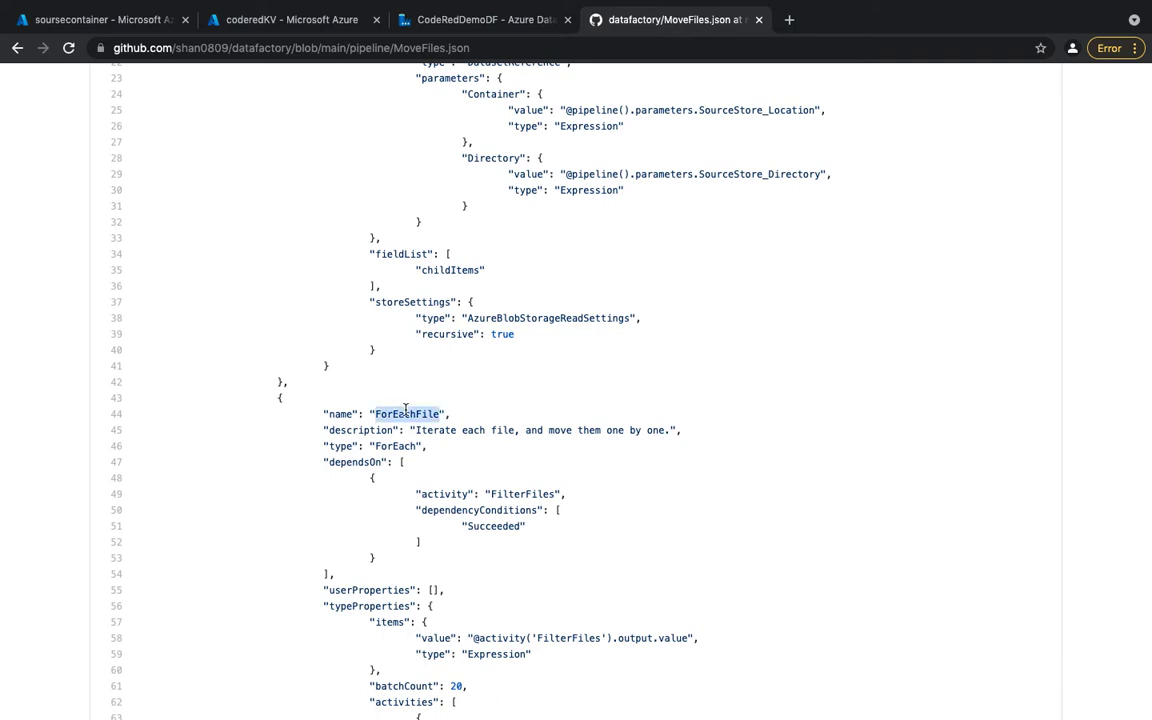
pyautogui.scroll(-3)
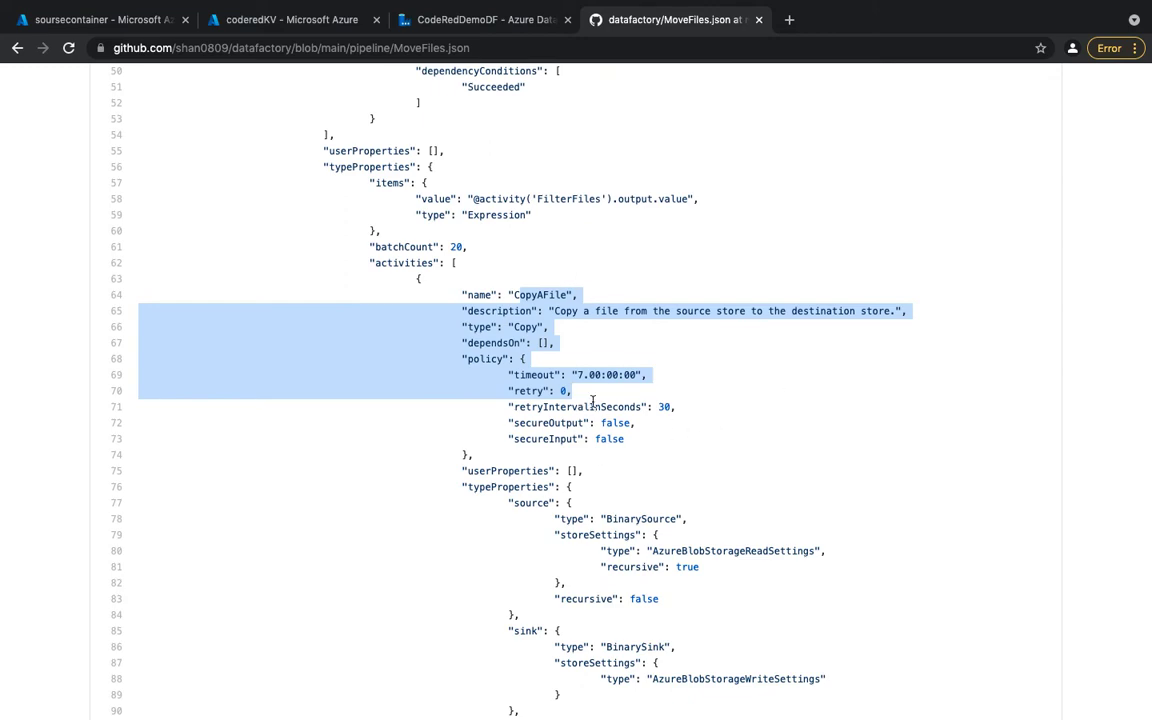
pyautogui.scroll(-3)
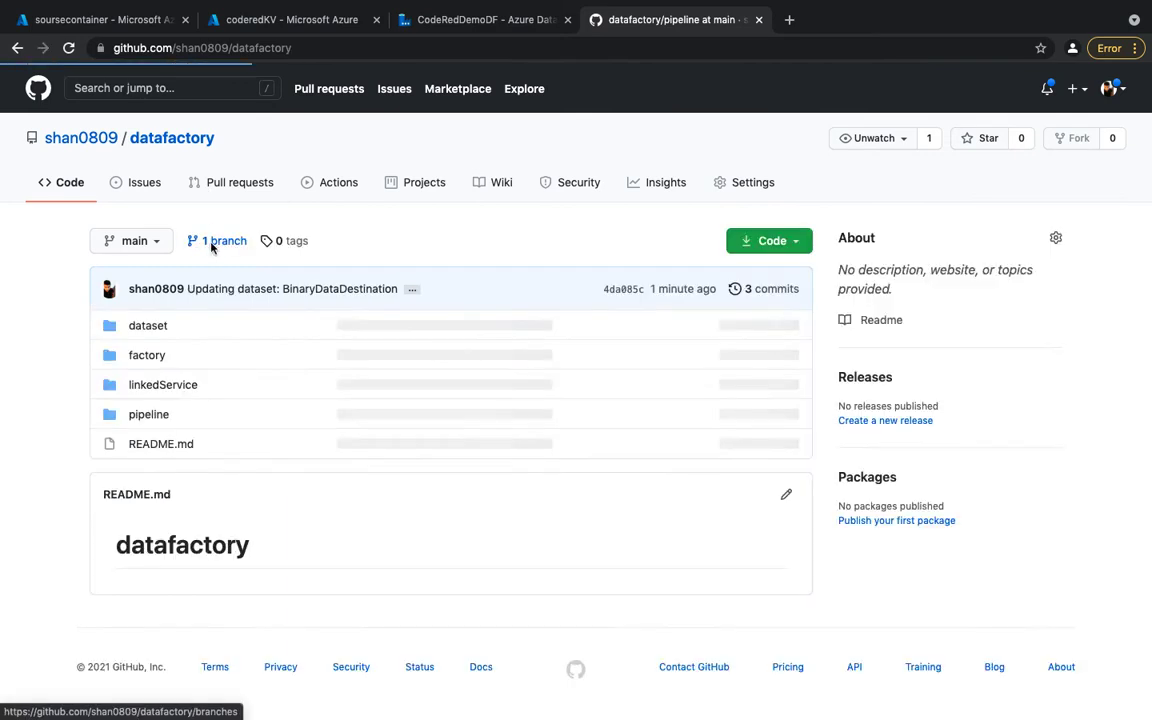
# View linkedServiceSource.json and AzureKeyVault2.json in linkedService, then return to the repository root
pyautogui.click(162, 384)
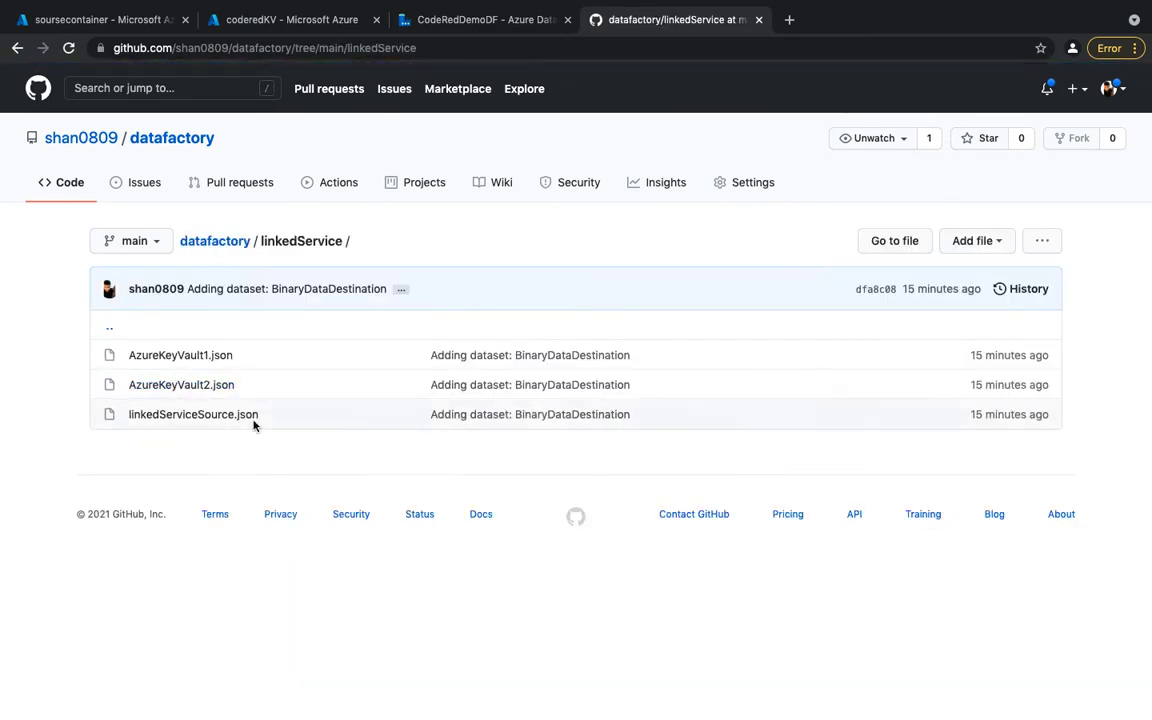
pyautogui.click(193, 414)
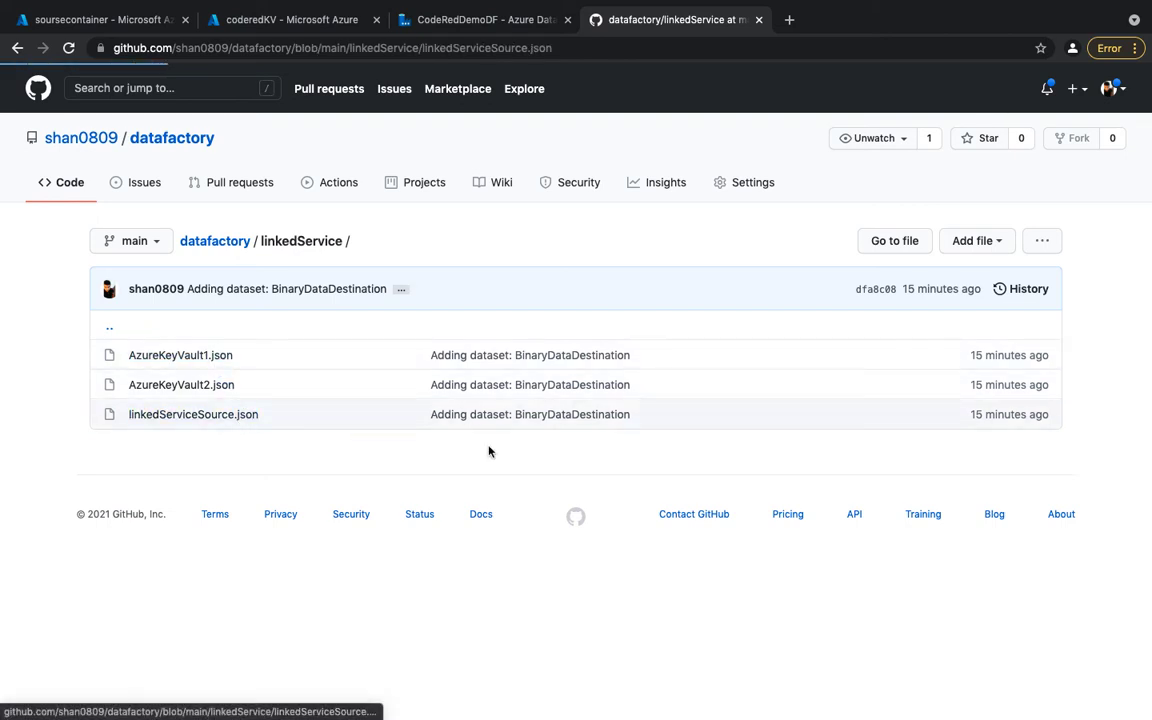
pyautogui.click(193, 414)
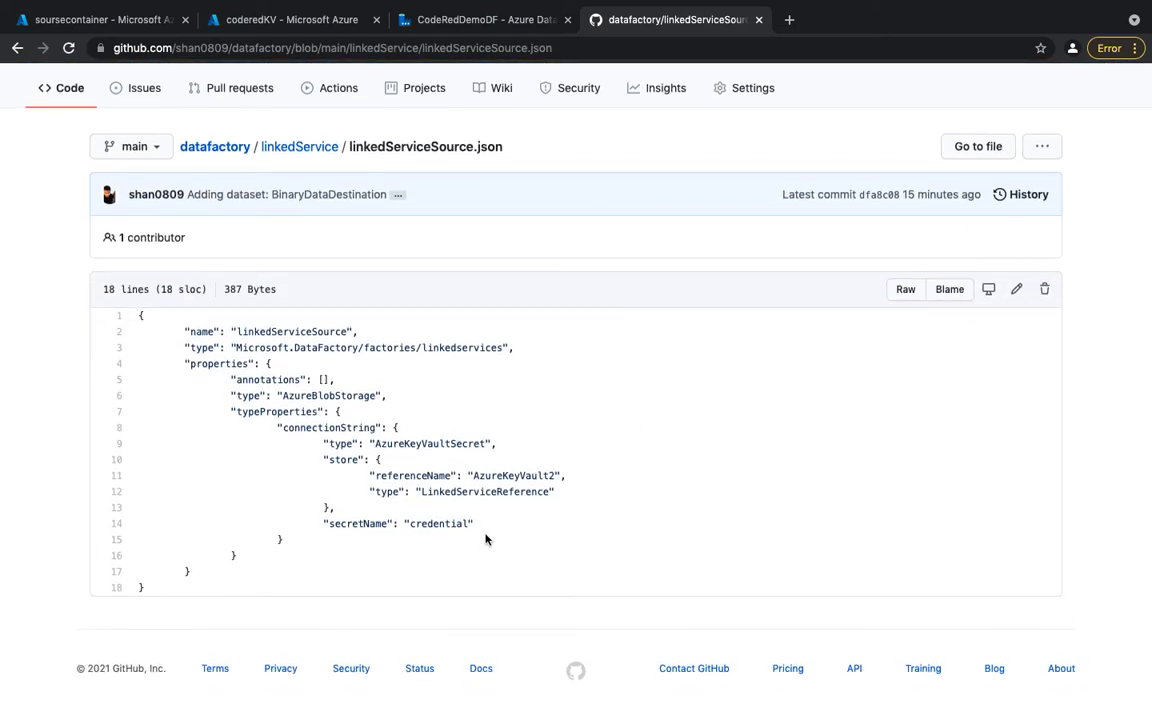
pyautogui.moveTo(265, 363); pyautogui.dragTo(485, 540)
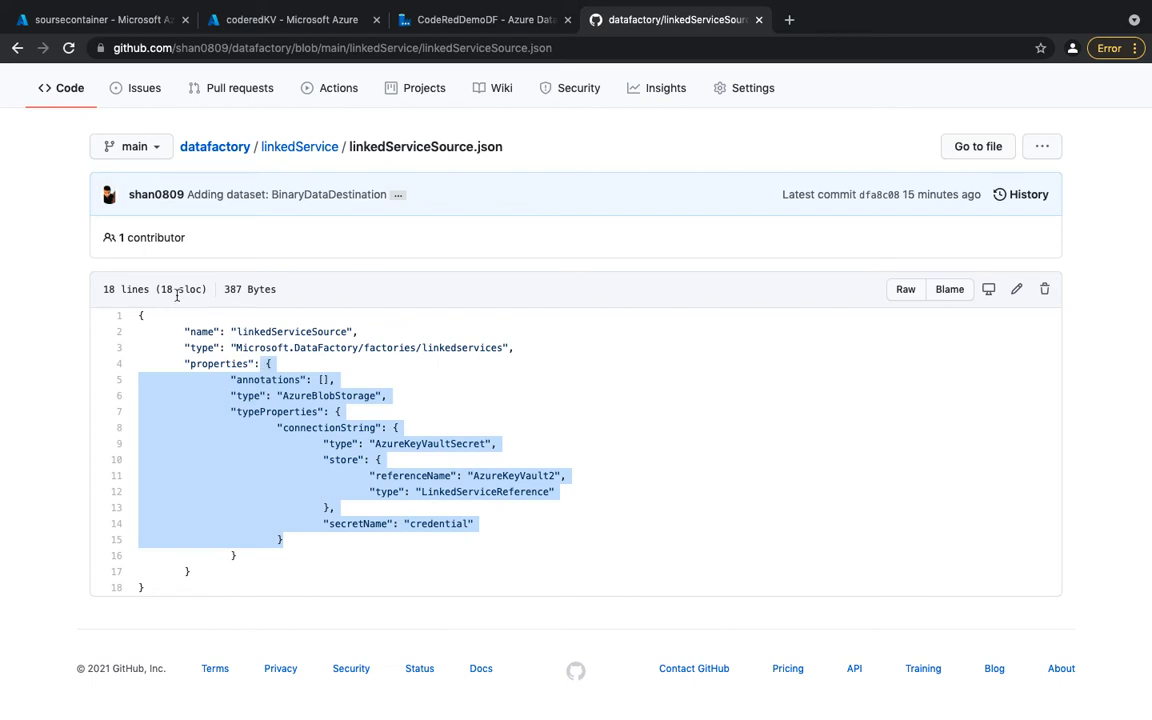
pyautogui.click(299, 146)
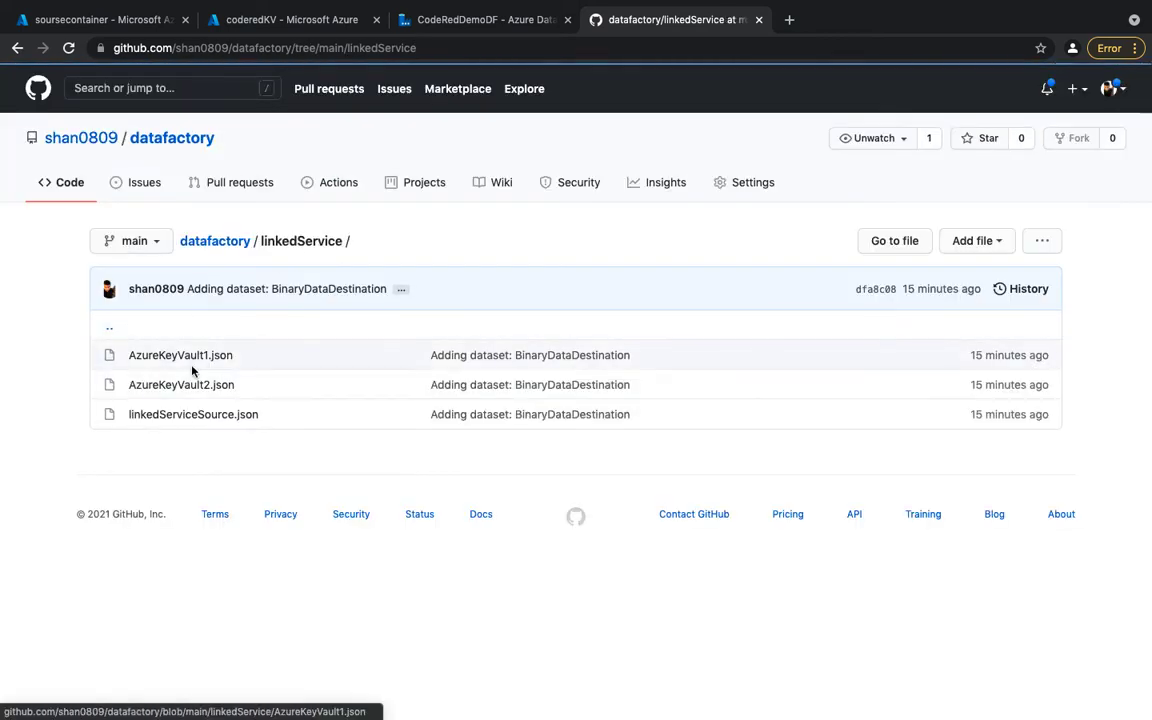
pyautogui.click(181, 384)
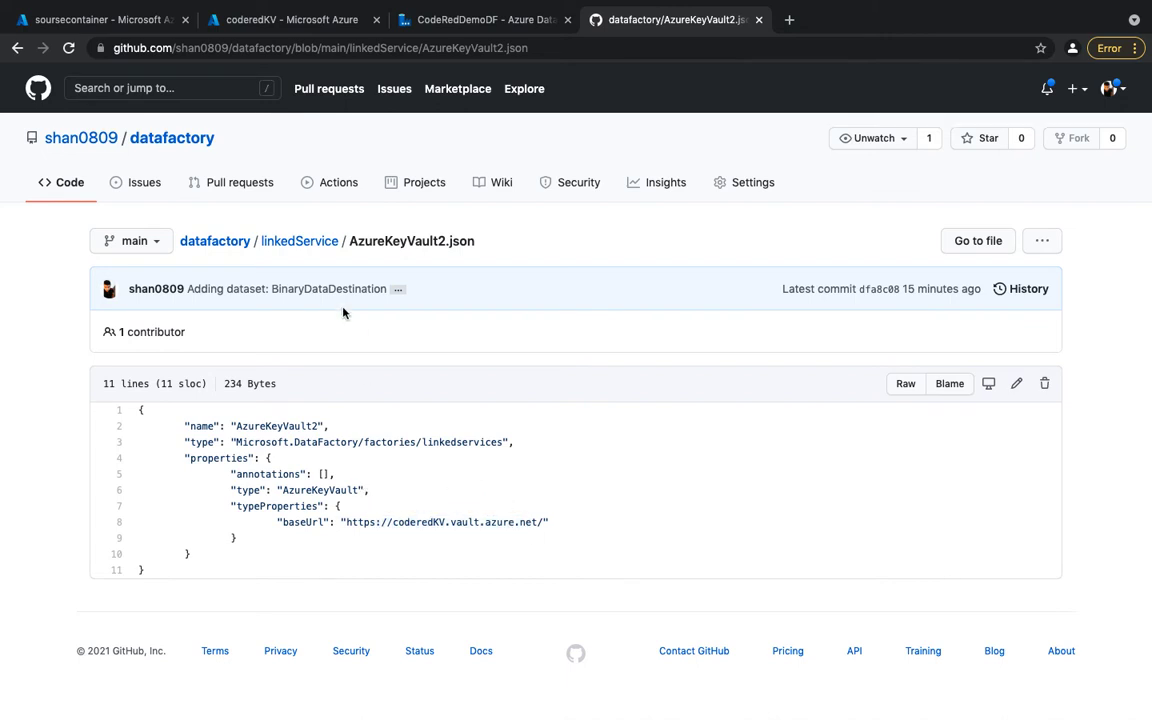
pyautogui.click(298, 240)
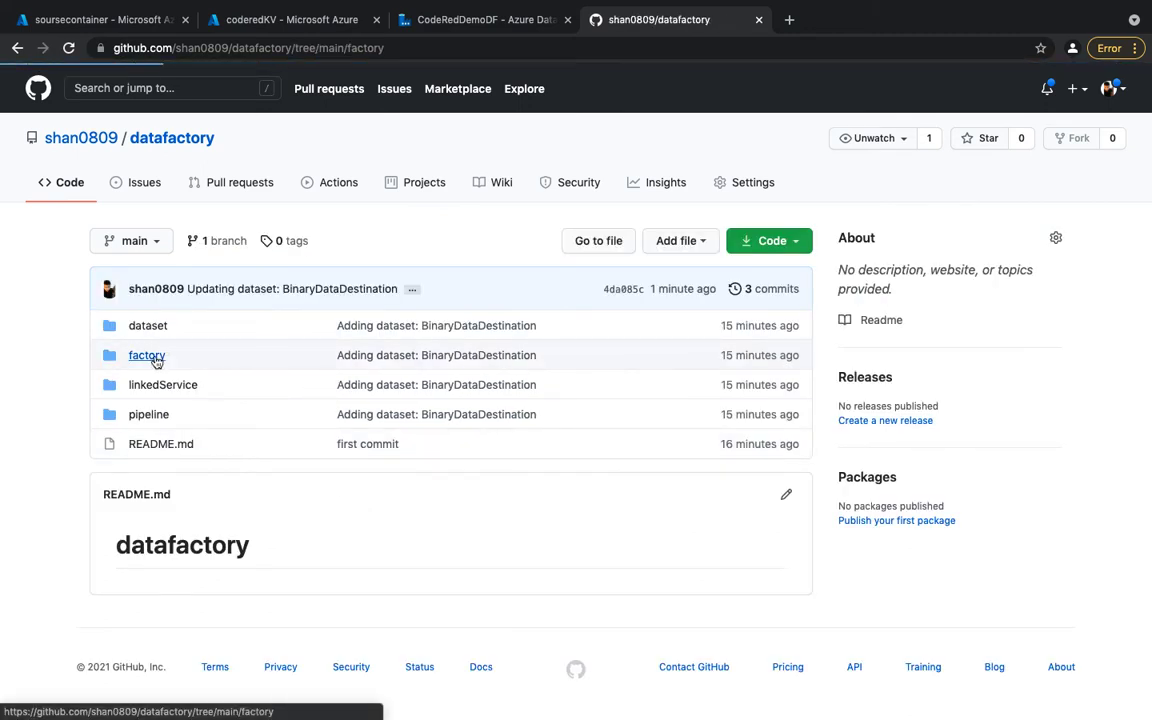
# Review factory/CodeRedDemoDF.json and return to the repository root
pyautogui.click(146, 355)
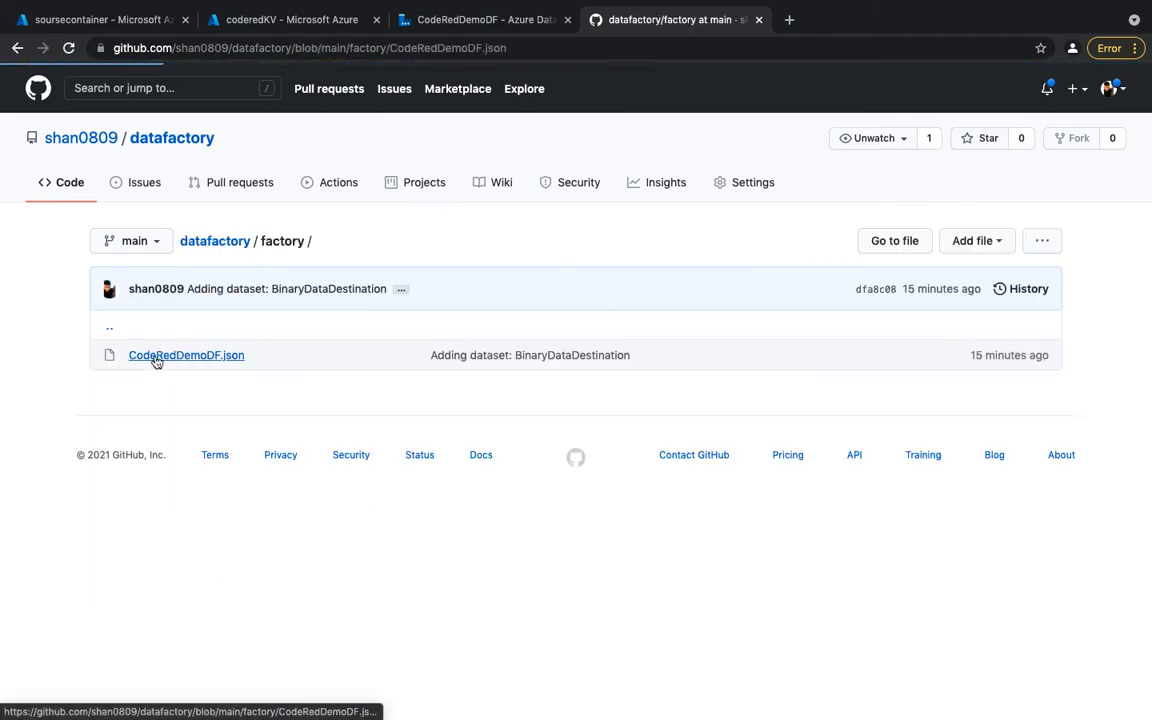
pyautogui.click(186, 355)
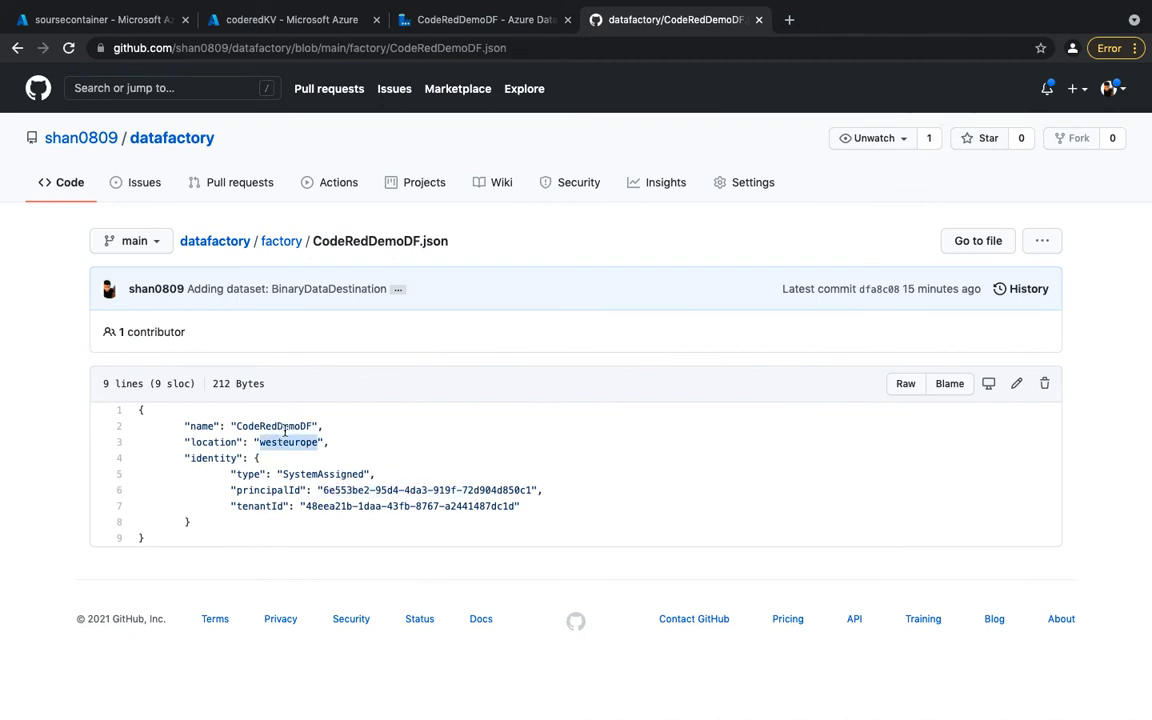
pyautogui.doubleClick(275, 426)
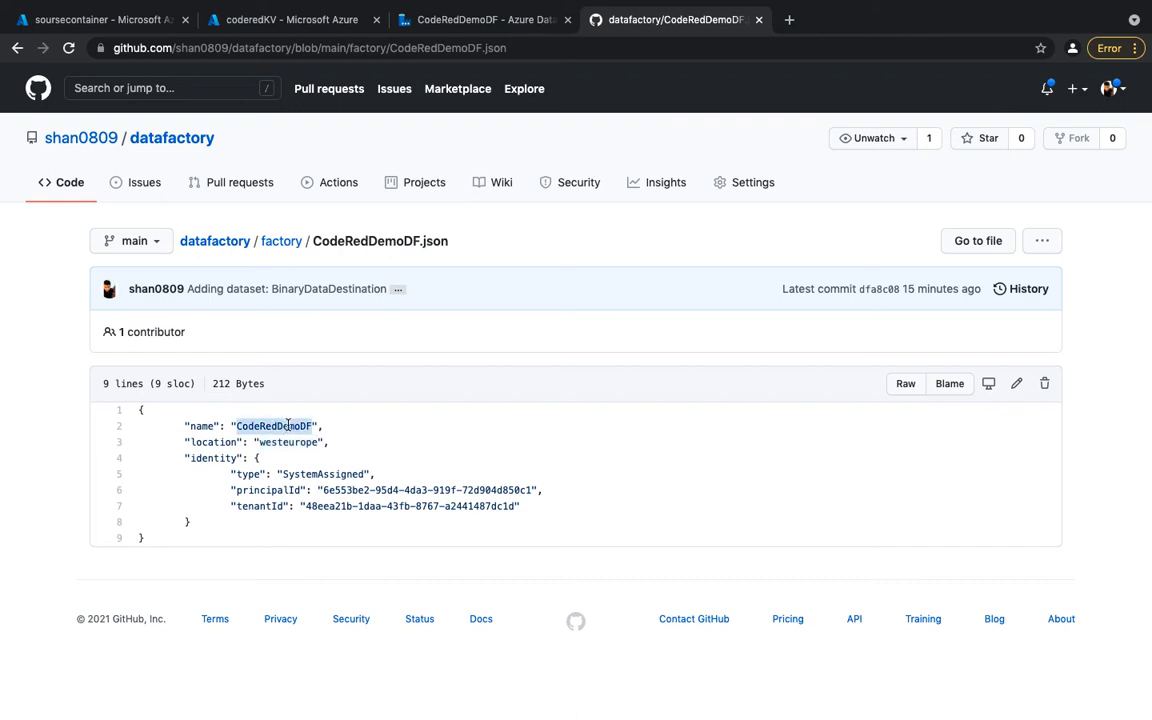
pyautogui.click(171, 137)
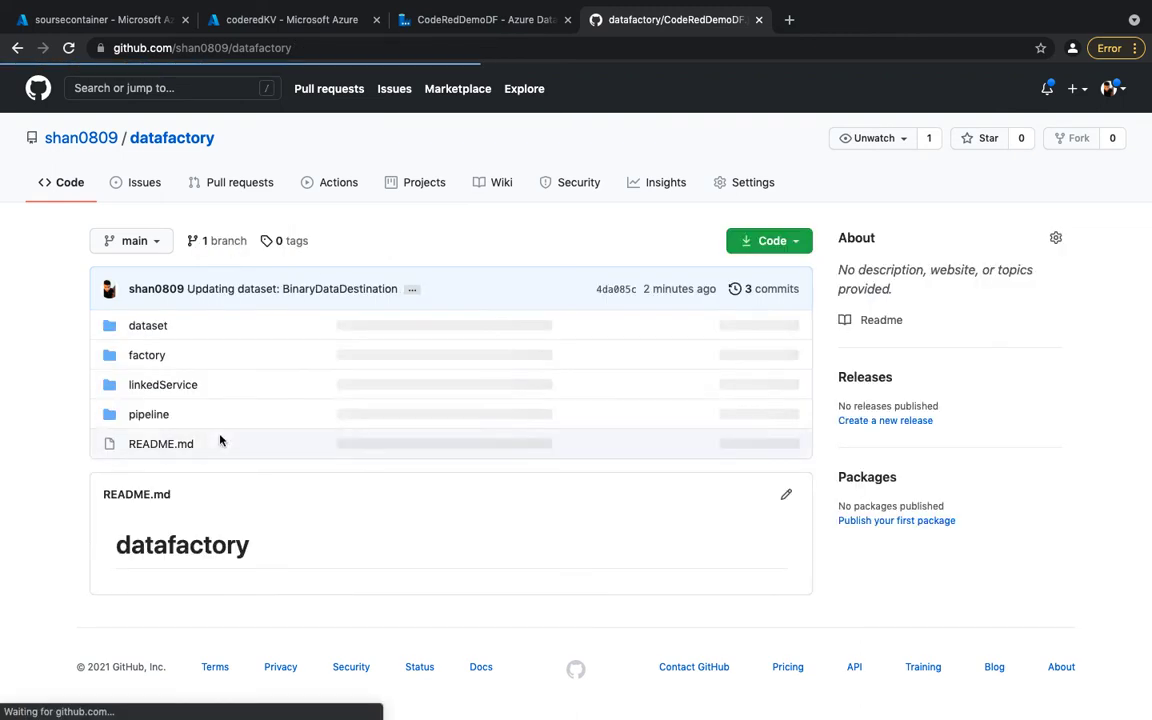
# Open dataset/BinaryDataSource_File.json and scroll through its definition
pyautogui.click(147, 325)
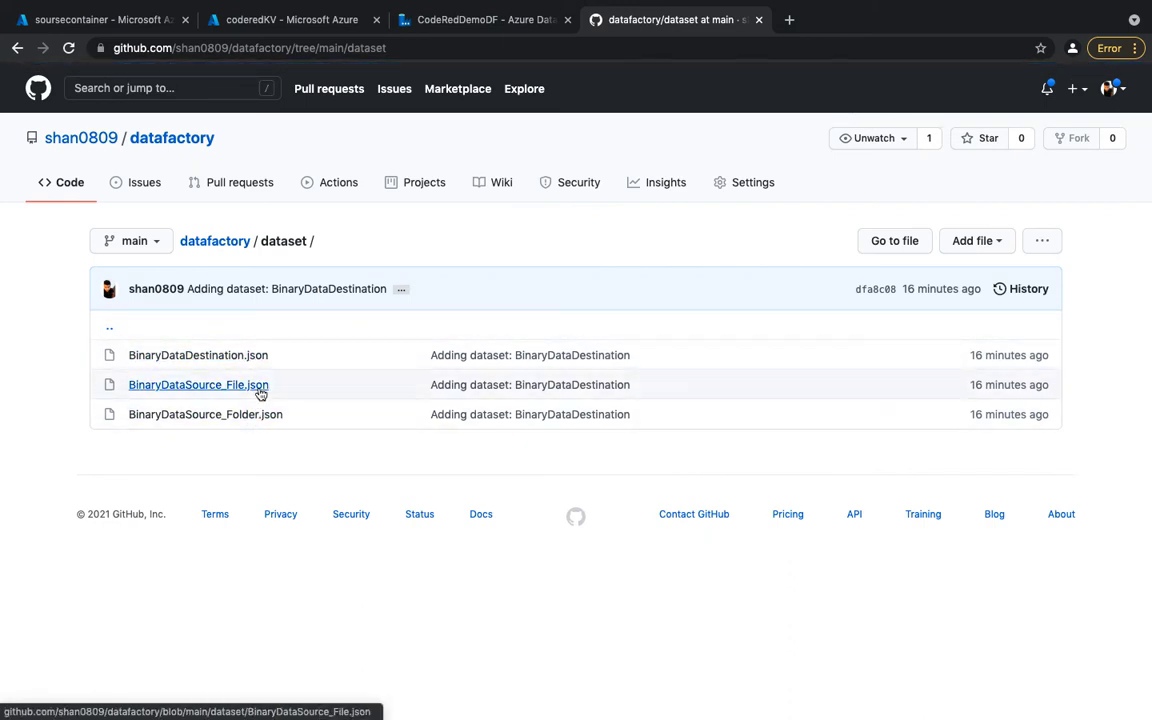
pyautogui.click(198, 384)
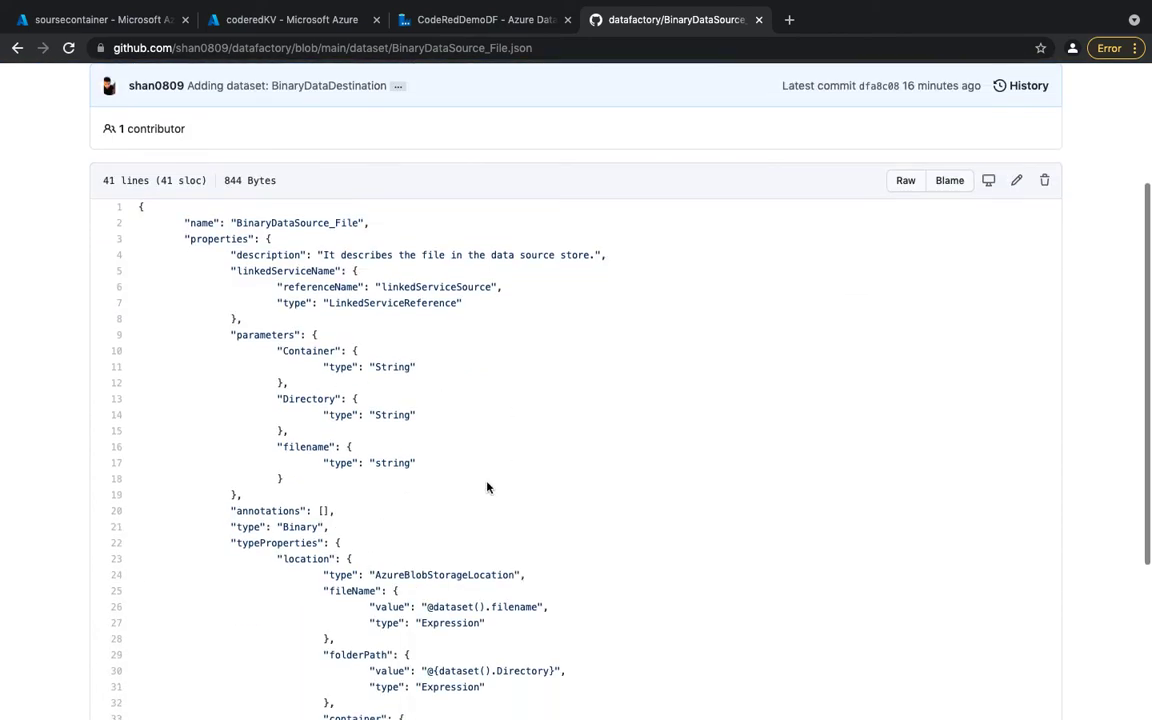
pyautogui.scroll(-3)
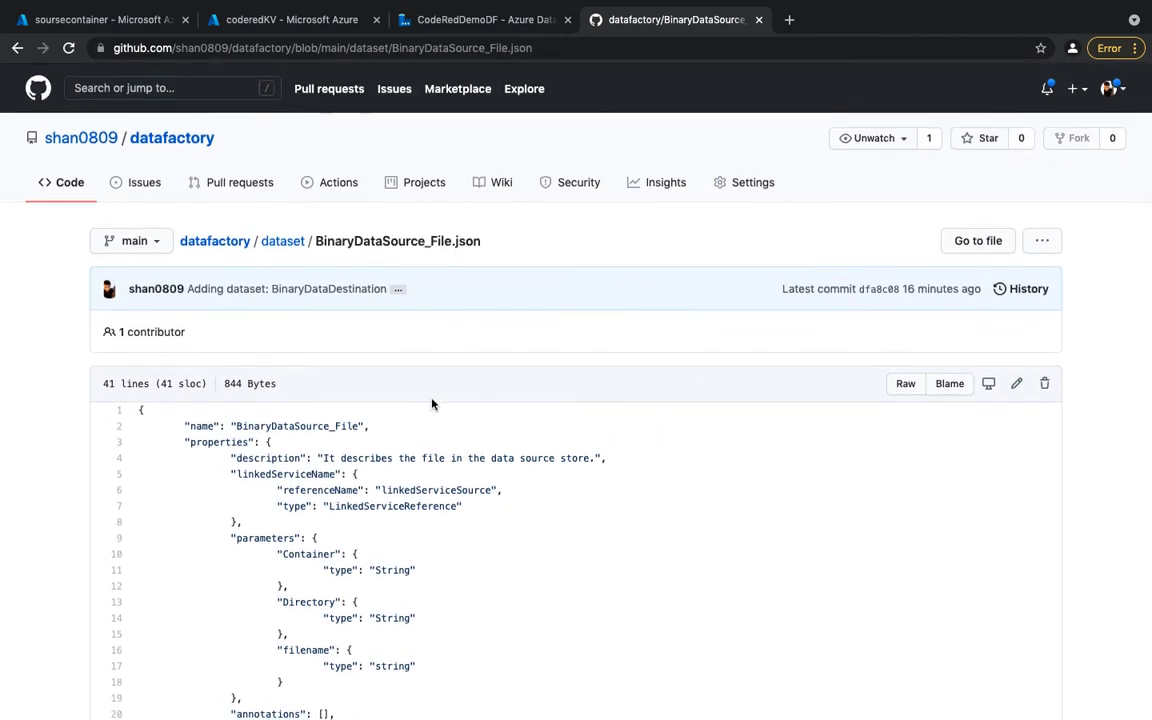
pyautogui.moveTo(396, 543)
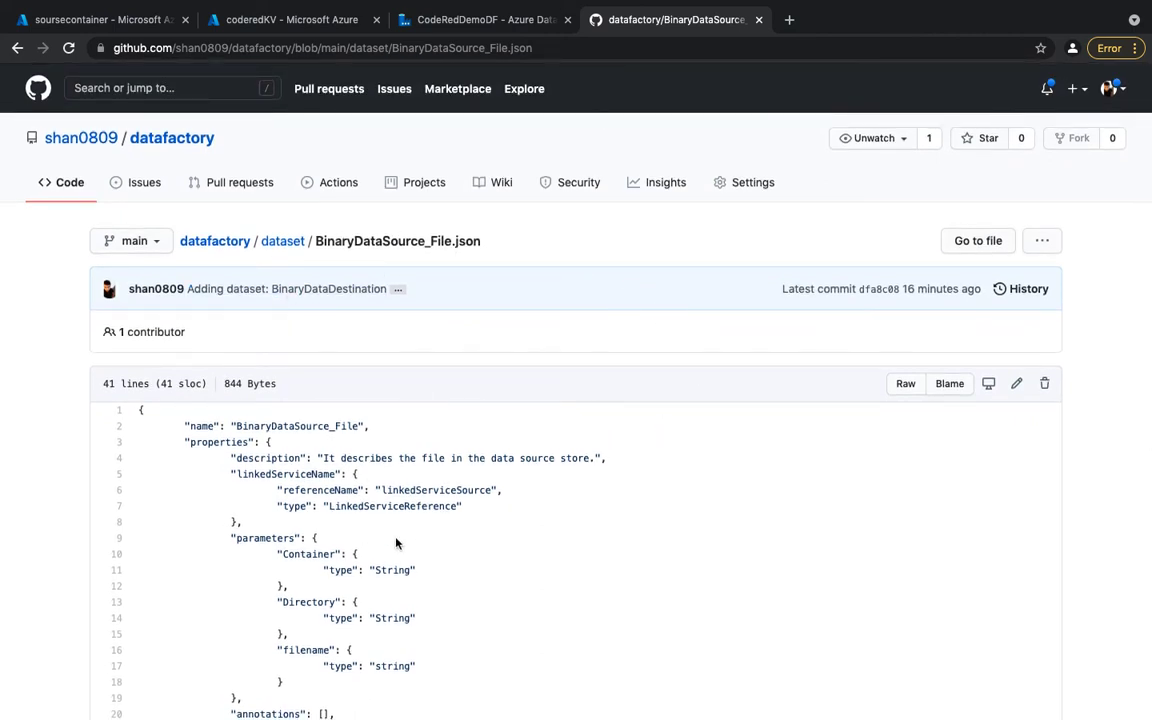
pyautogui.moveTo(400, 531)
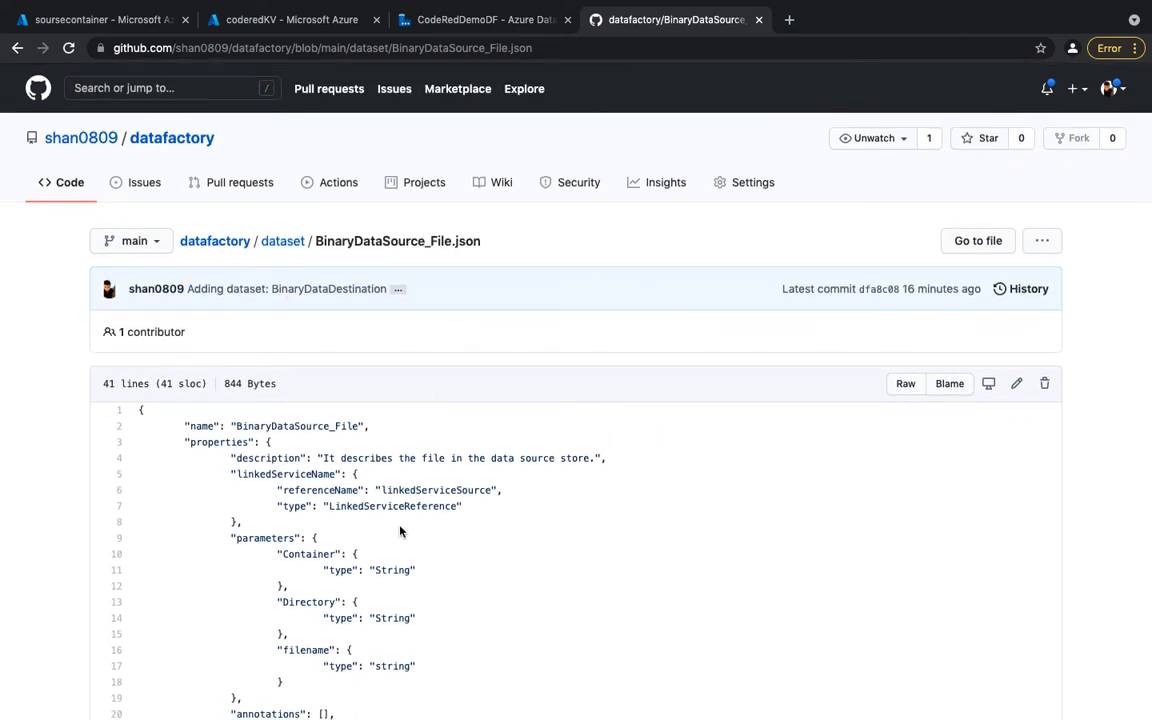
pyautogui.moveTo(695, 342)
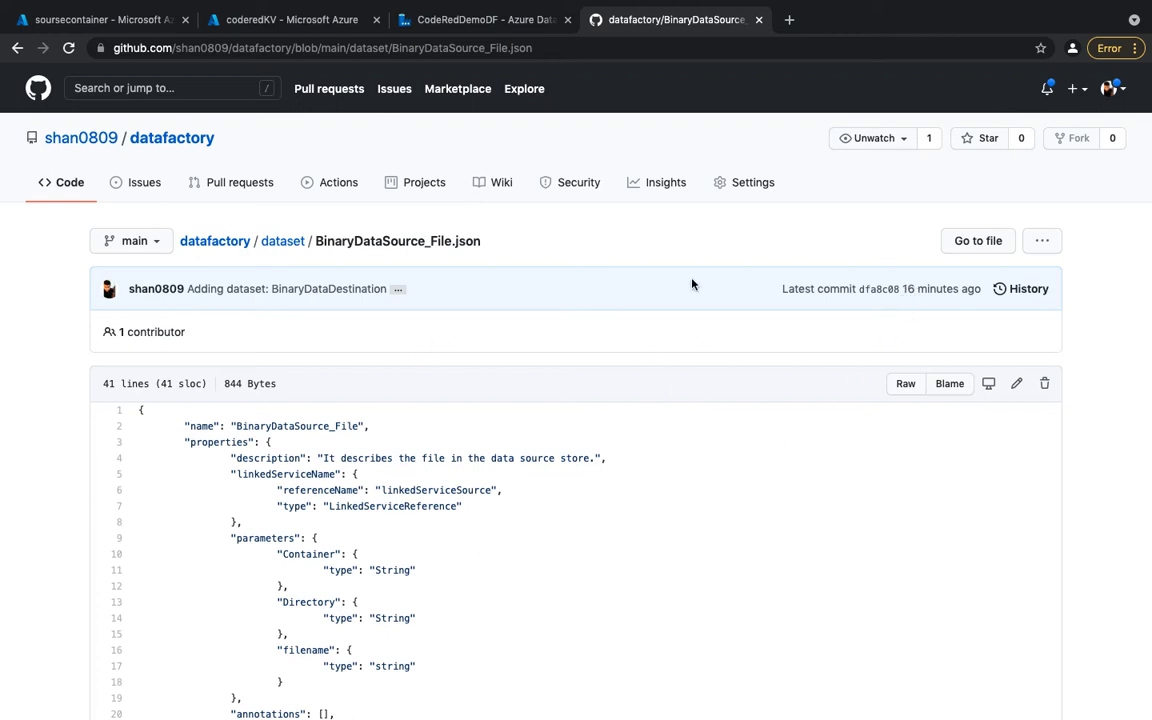
# Publish the MoveFiles factory changes, then expand Move & transform activities
pyautogui.click(485, 19)
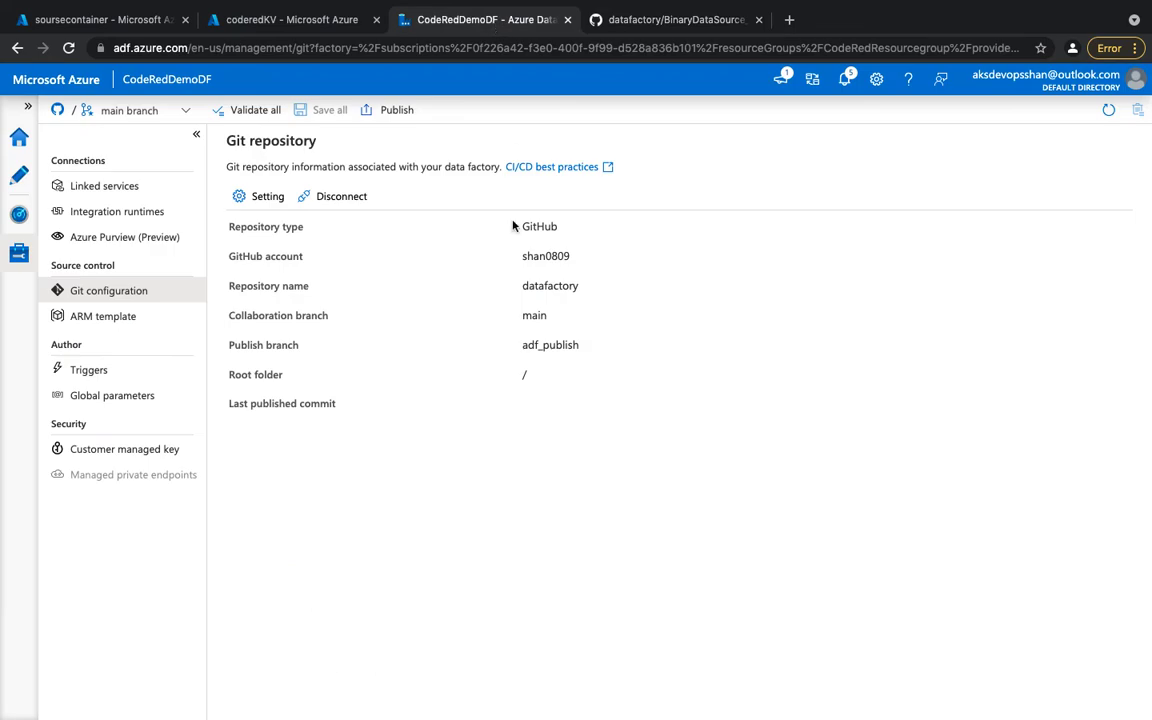
pyautogui.moveTo(19, 175)
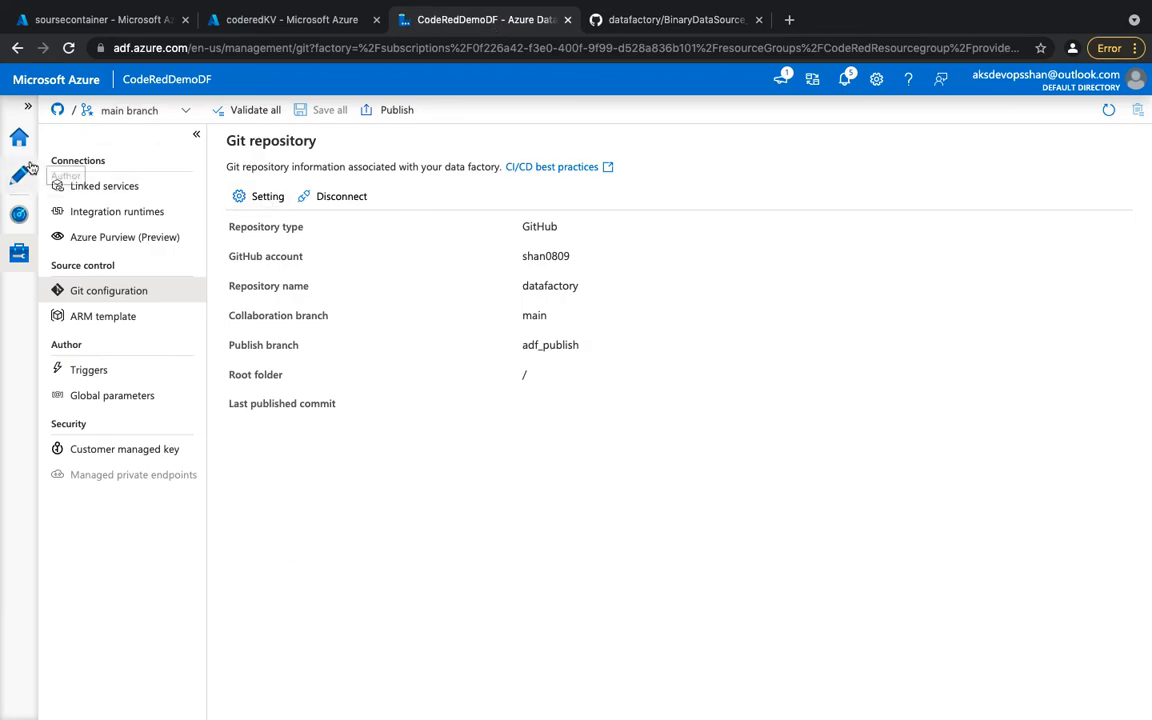
pyautogui.click(19, 175)
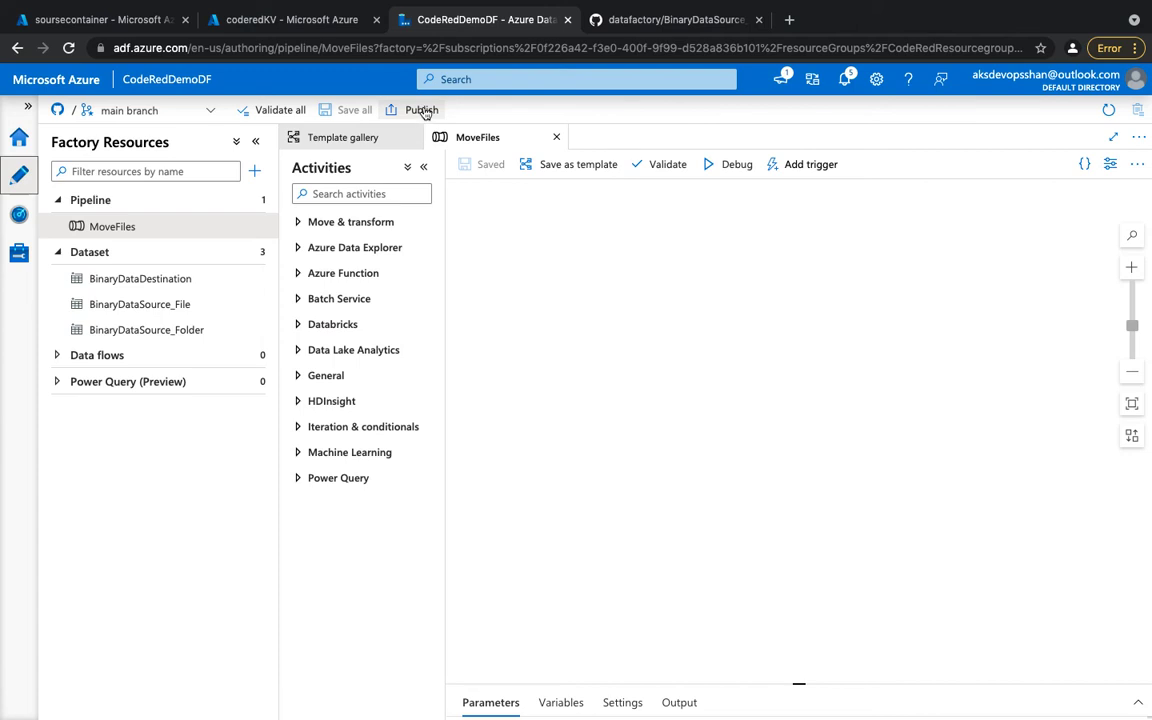
pyautogui.click(112, 226)
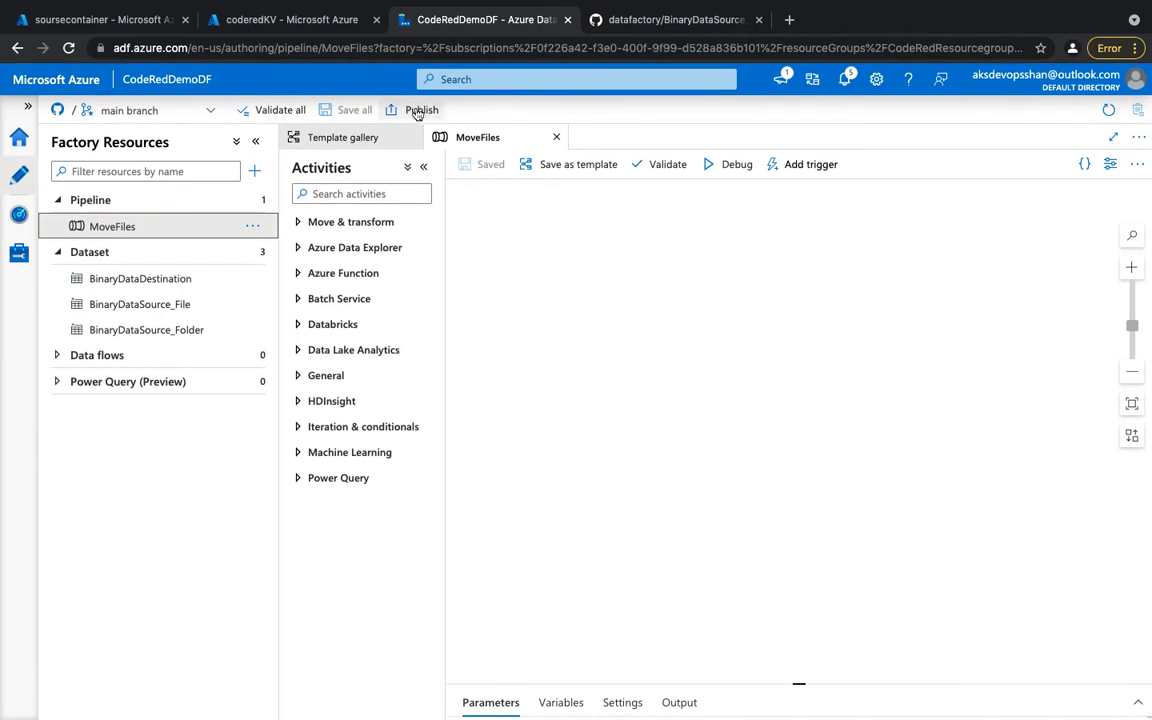
pyautogui.click(419, 110)
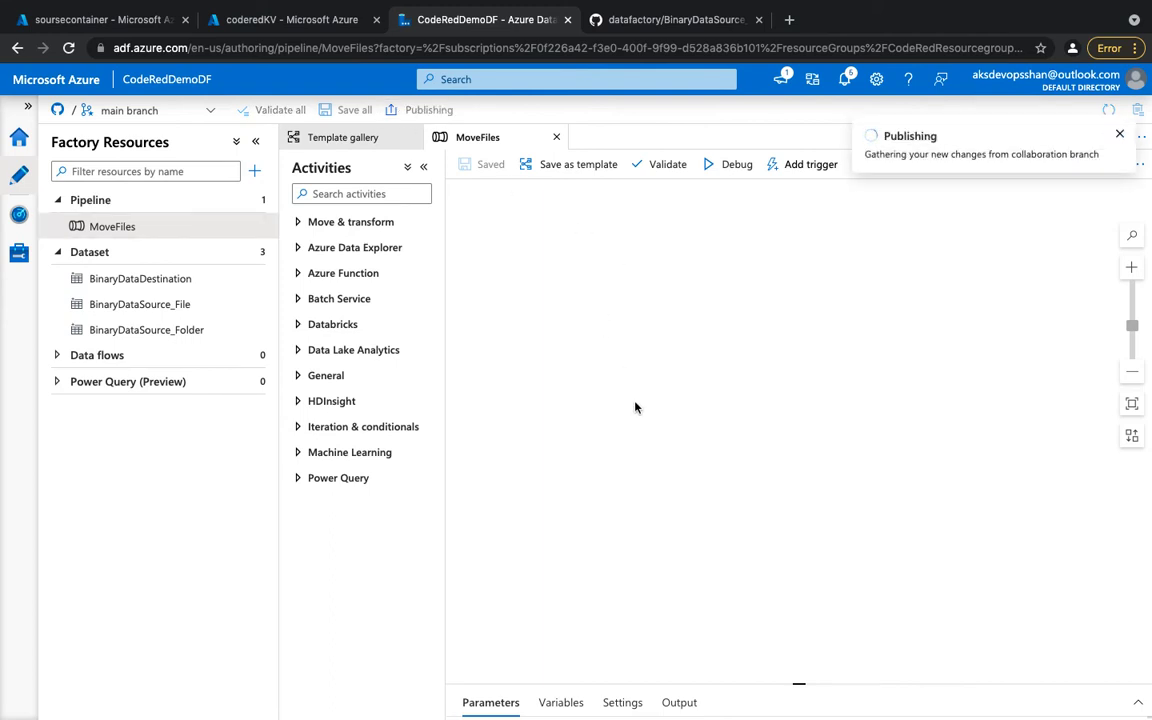
pyautogui.moveTo(730, 414)
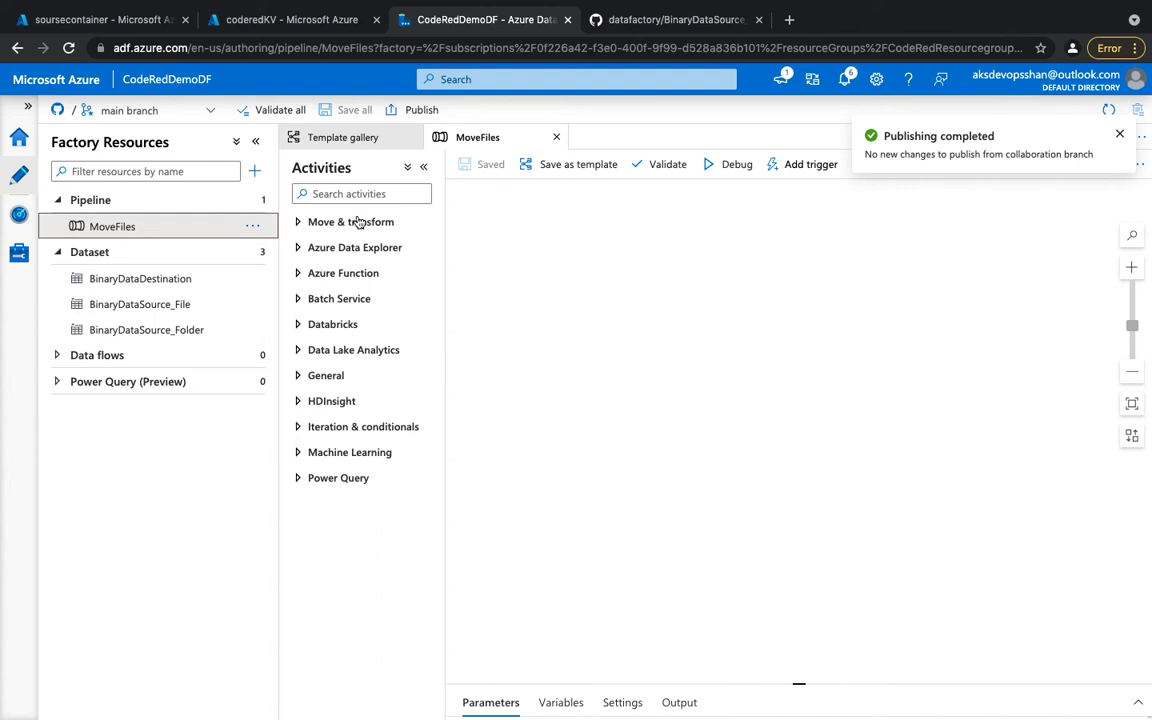
pyautogui.click(350, 221)
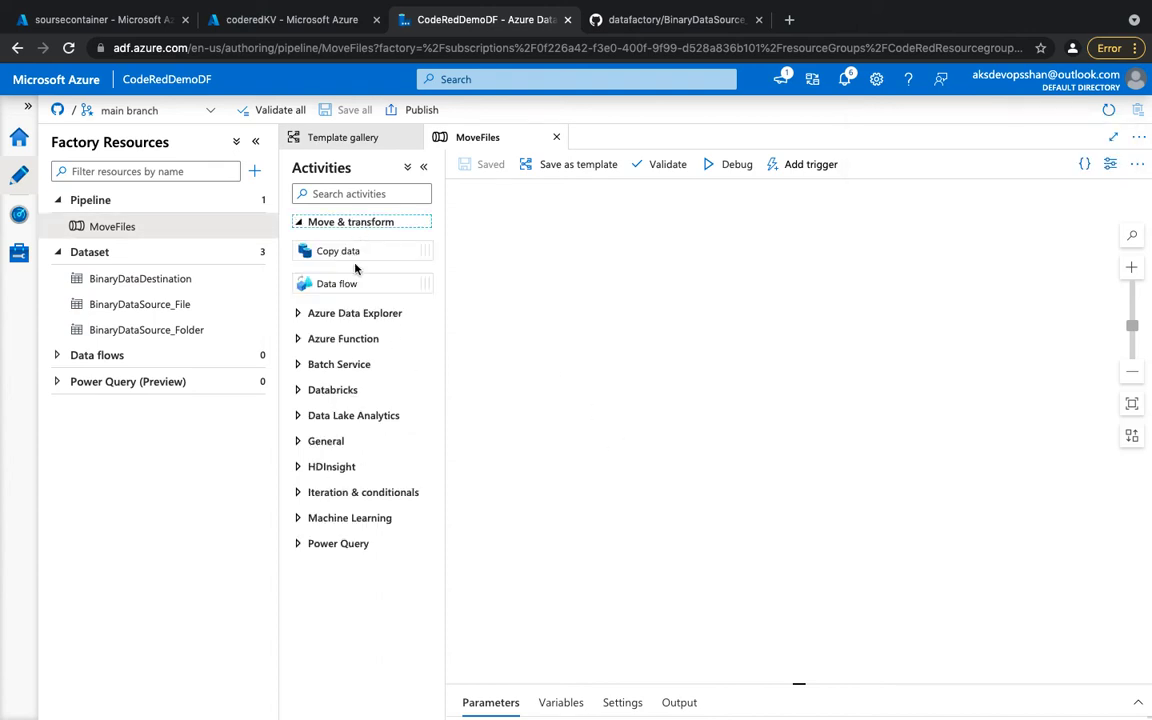
pyautogui.moveTo(682, 324)
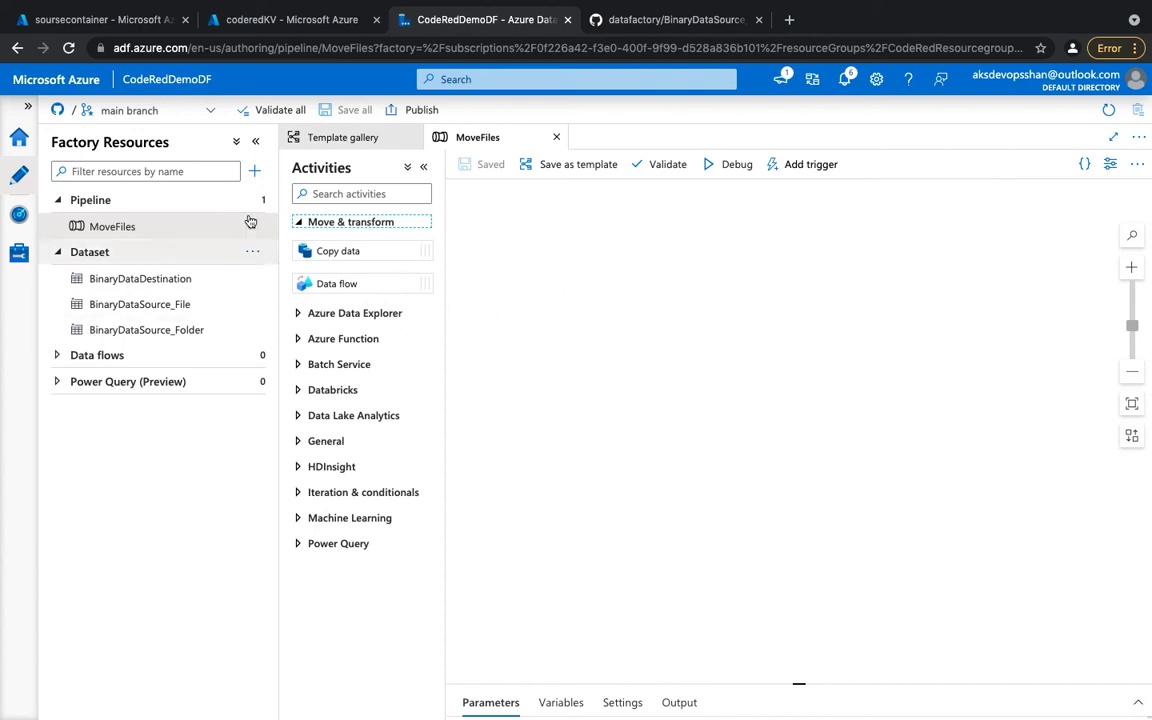
pyautogui.moveTo(197, 222)
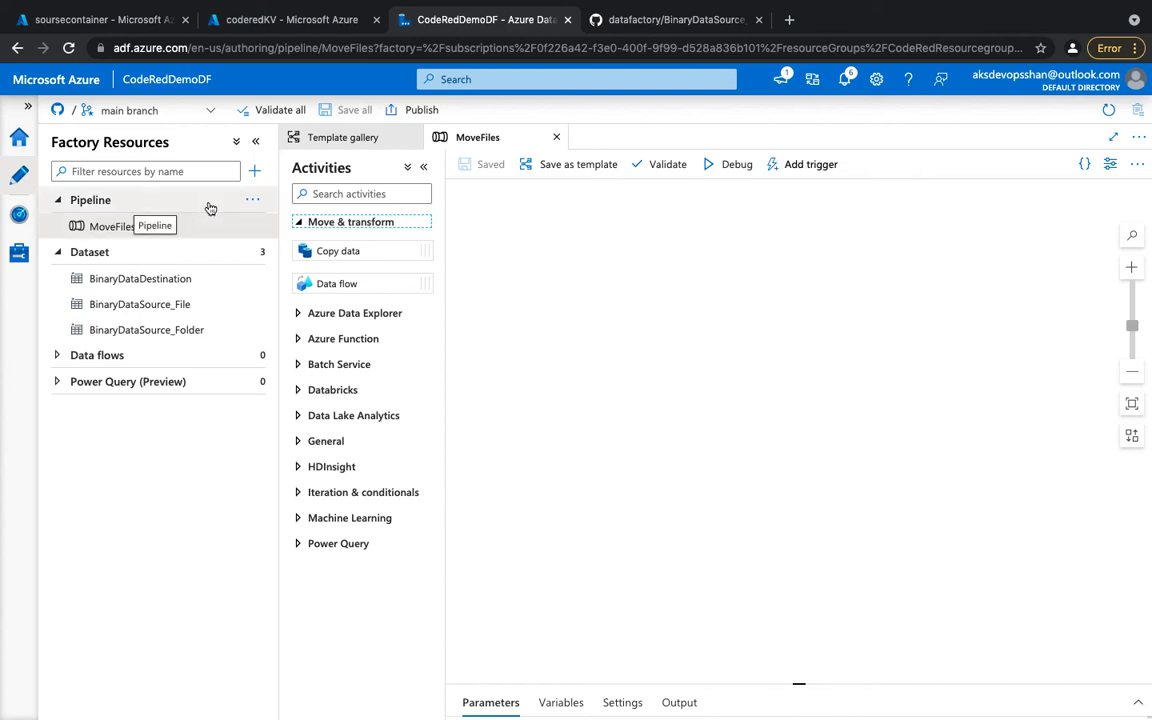
# Open the main branch dropdown to show main, adf_publish and switch-to-live-mode options
pyautogui.click(150, 110)
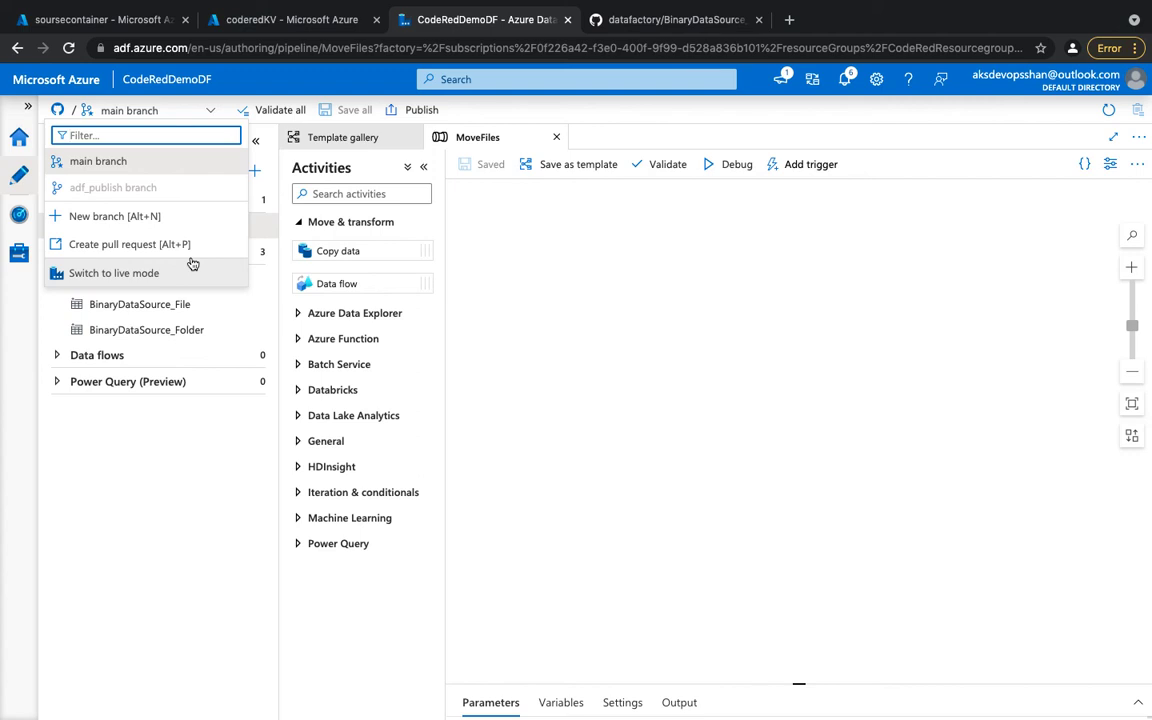
pyautogui.moveTo(162, 281)
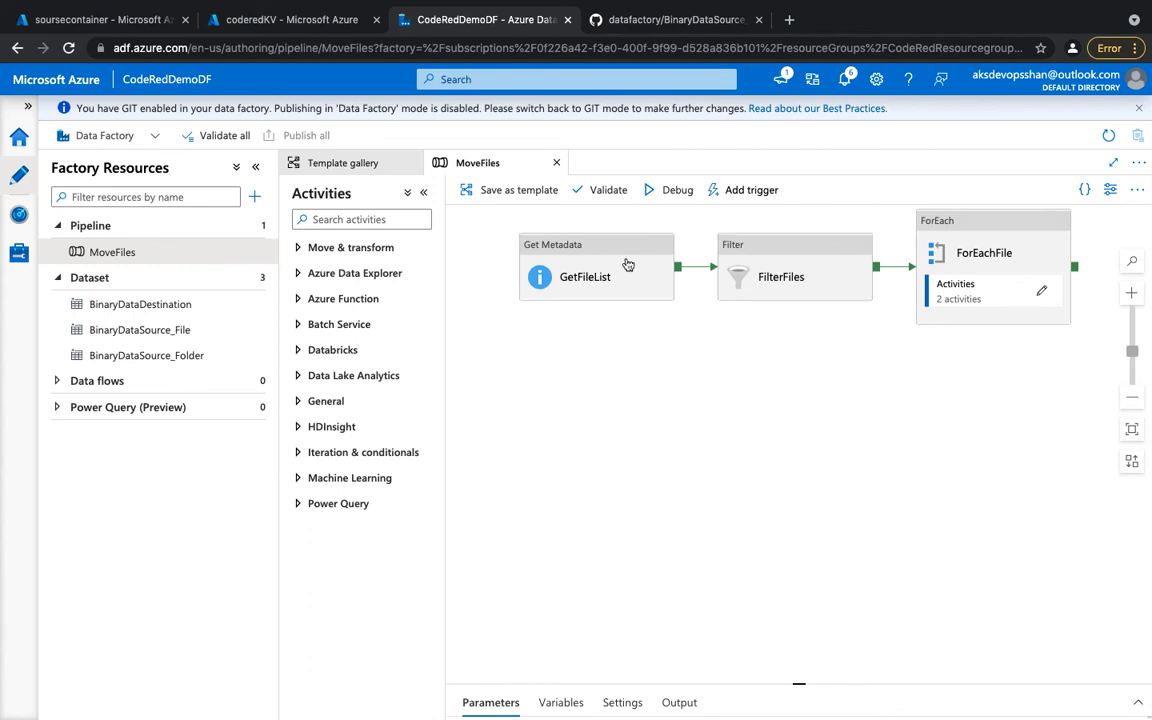
# Save the MoveFiles pipeline as template MoveFiles at Git location templates/MoveFiles
pyautogui.click(519, 190)
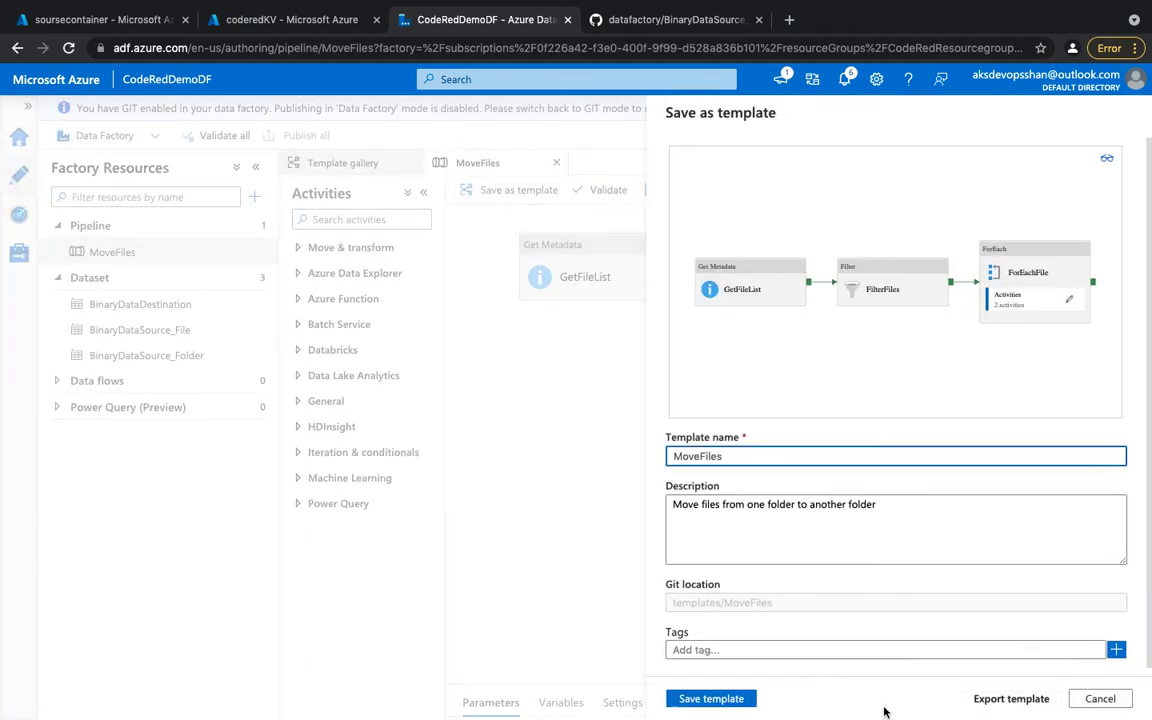
pyautogui.click(711, 698)
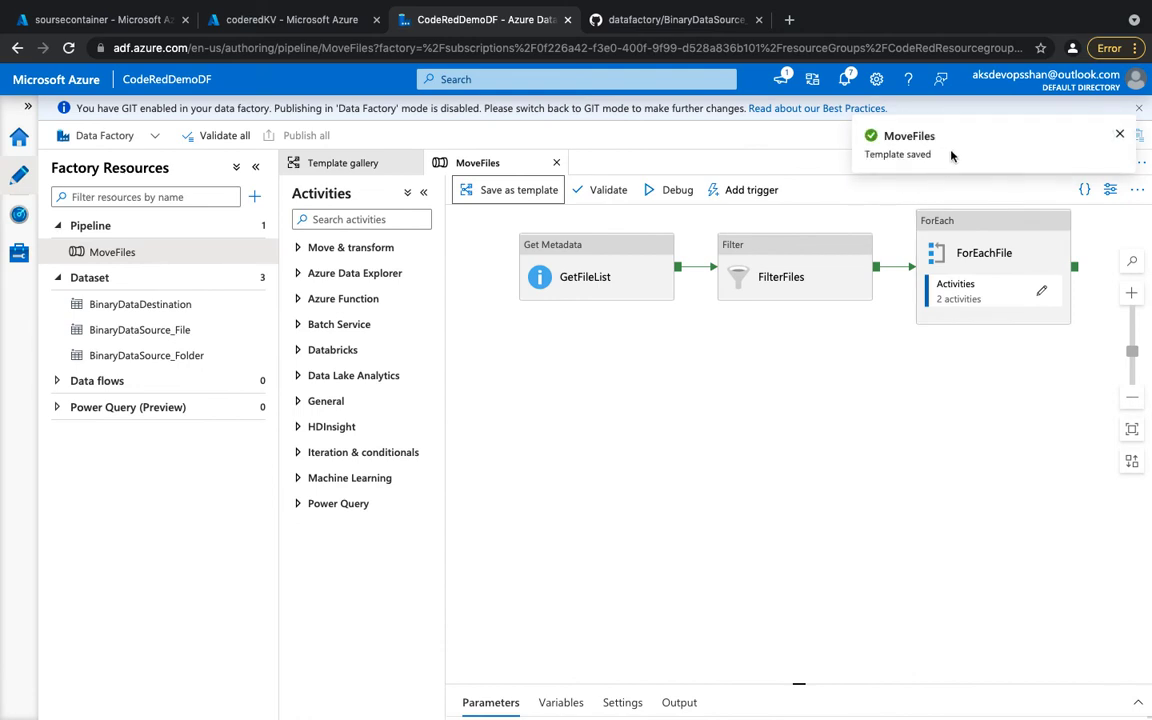
pyautogui.moveTo(948, 168)
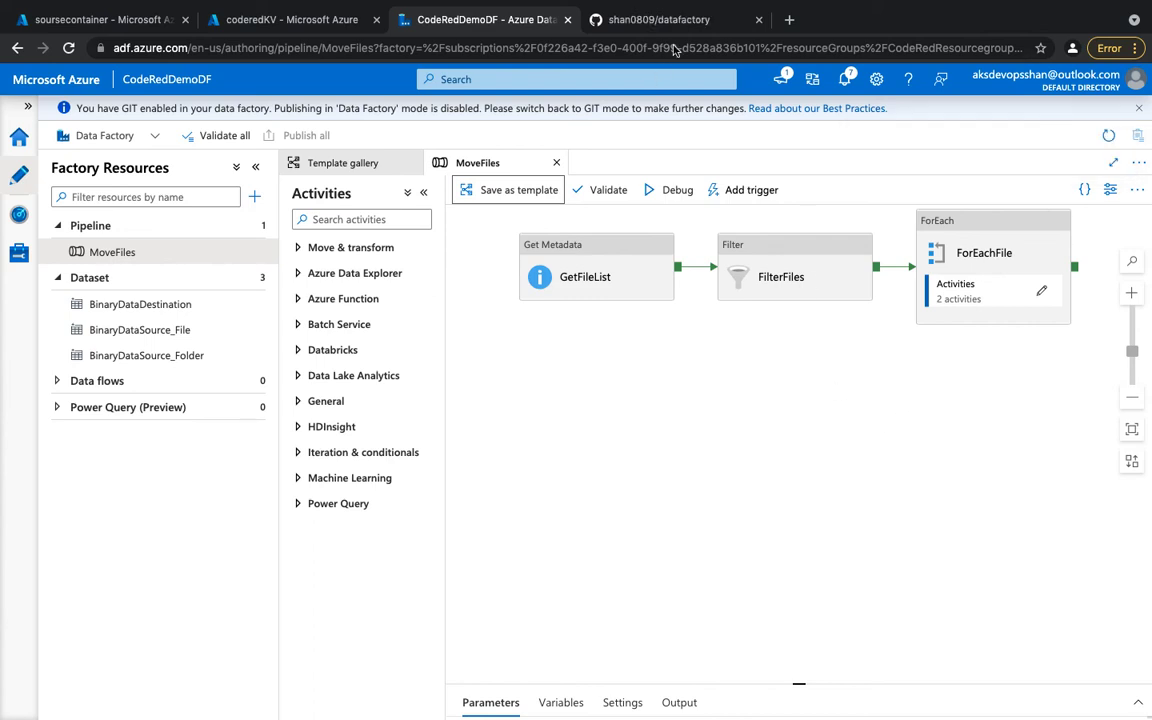
# On GitHub, open the datafactory repository's templates/MoveFiles folder
pyautogui.click(660, 19)
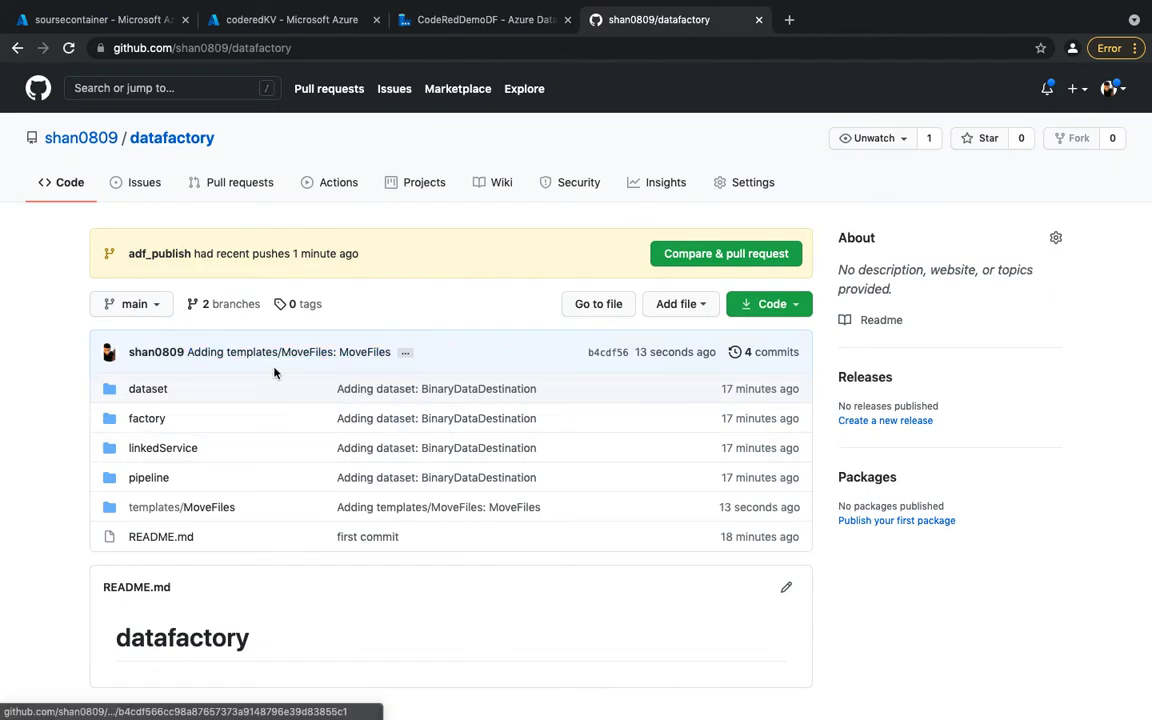
pyautogui.moveTo(181, 507)
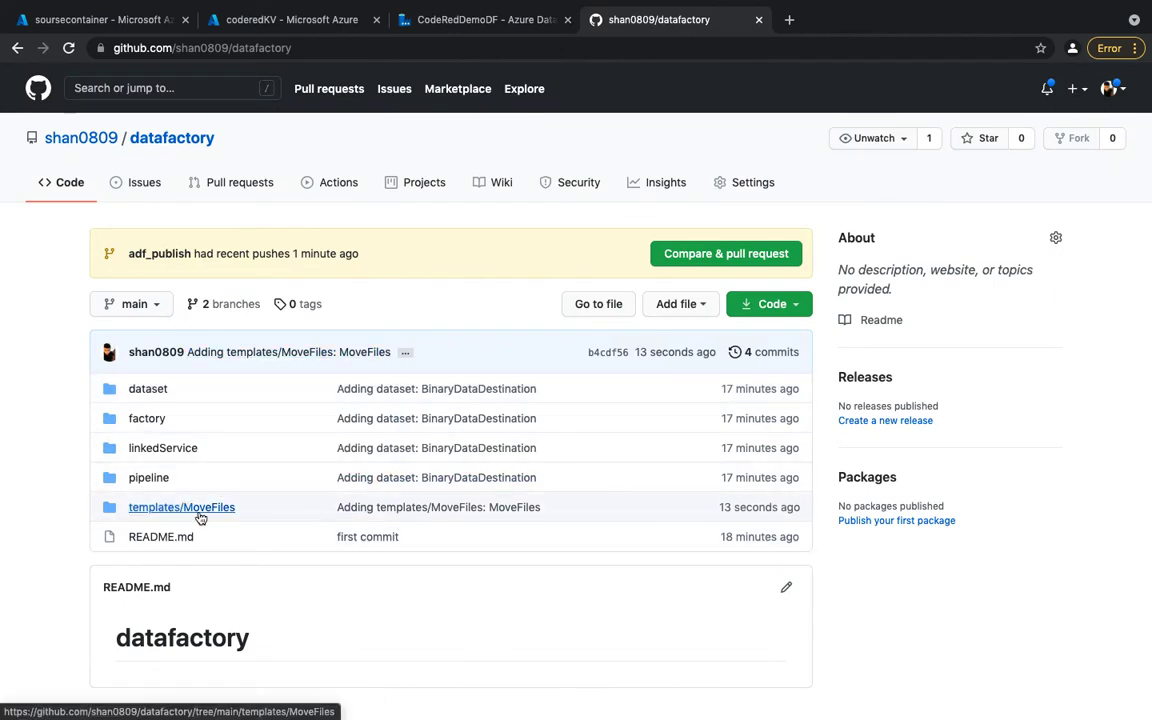
pyautogui.click(181, 507)
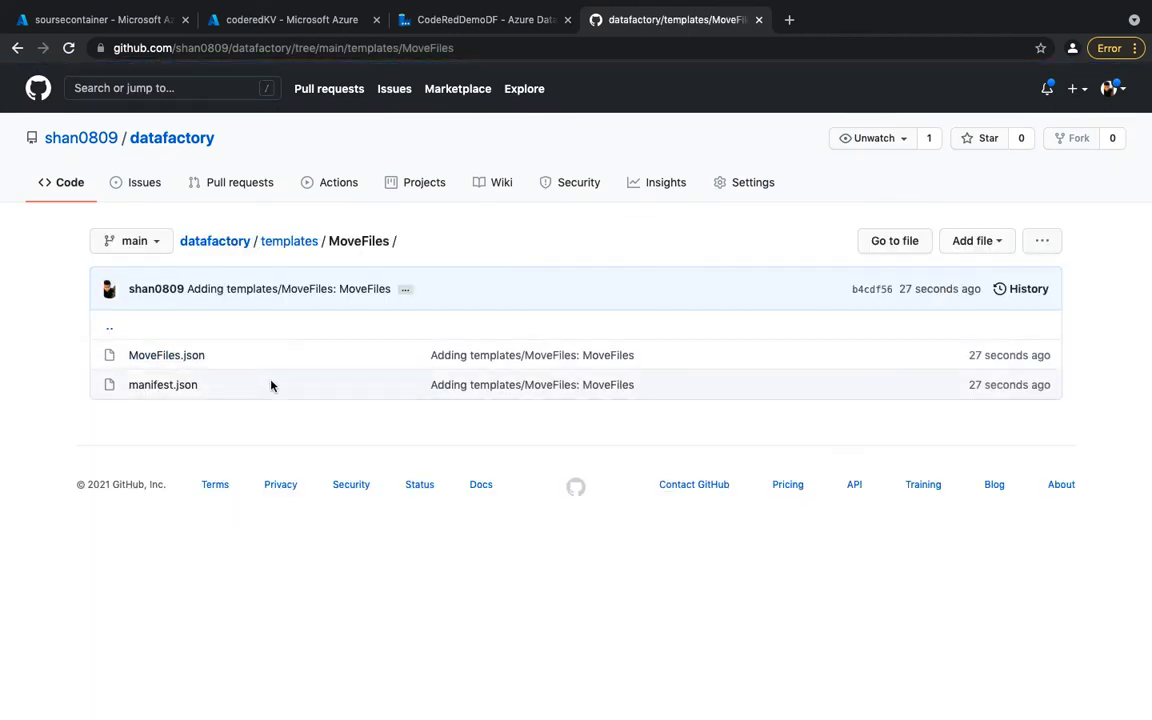
pyautogui.moveTo(221, 355)
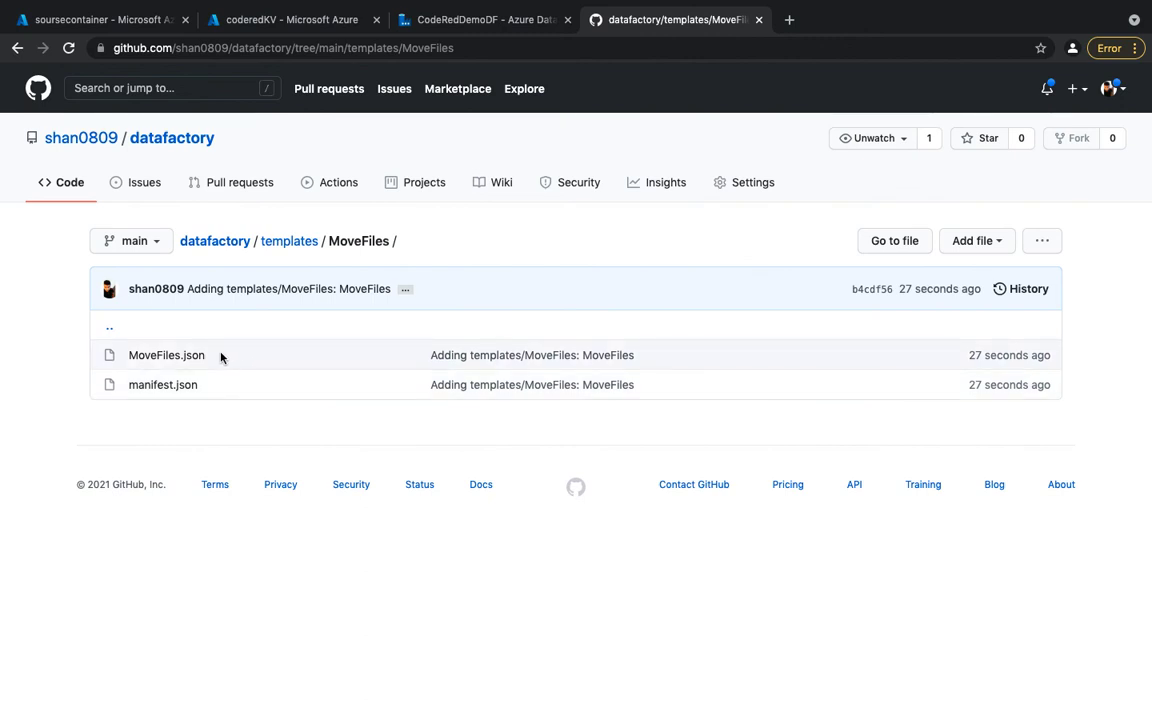
pyautogui.moveTo(162, 384)
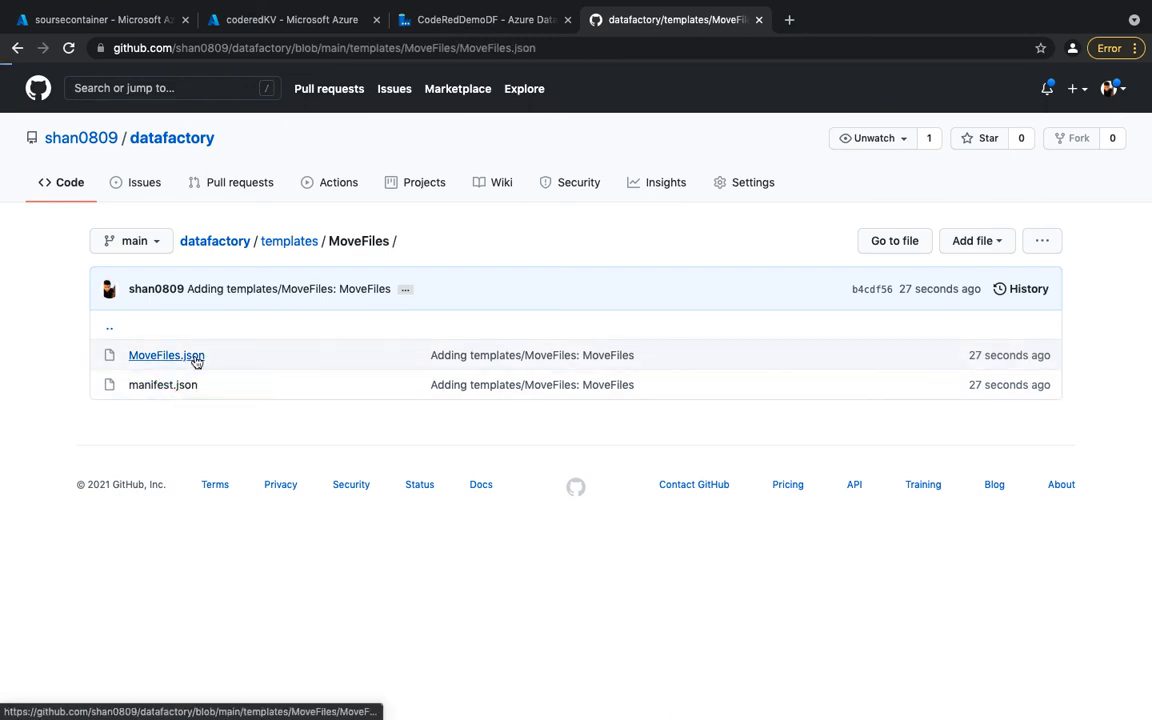
# Read through the MoveFiles.json template definition, then return to the CodeRedDemoDF tab
pyautogui.click(166, 355)
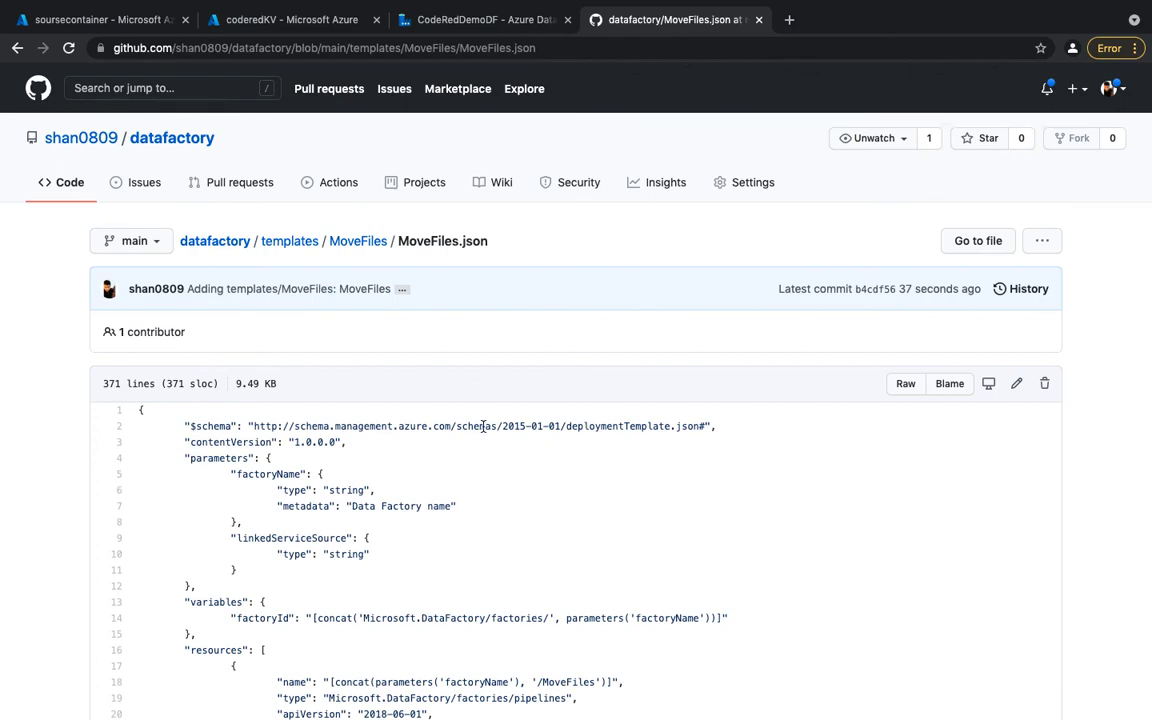
pyautogui.scroll(-3)
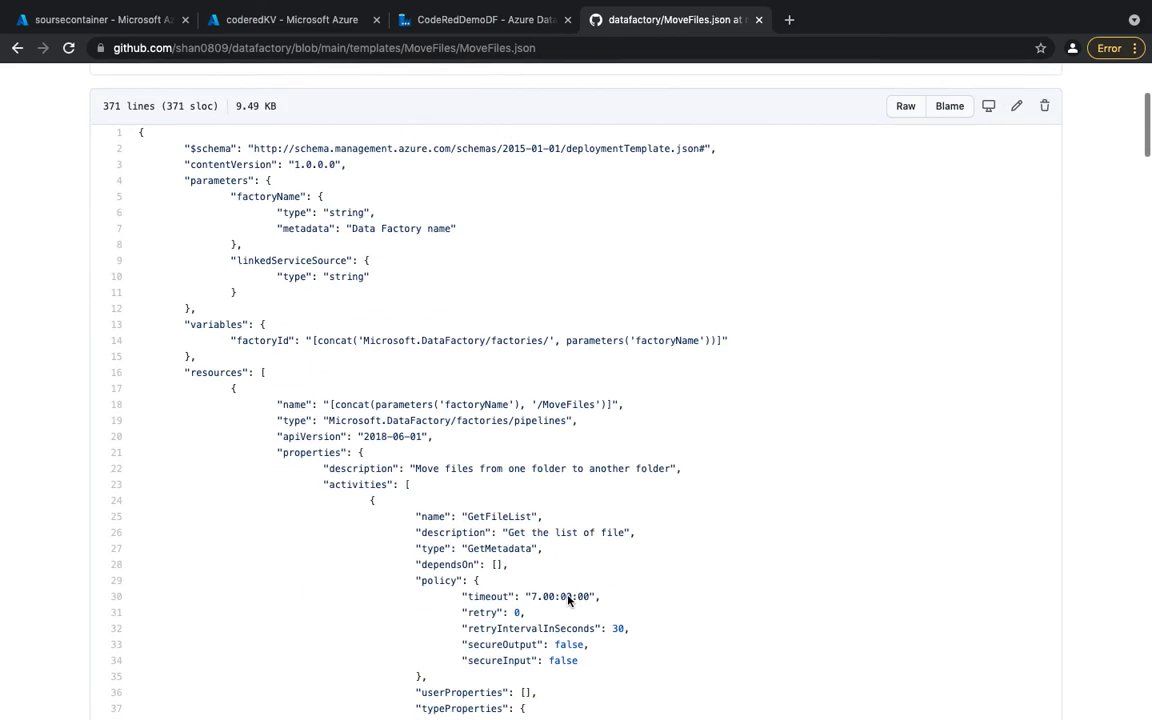
pyautogui.scroll(-3)
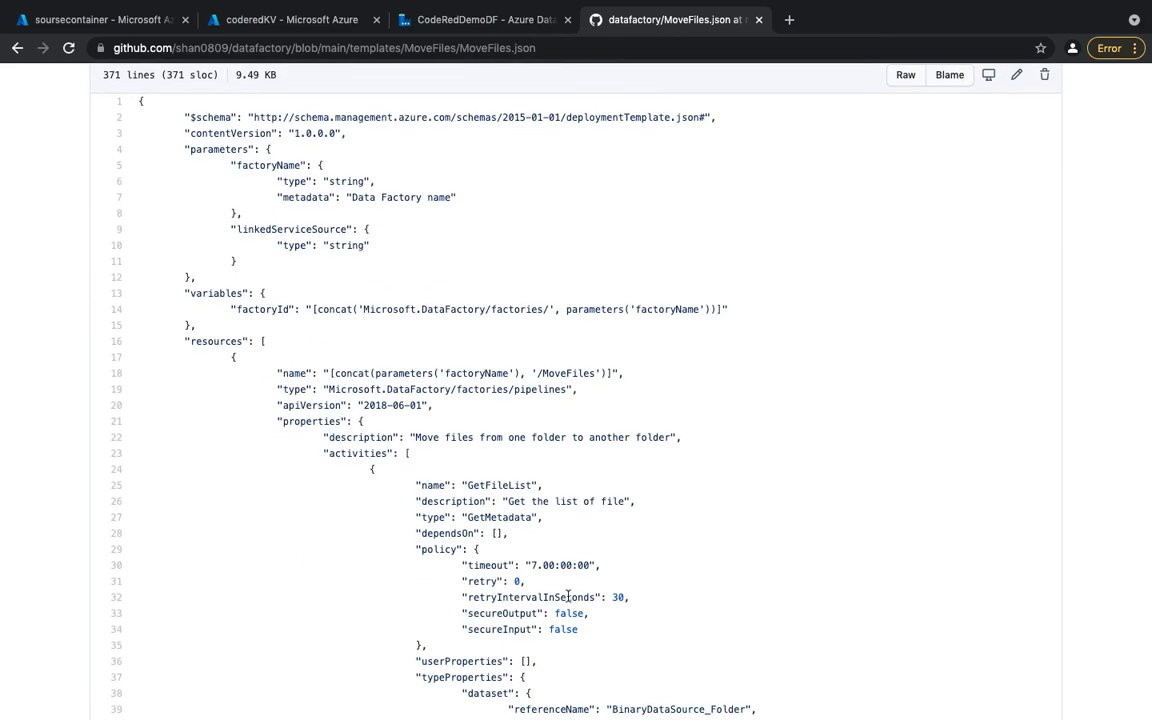
pyautogui.scroll(-3)
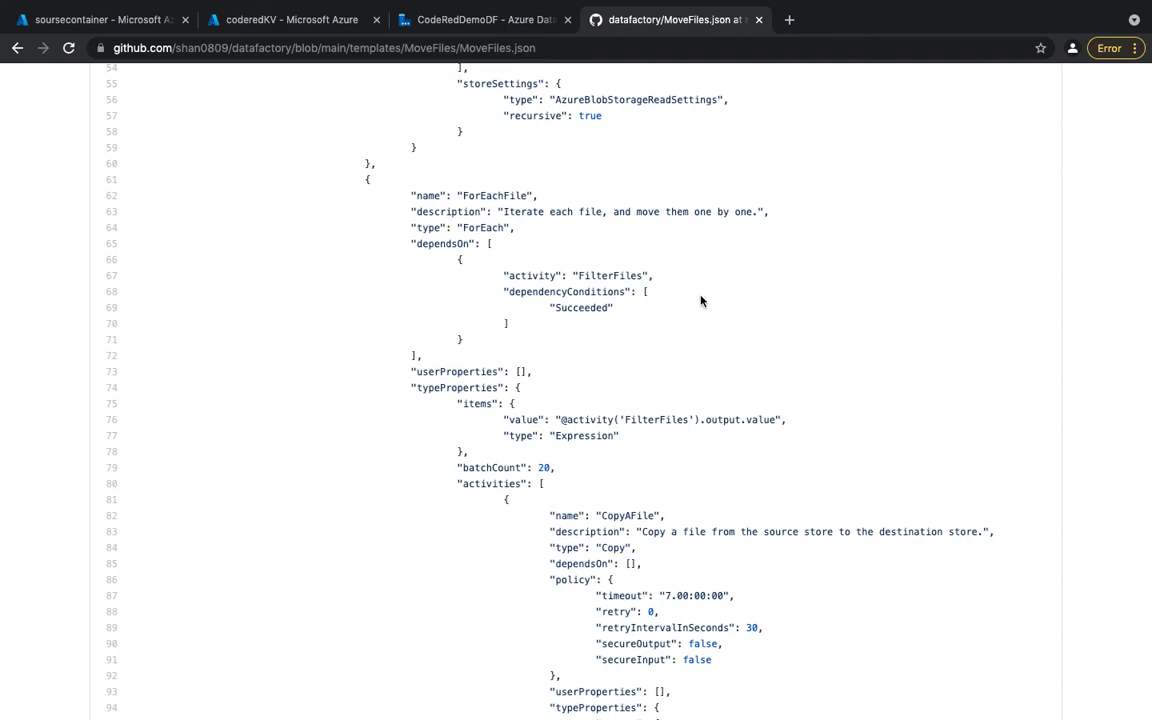
pyautogui.scroll(-3)
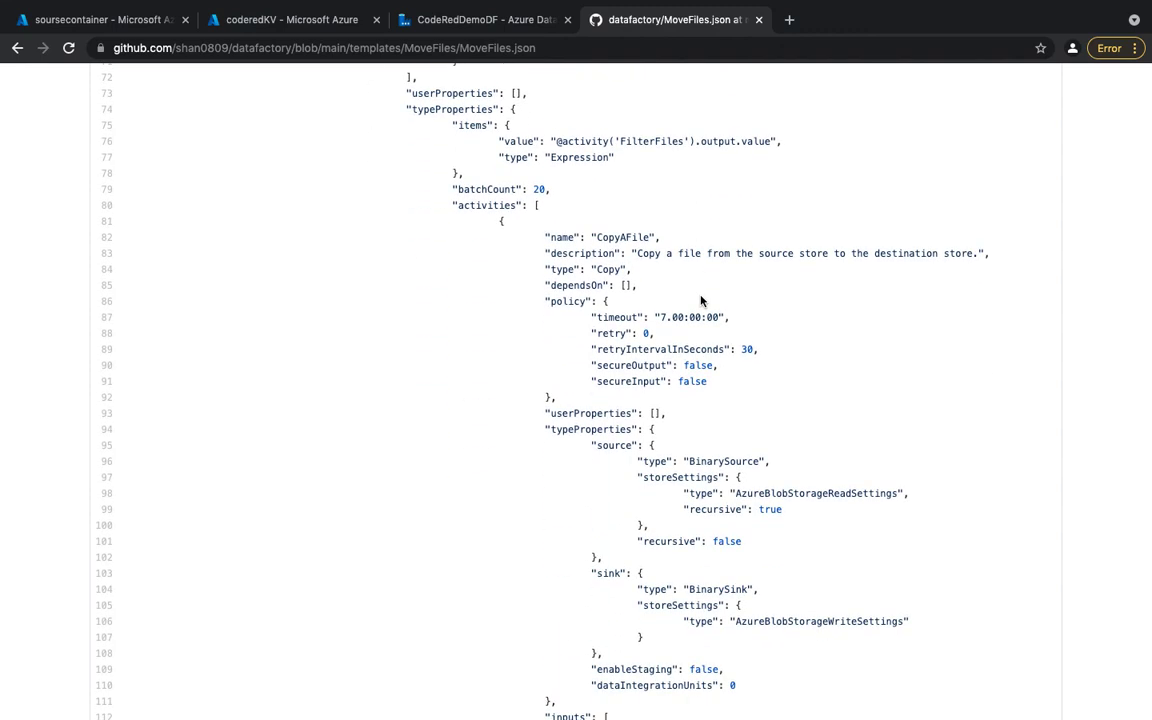
pyautogui.click(483, 19)
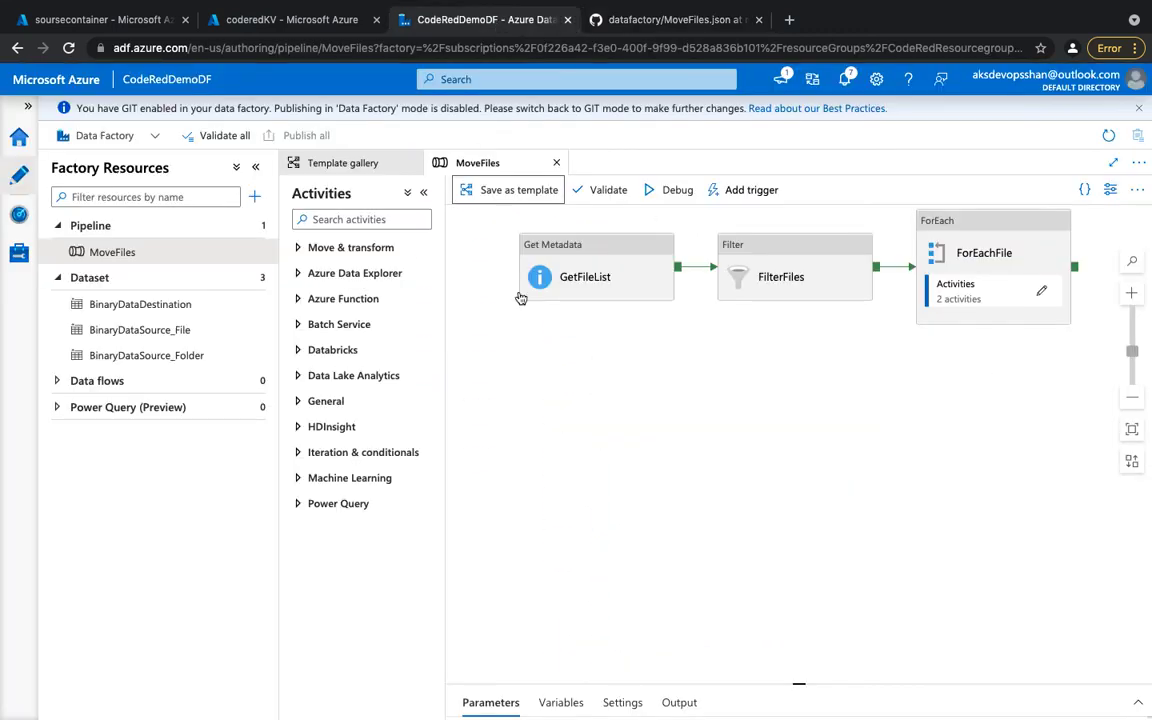
pyautogui.click(360, 219)
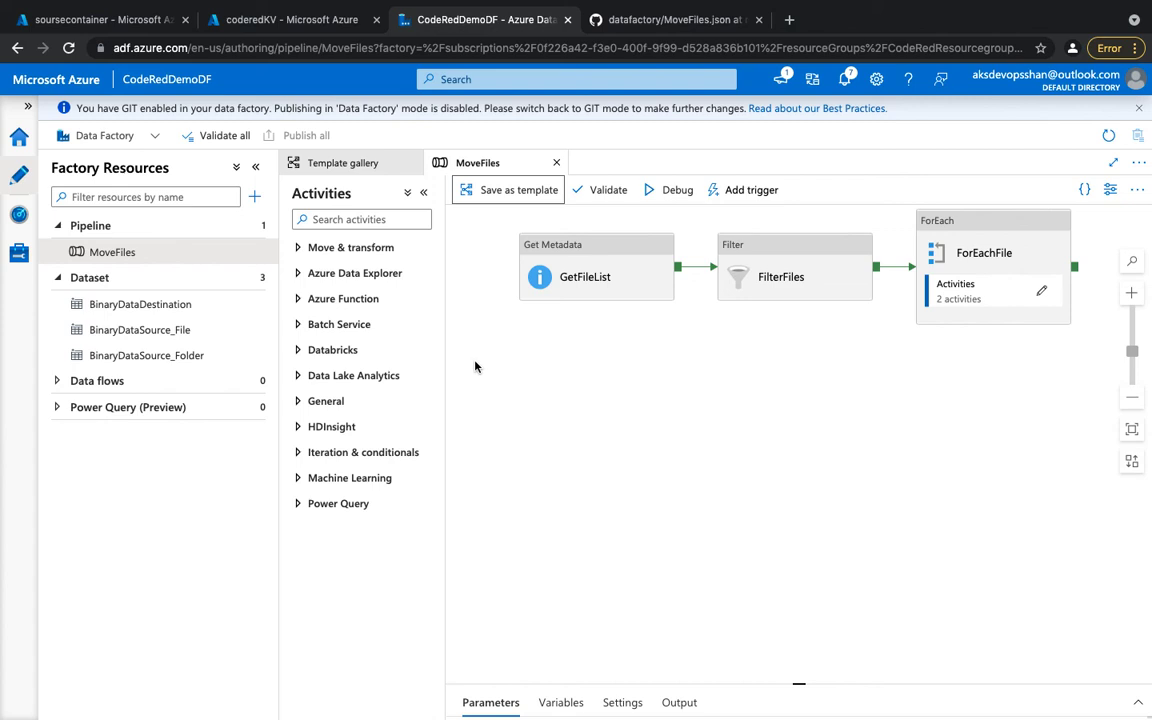
pyautogui.moveTo(862, 411)
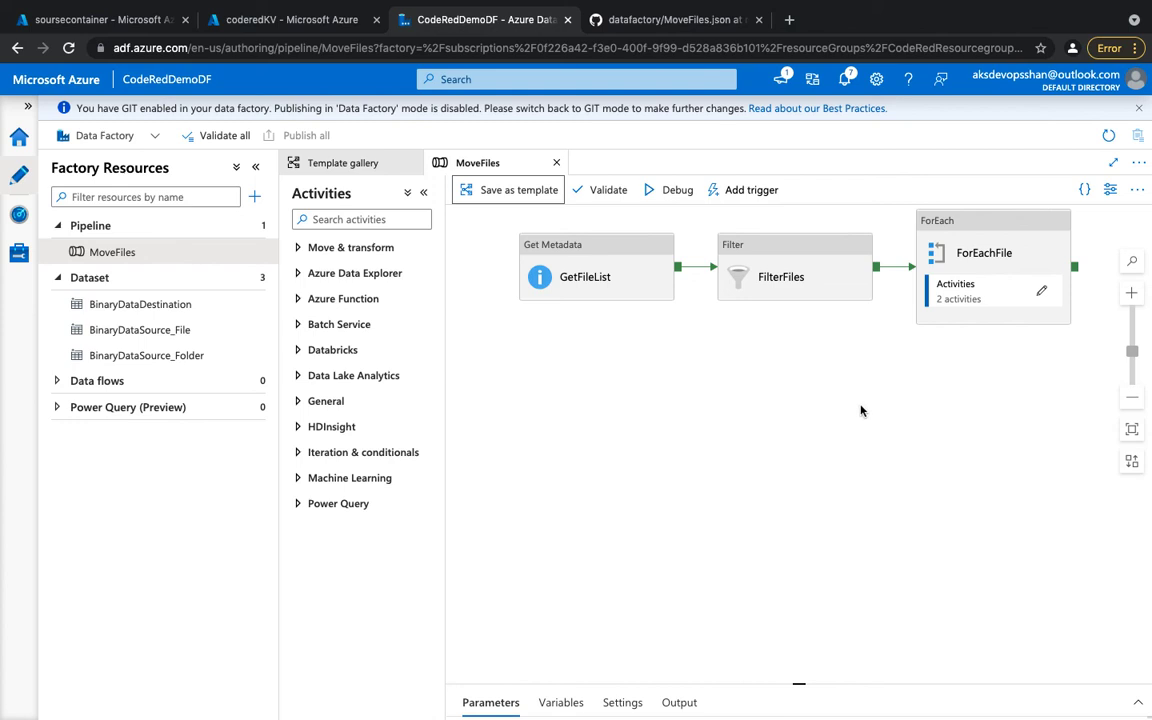
pyautogui.moveTo(922, 521)
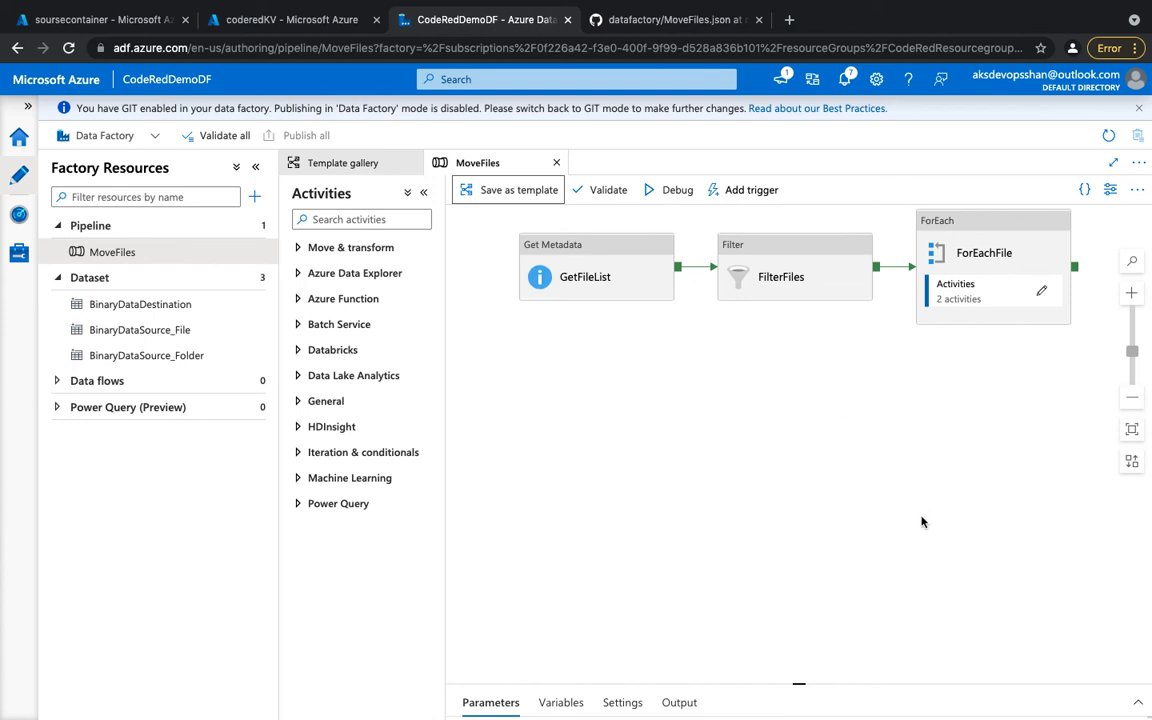